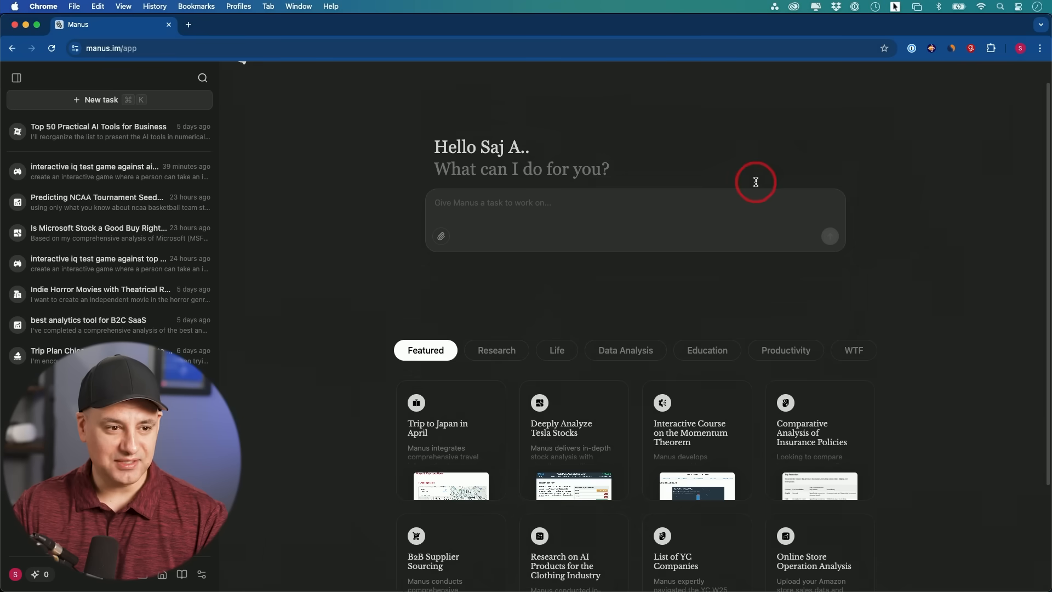
- Go from the manus.im landing page to the account activation page requesting an invitation code
scroll(down, 3)
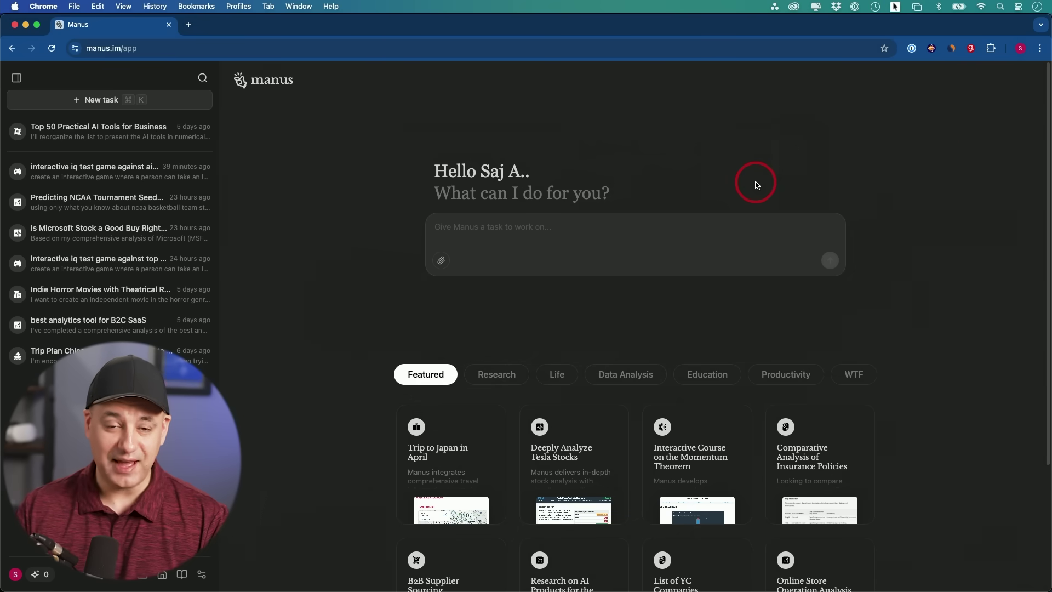
mouse_move(703, 261)
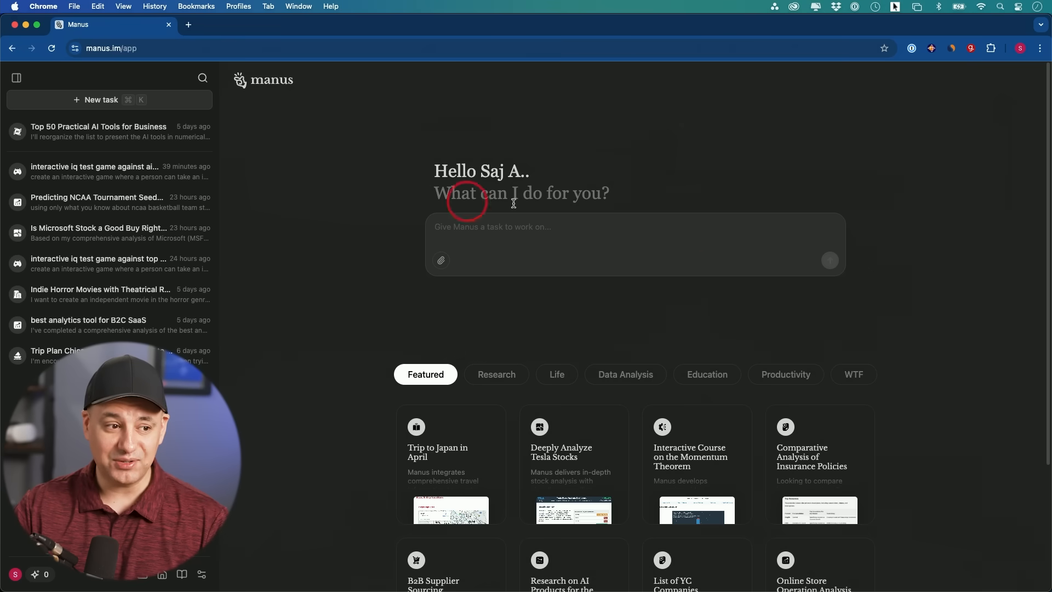
mouse_move(557, 220)
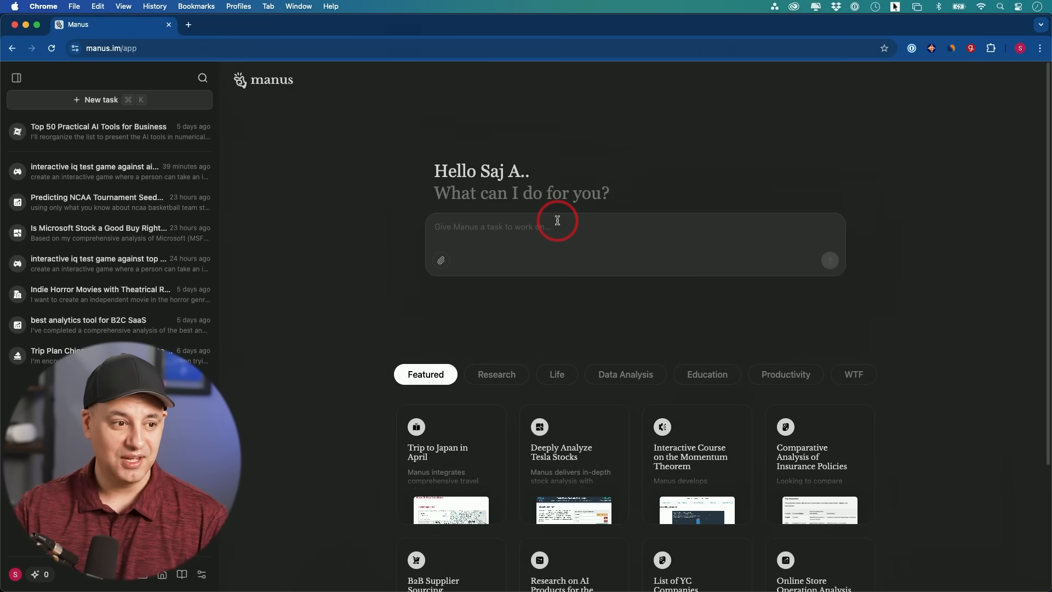
mouse_move(93, 73)
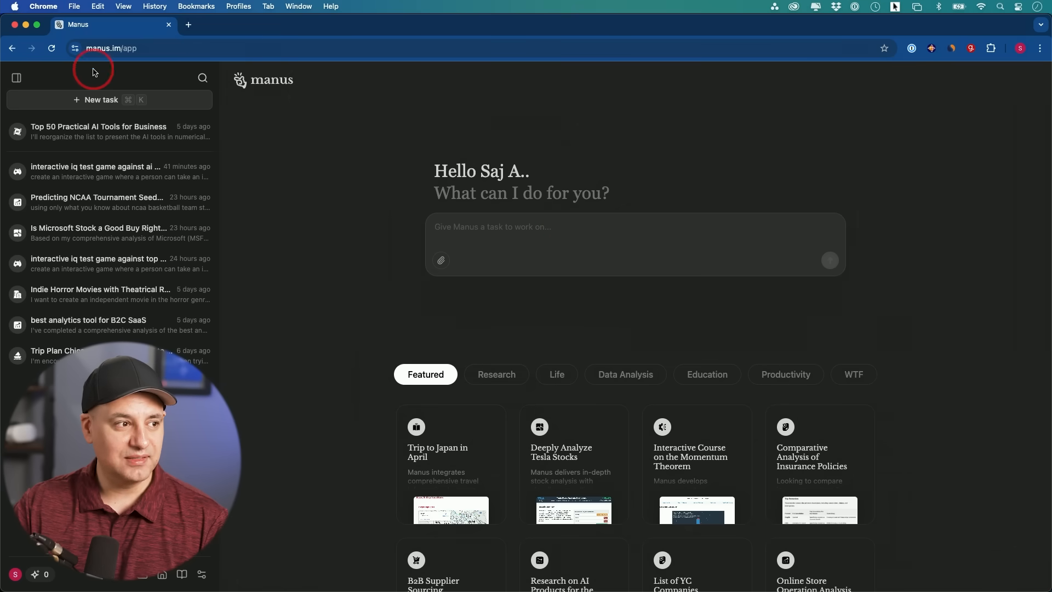
mouse_move(110, 49)
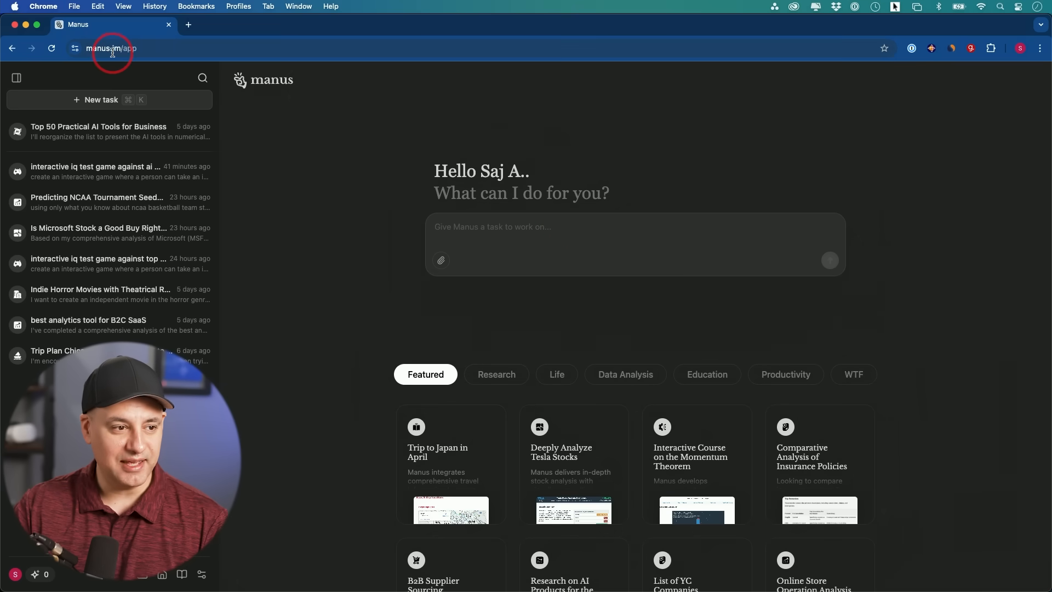
mouse_move(565, 270)
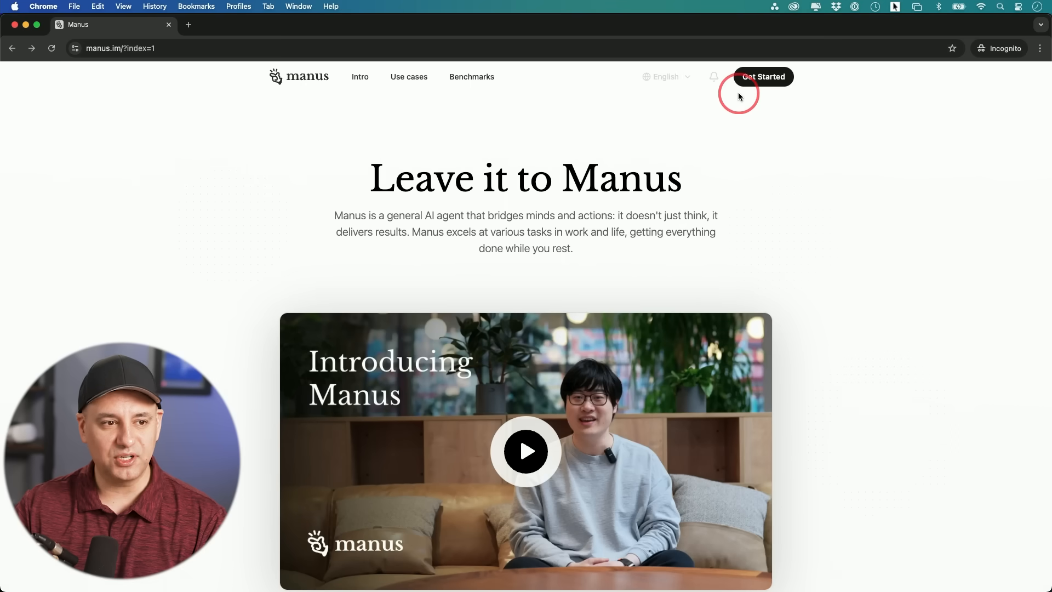
click(762, 77)
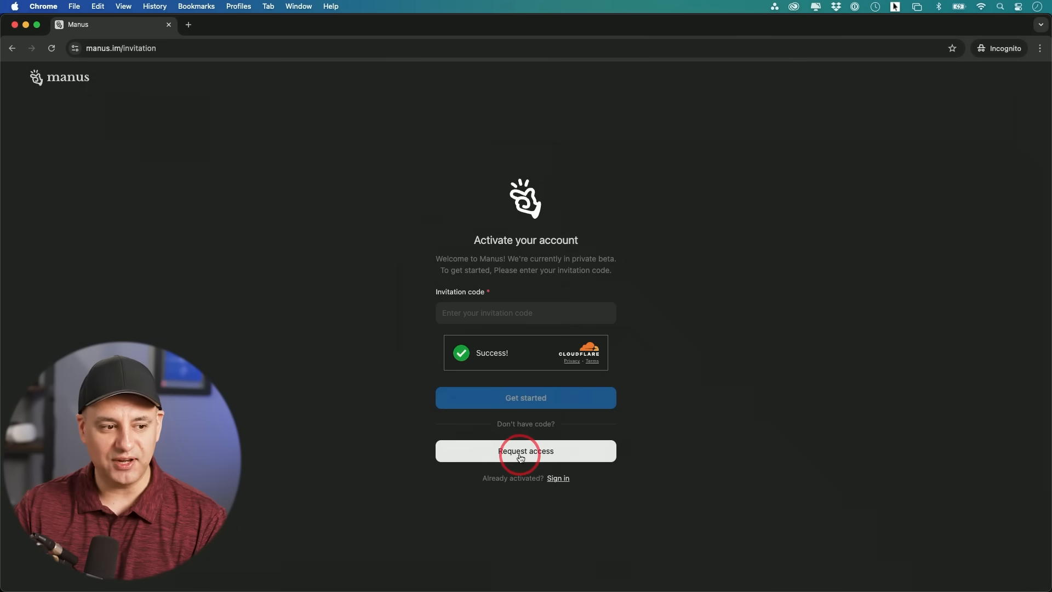
mouse_move(546, 455)
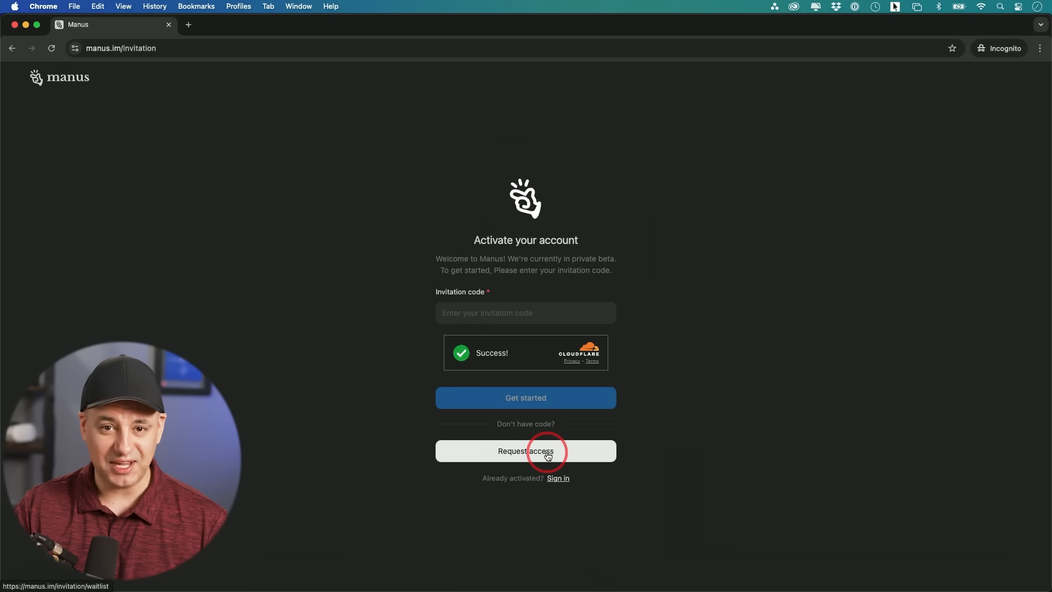
mouse_move(804, 386)
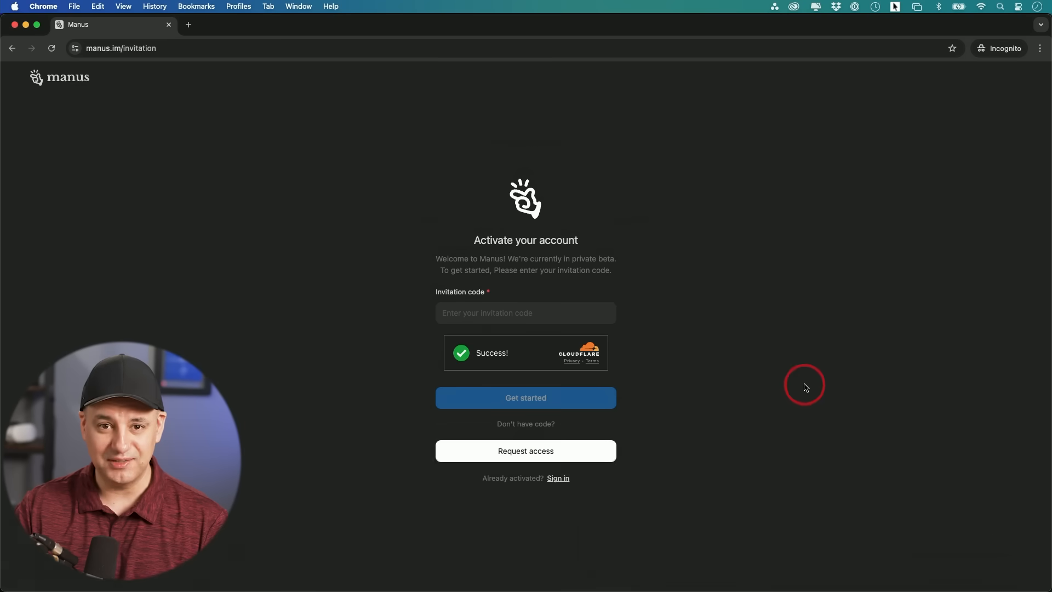
- Open the past 'Is Microsoft Stock a Good Buy' task from history and view its opening reply
click(525, 397)
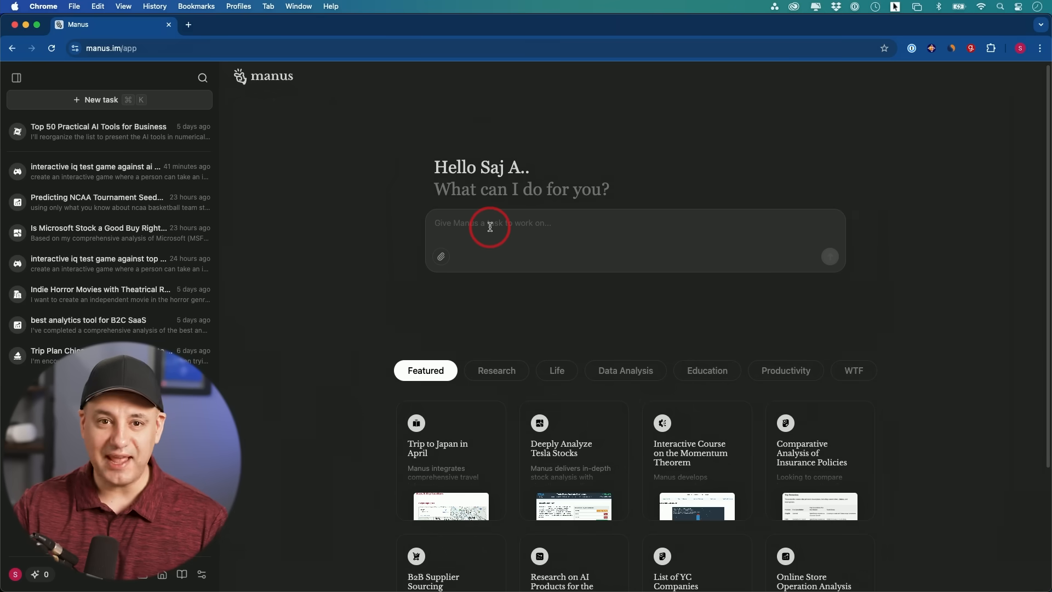
mouse_move(72, 232)
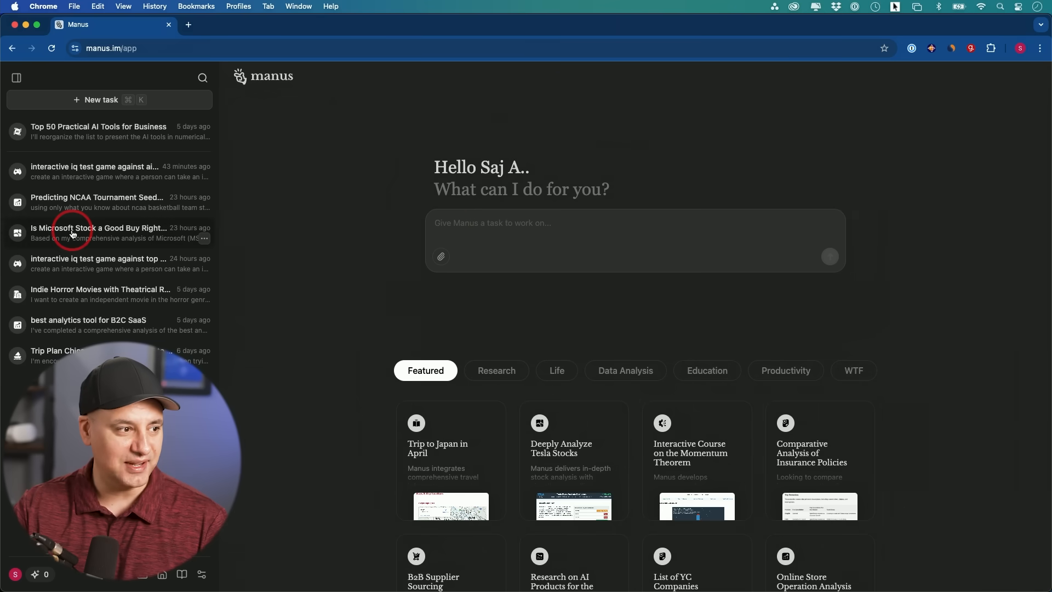
click(97, 232)
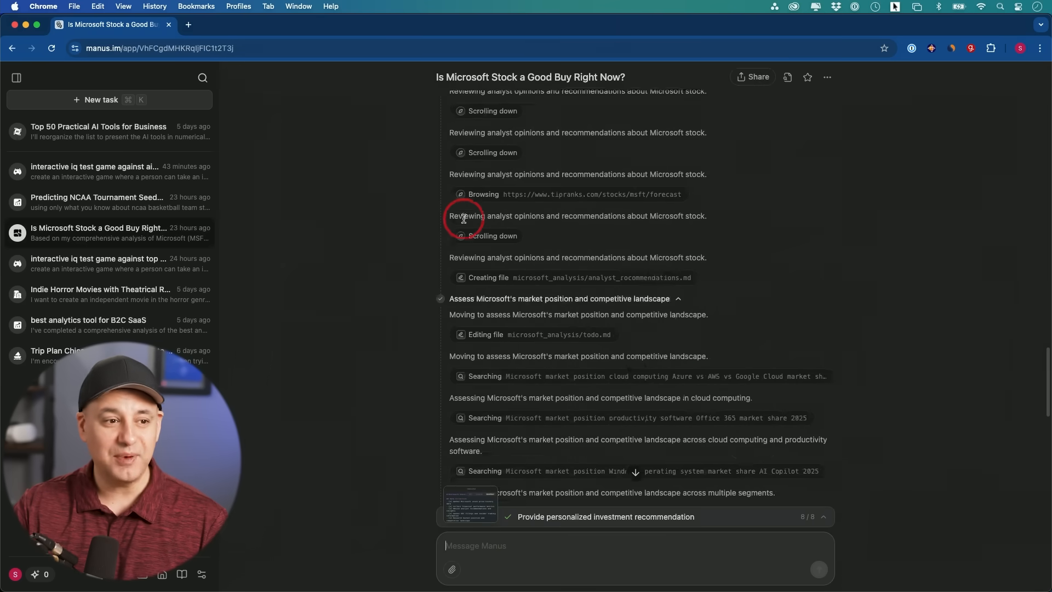
scroll(up, 3)
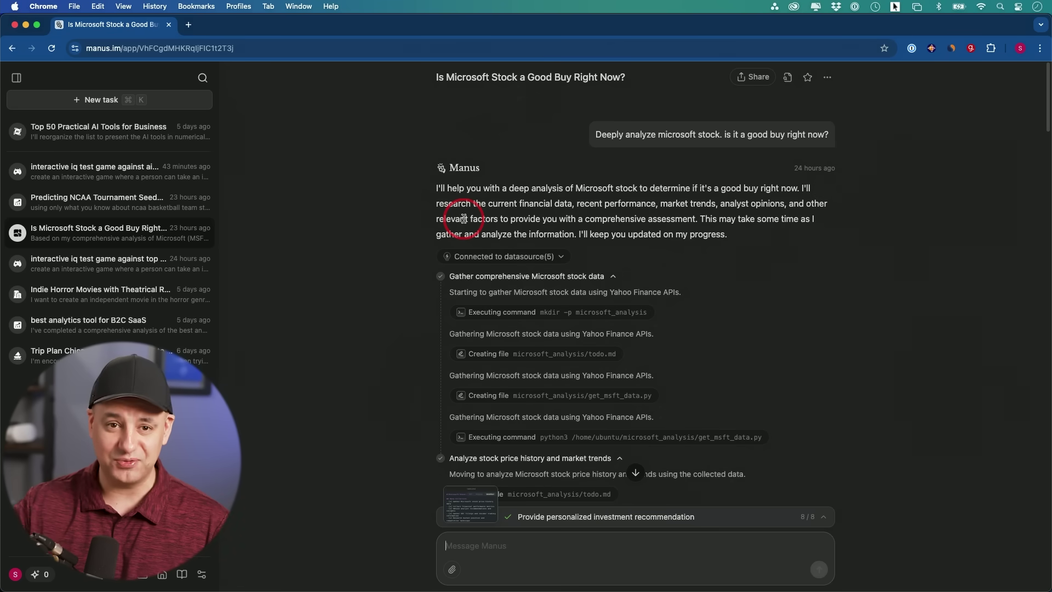
mouse_move(575, 235)
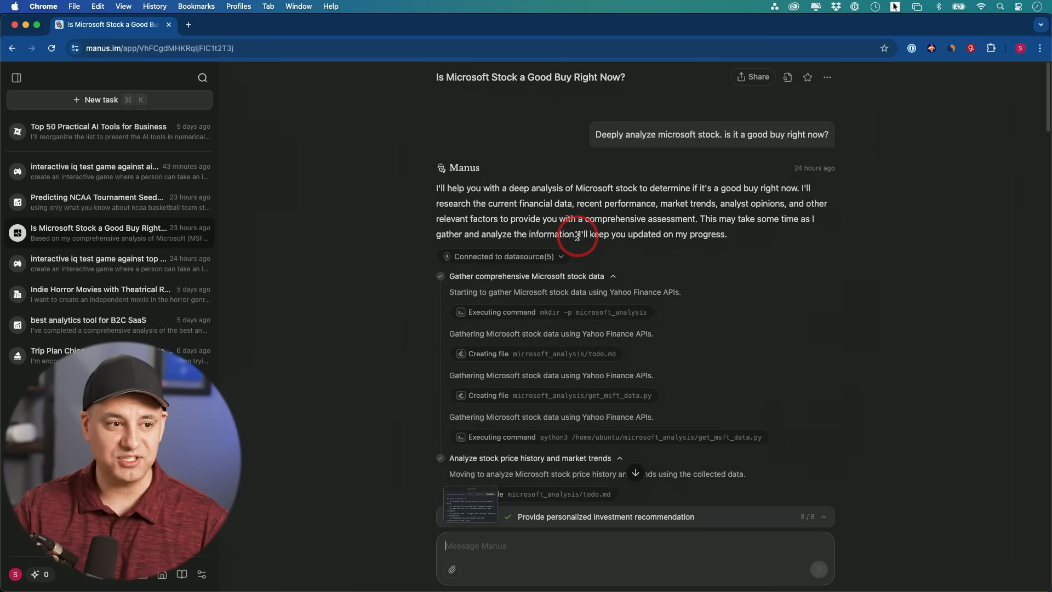
mouse_move(707, 230)
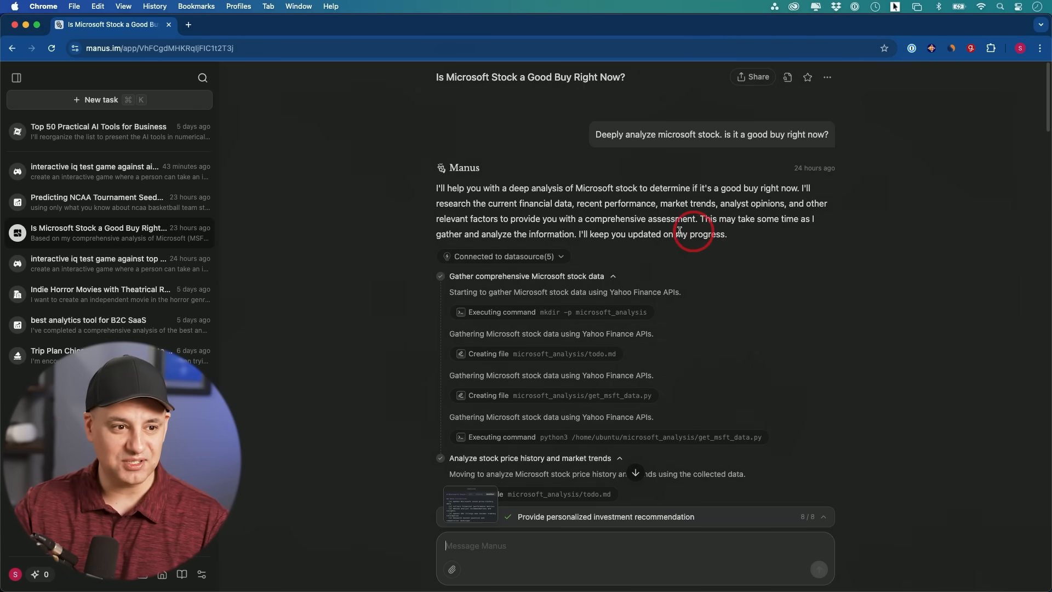
mouse_move(601, 214)
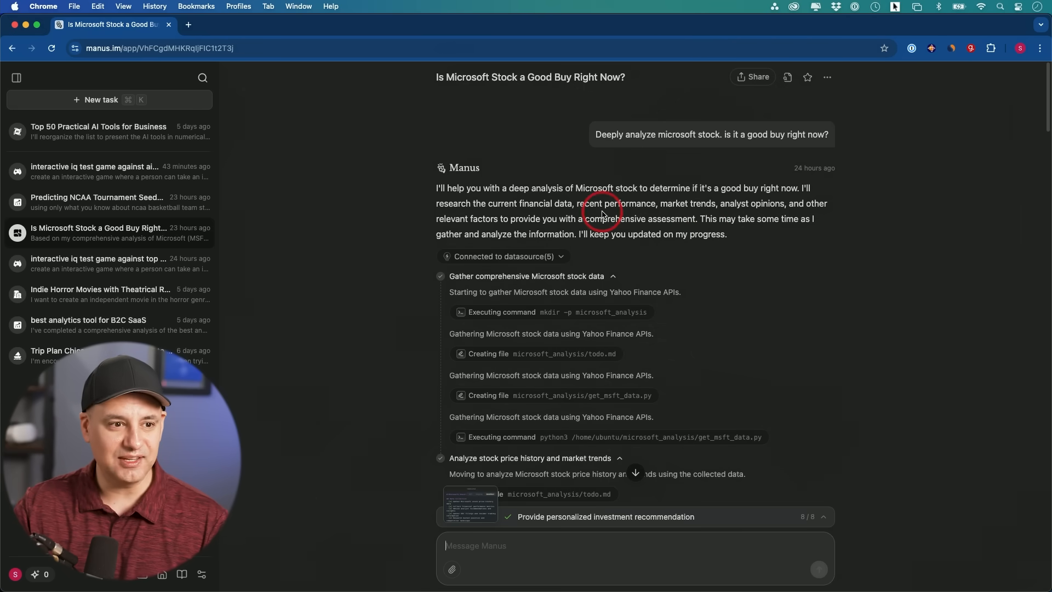
- Preview the microsoft_stock_analysis report in the shared replay beside the final buy recommendation
click(756, 77)
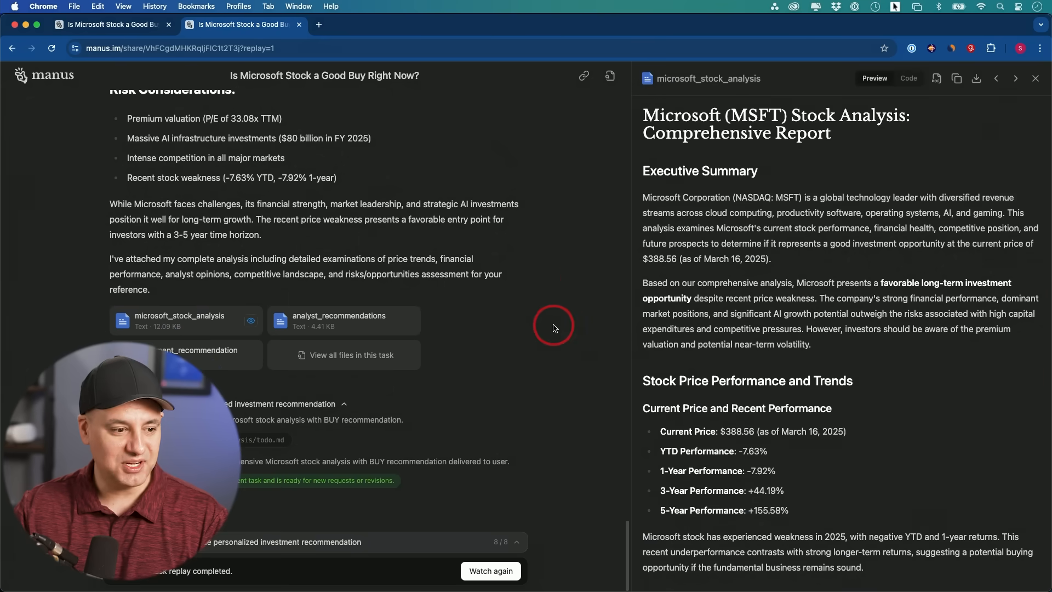
scroll(down, 3)
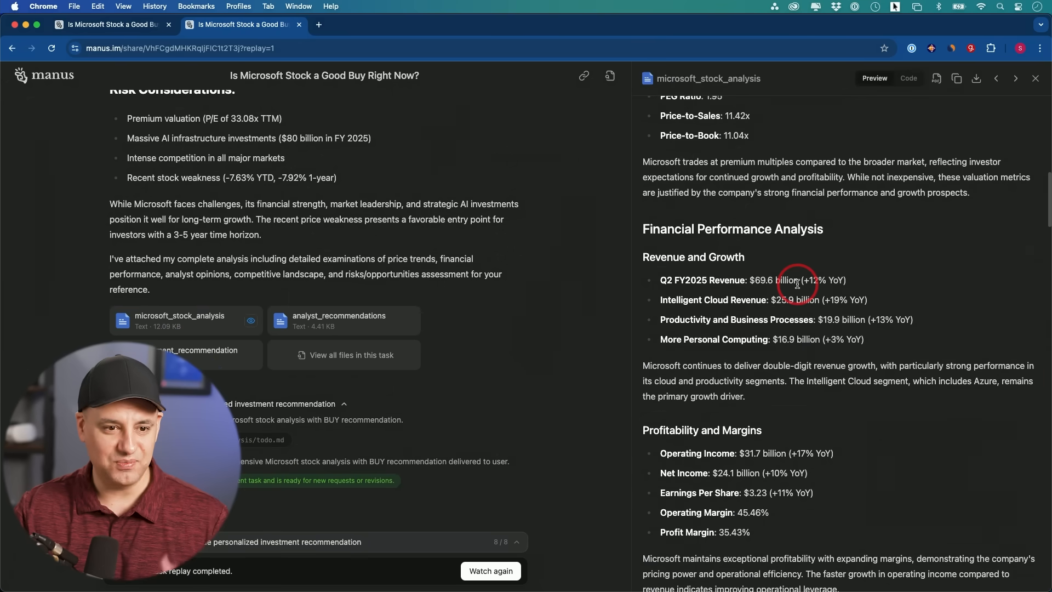
scroll(down, 3)
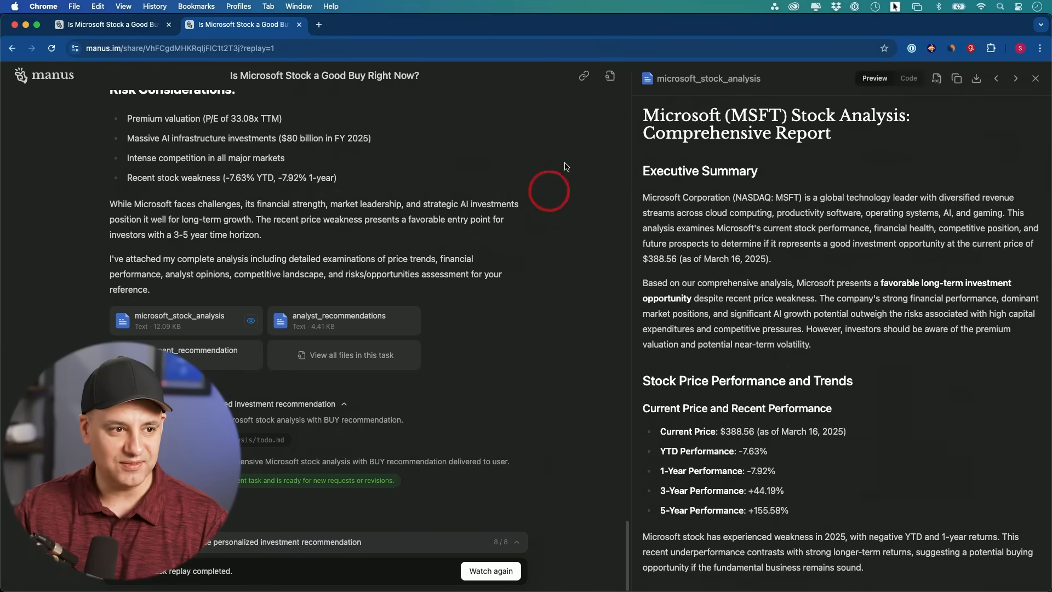
- Browse the full list of files produced by the stock-analysis task
click(351, 355)
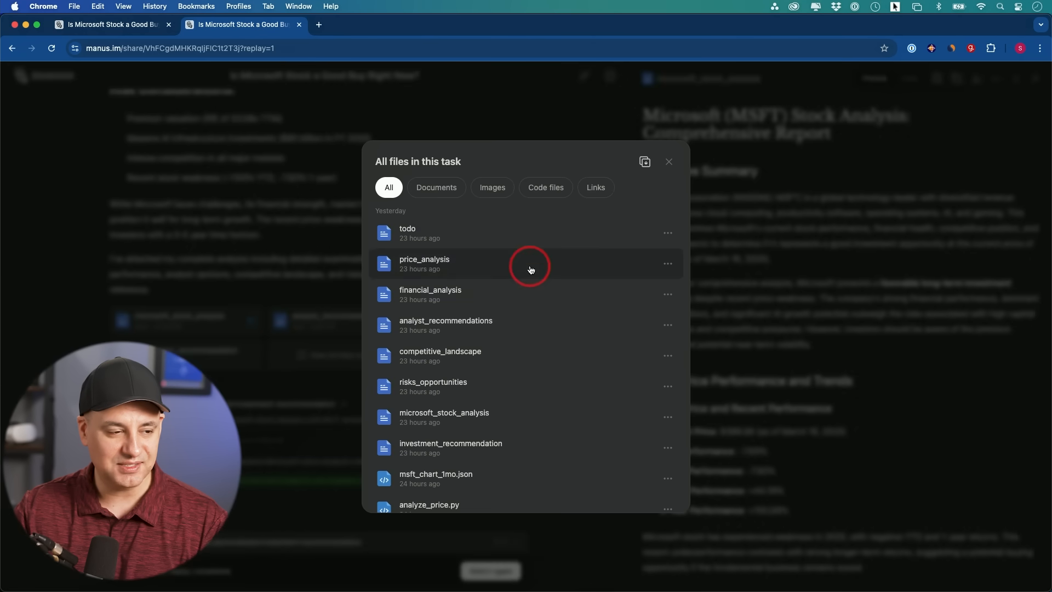
scroll(down, 3)
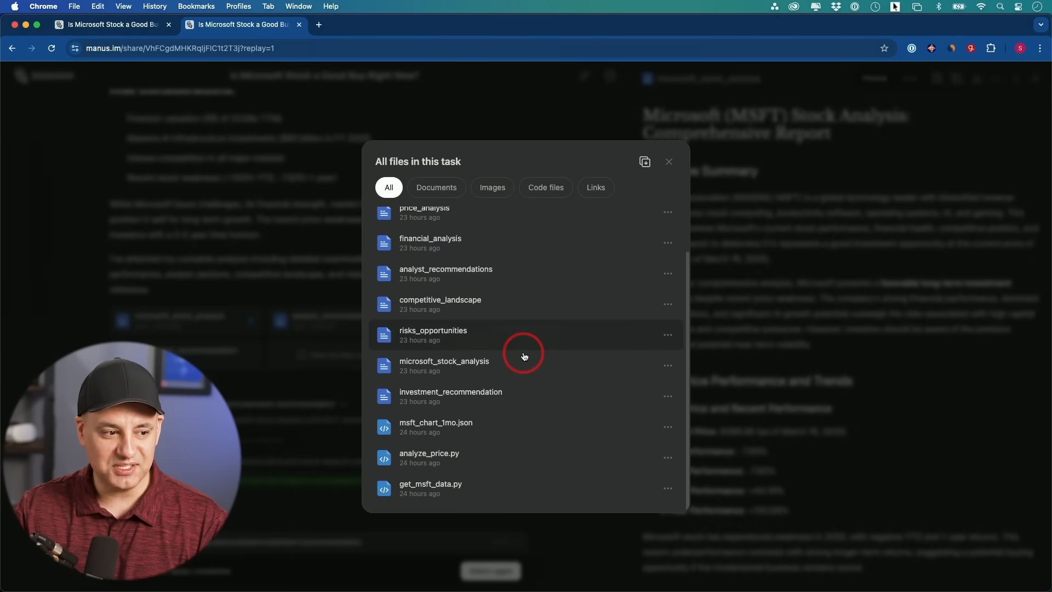
mouse_move(476, 422)
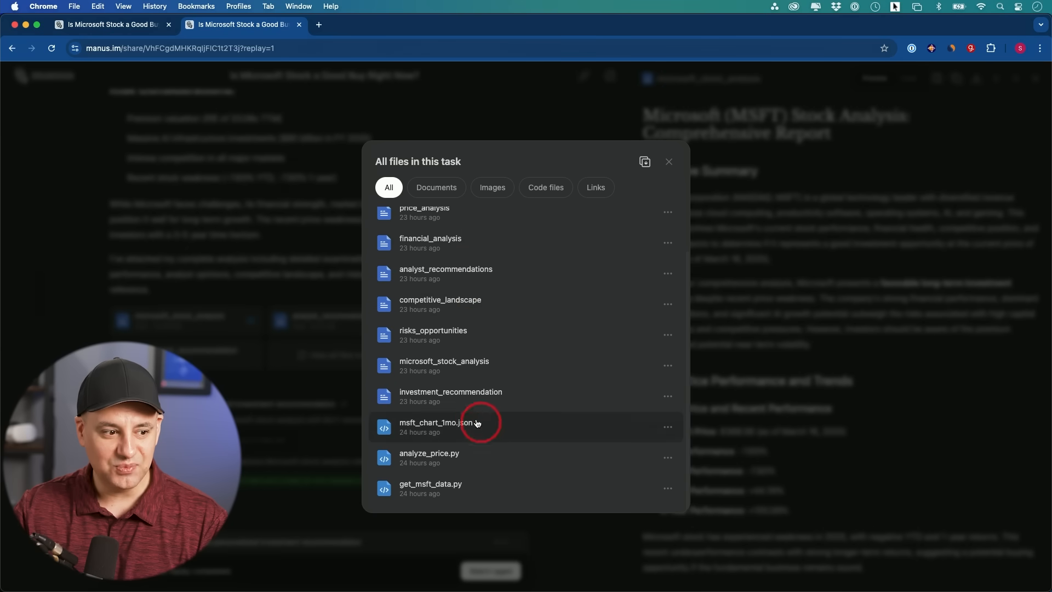
mouse_move(465, 458)
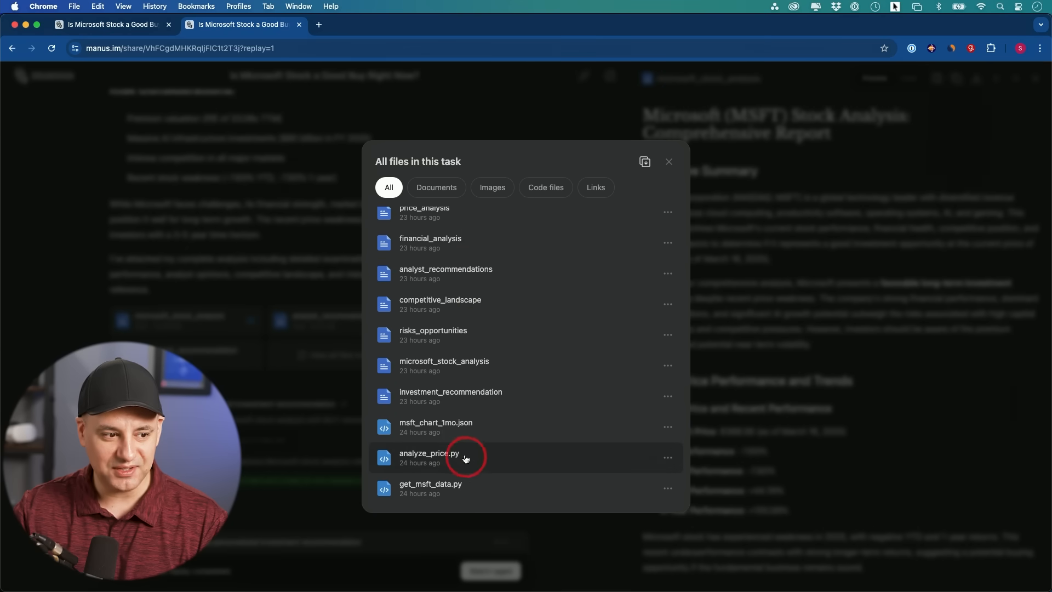
scroll(up, 3)
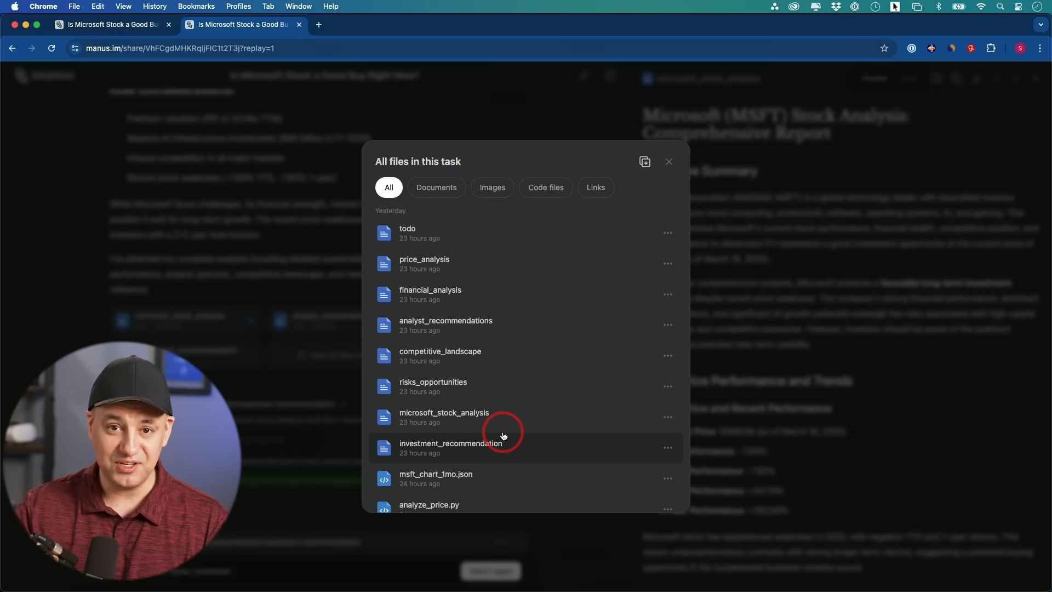
mouse_move(435, 214)
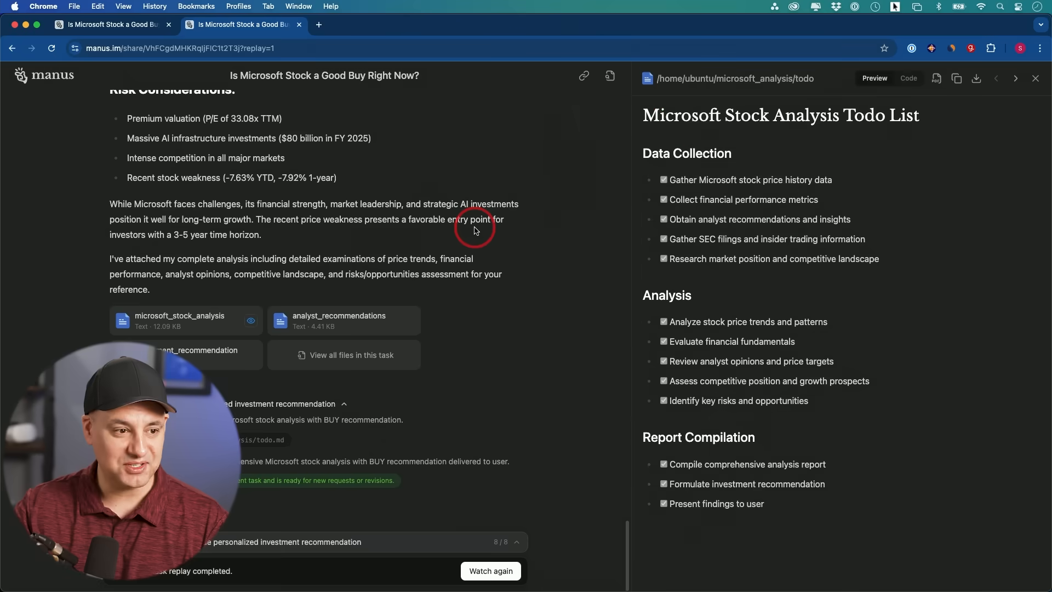
mouse_move(808, 121)
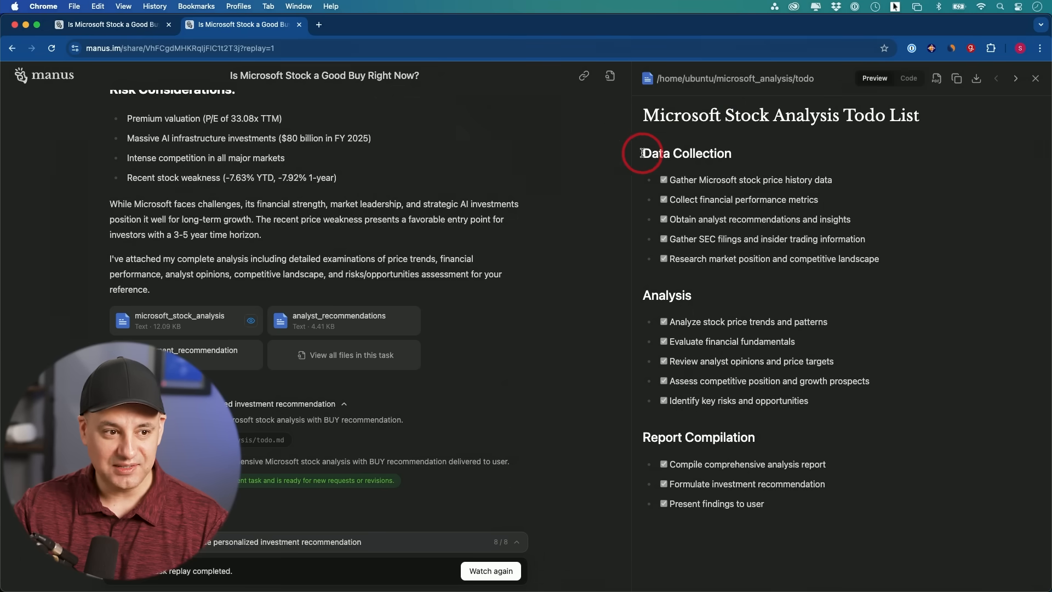
mouse_move(713, 277)
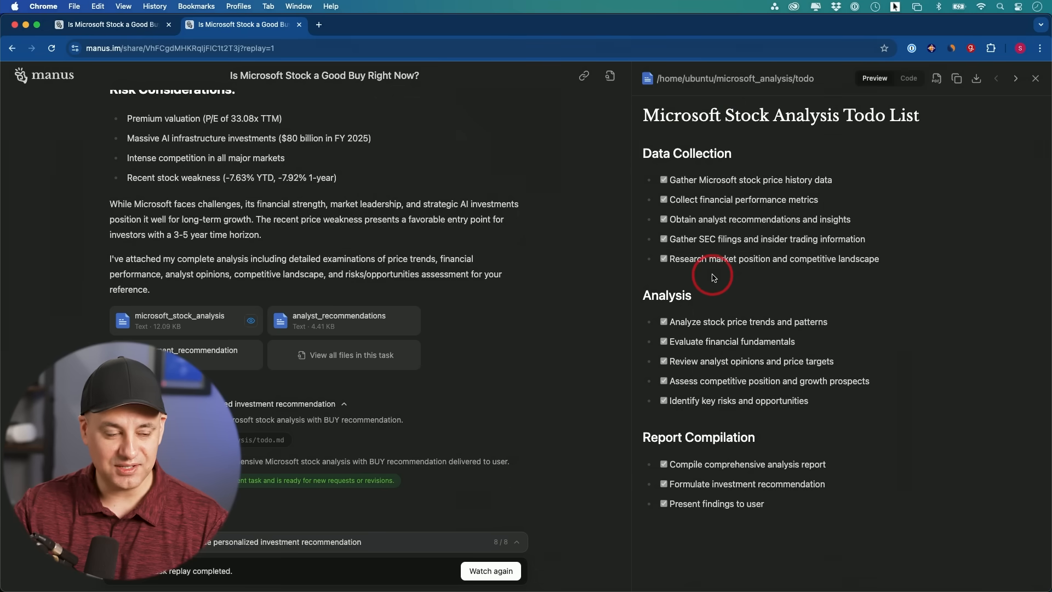
mouse_move(734, 437)
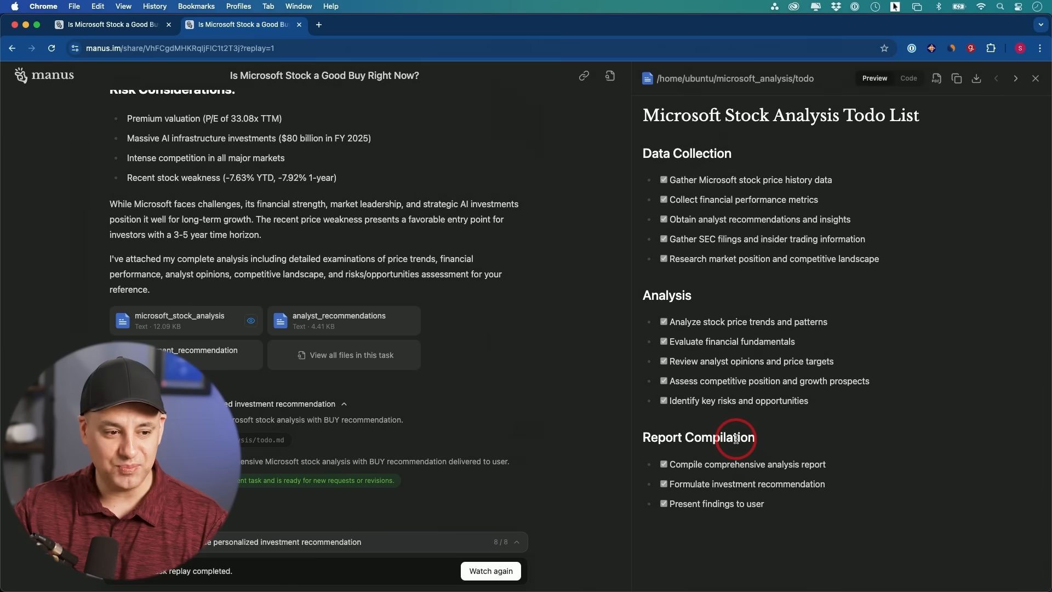
mouse_move(573, 94)
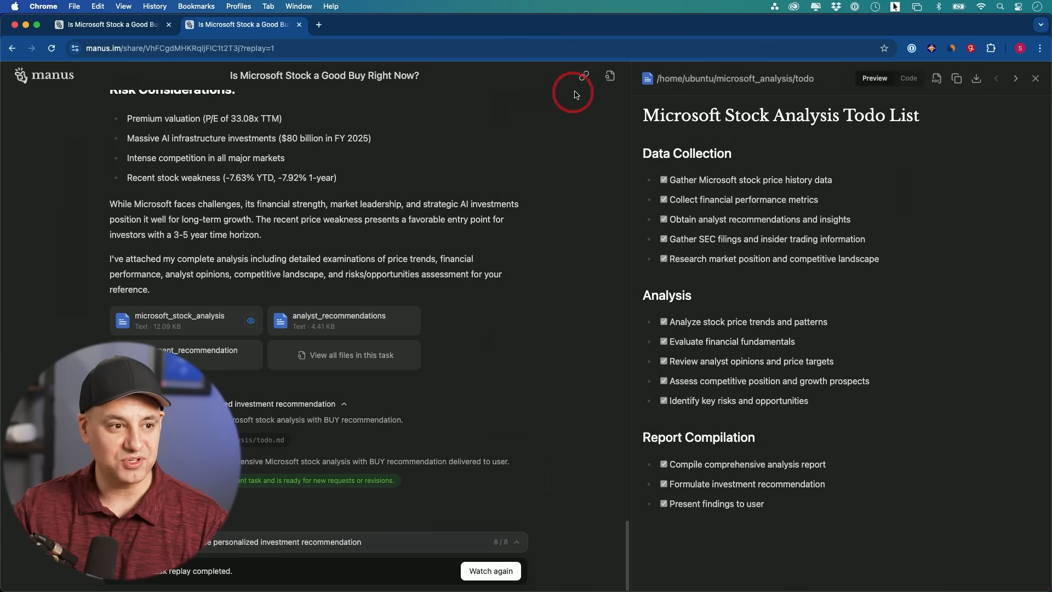
- From the task's file list, open the investment_recommendation document for preview
click(350, 355)
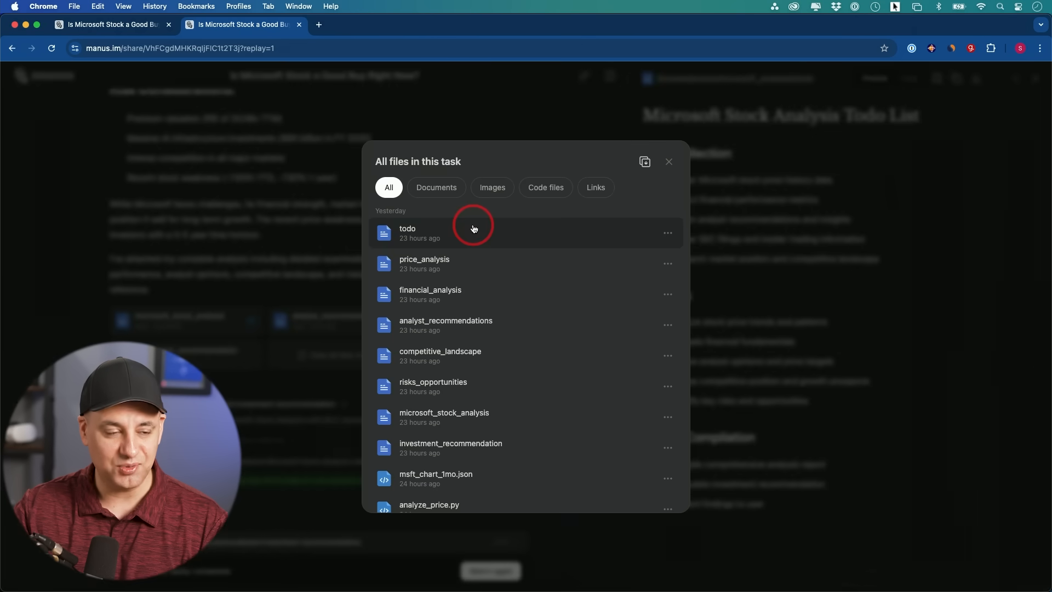
mouse_move(795, 167)
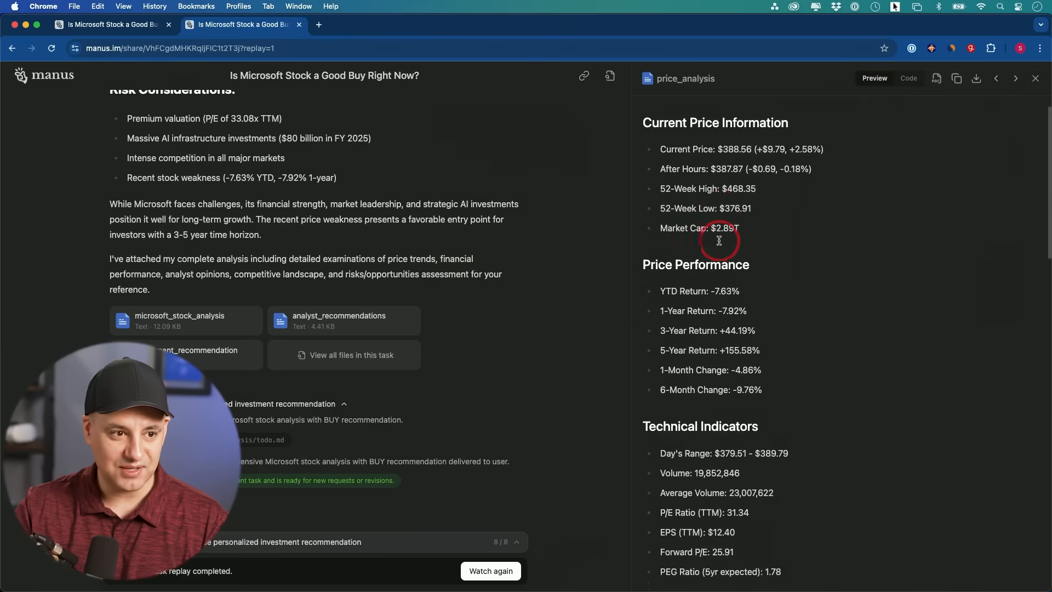
scroll(up, 3)
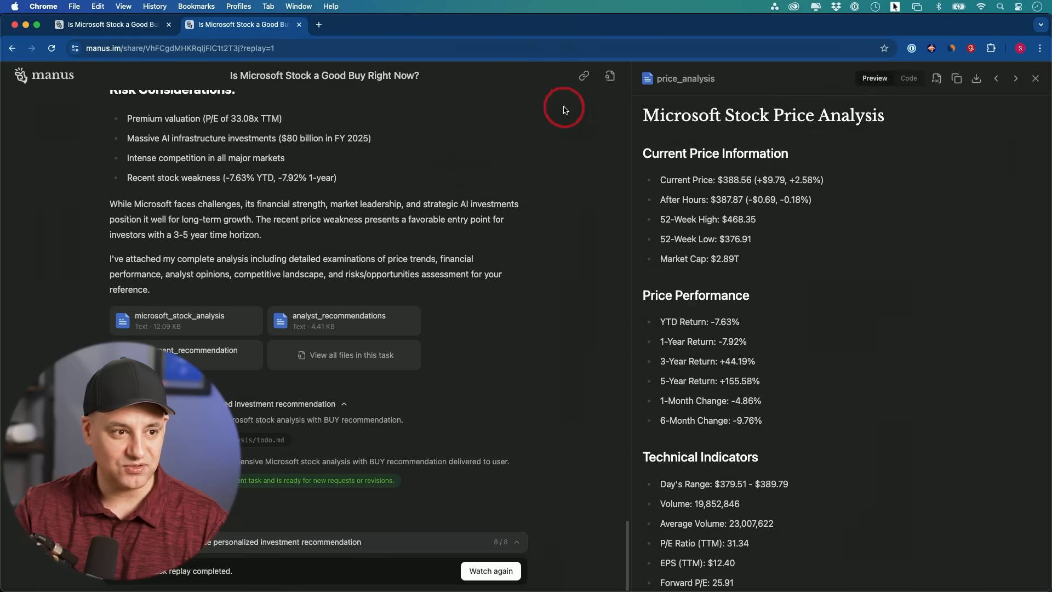
click(351, 355)
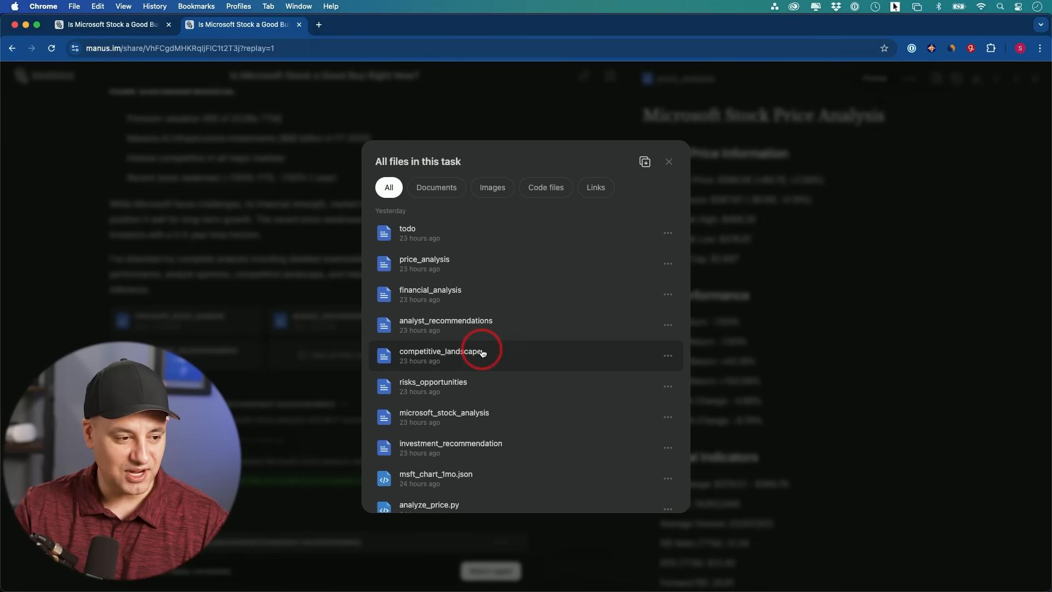
mouse_move(465, 325)
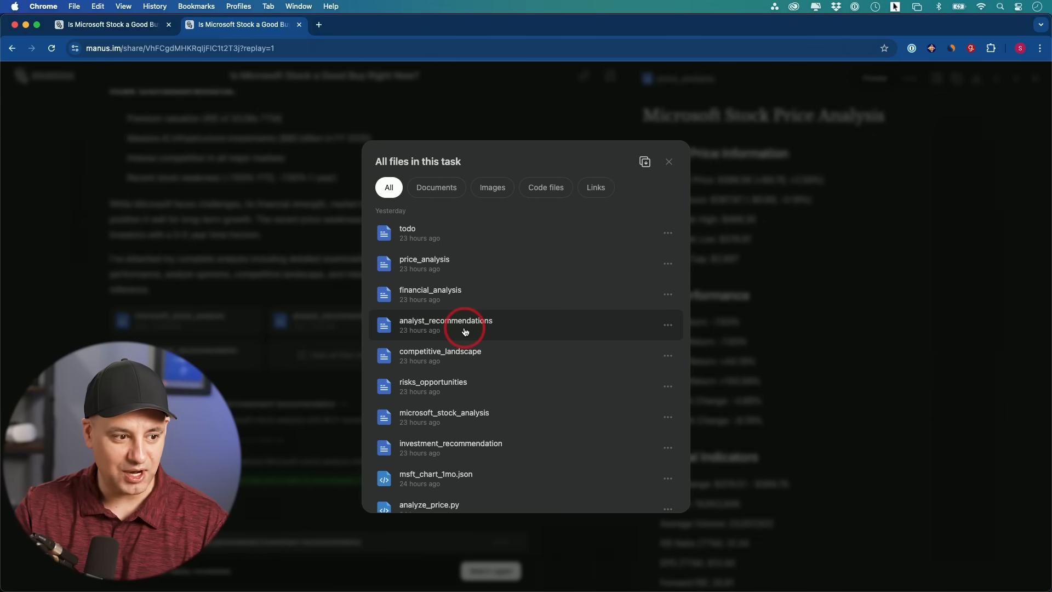
mouse_move(485, 448)
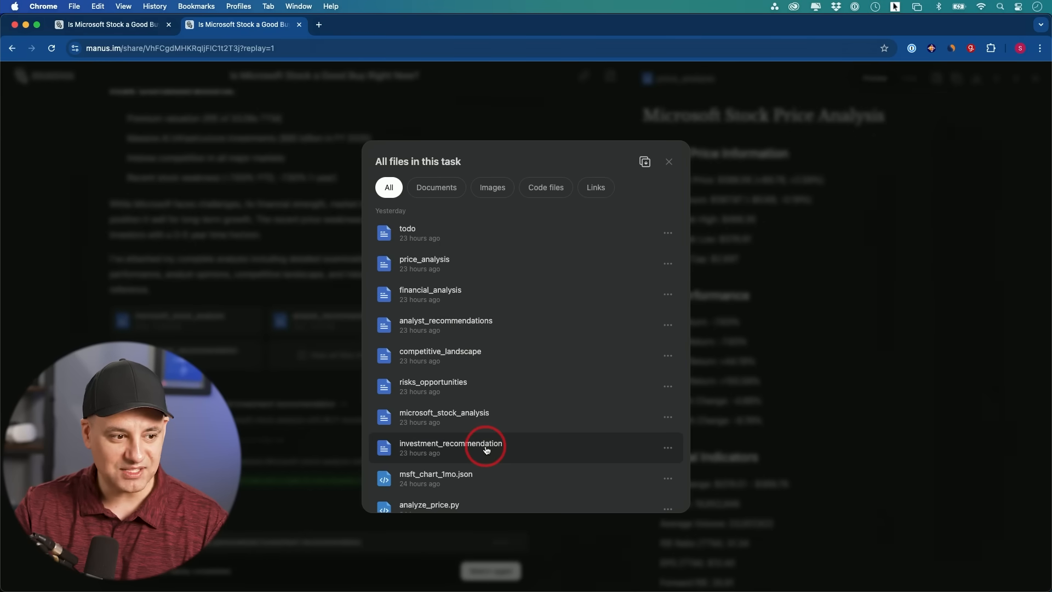
click(450, 447)
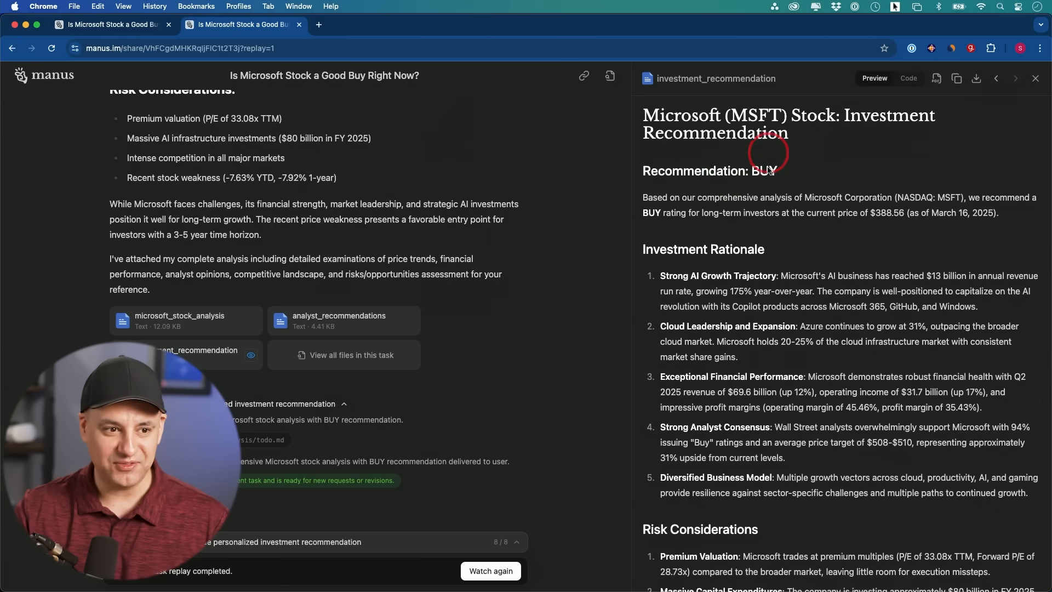
mouse_move(828, 173)
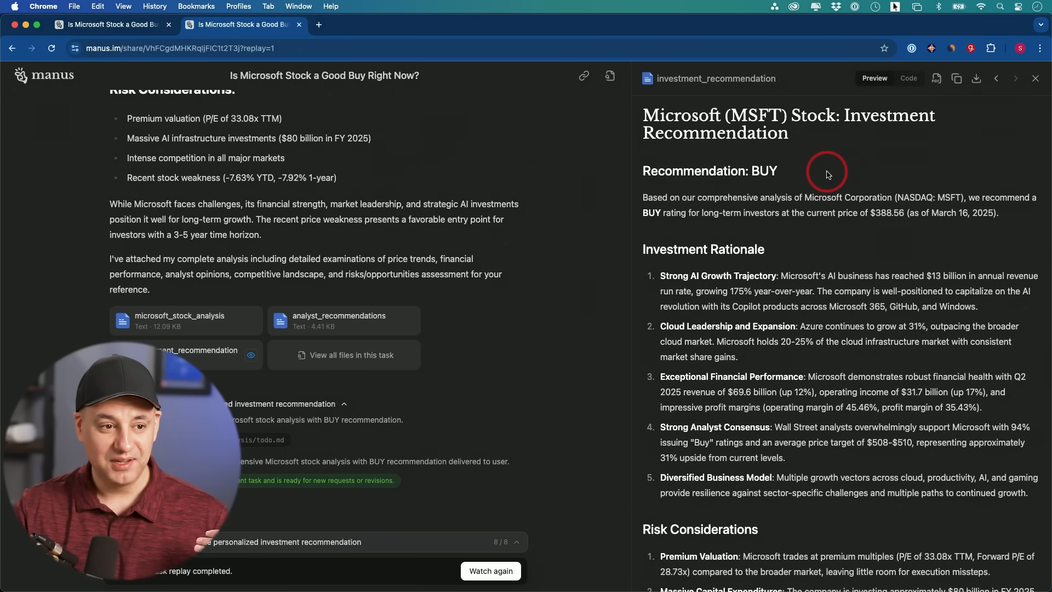
mouse_move(799, 226)
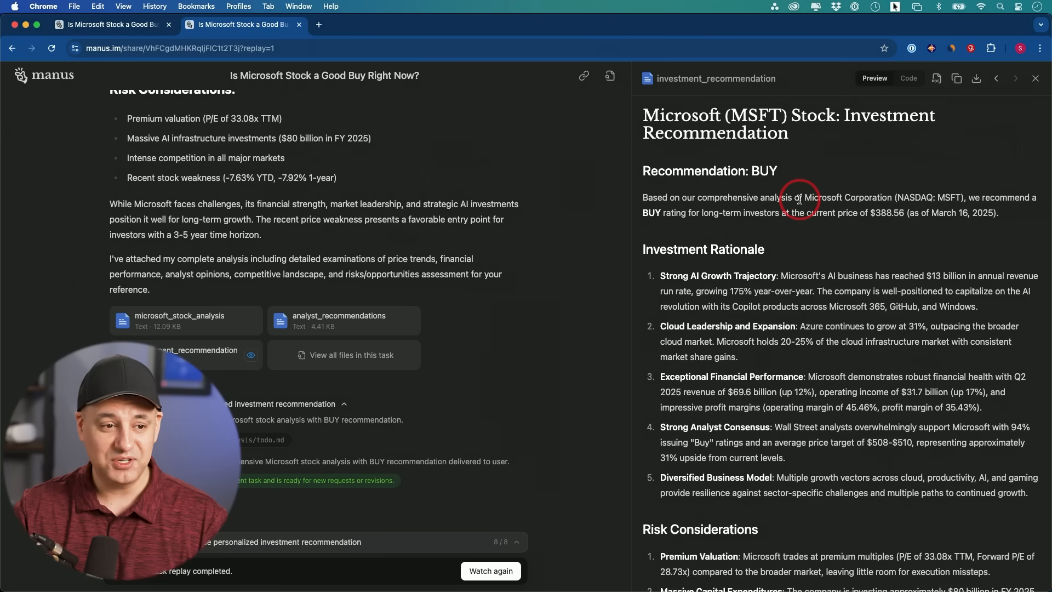
mouse_move(798, 223)
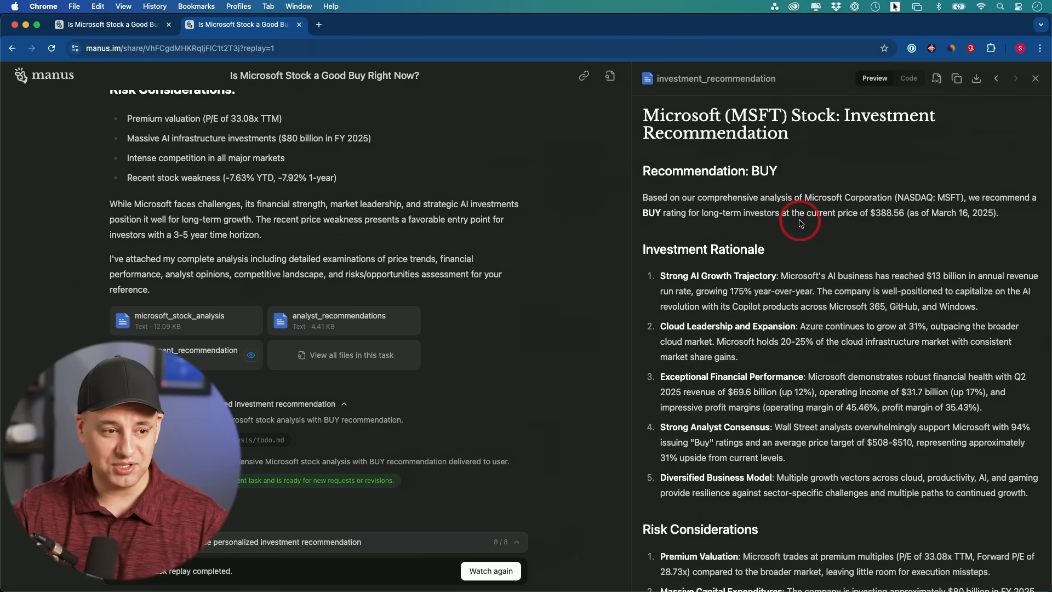
mouse_move(689, 206)
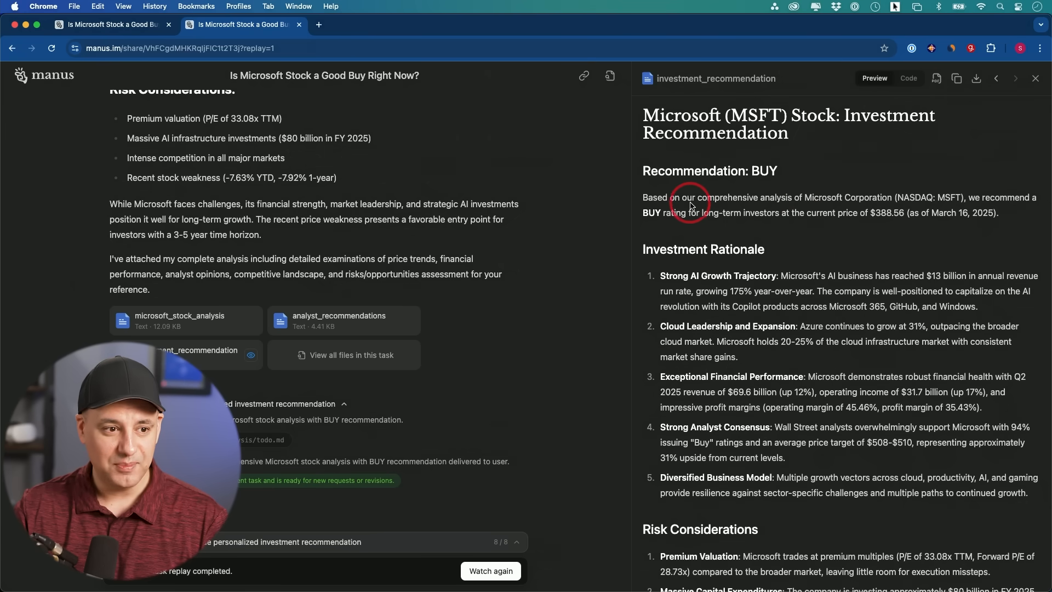
mouse_move(863, 210)
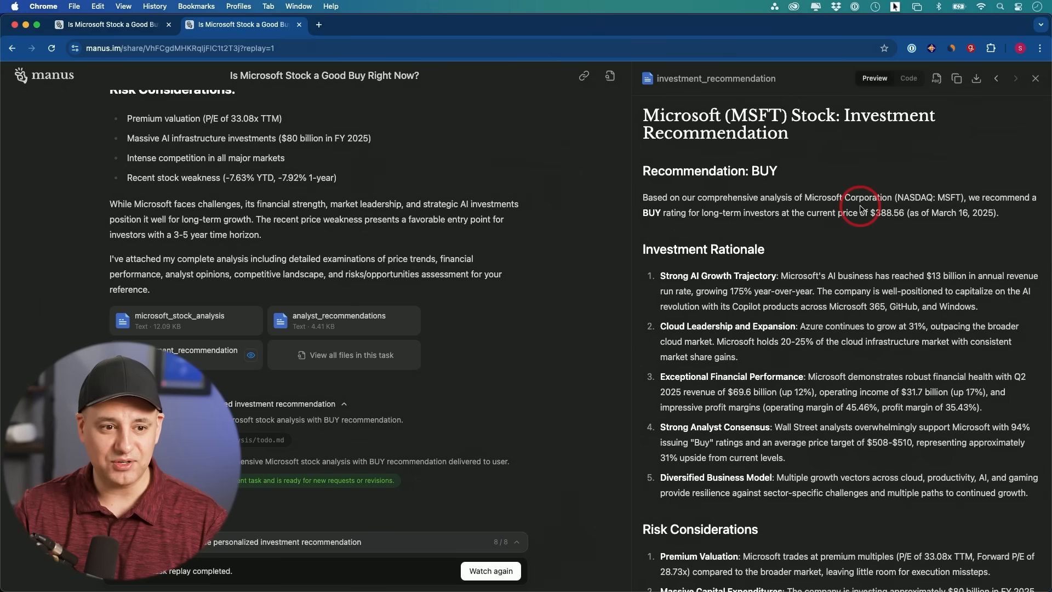
mouse_move(755, 221)
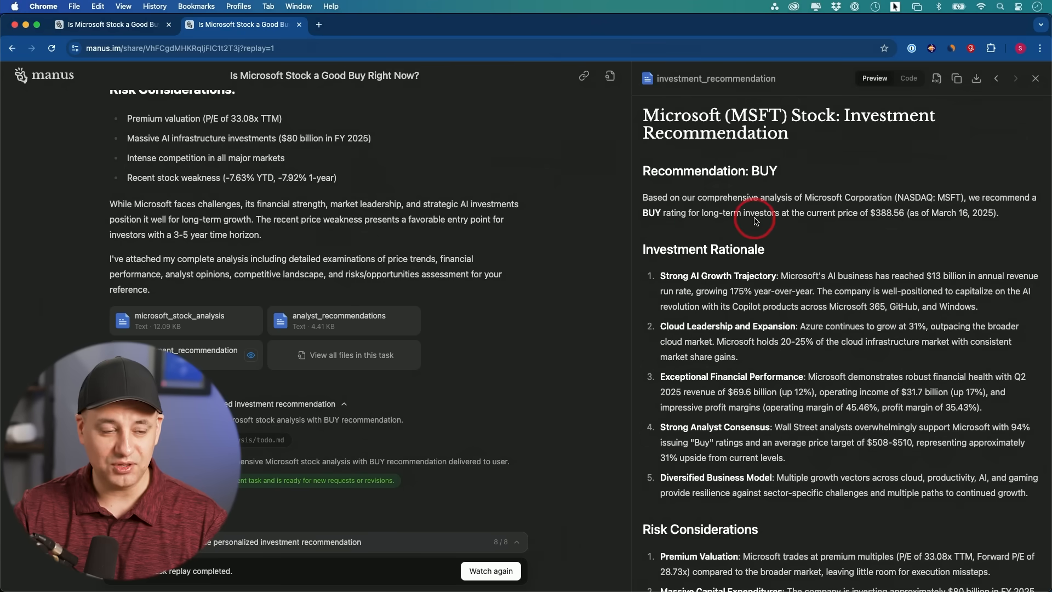
mouse_move(892, 220)
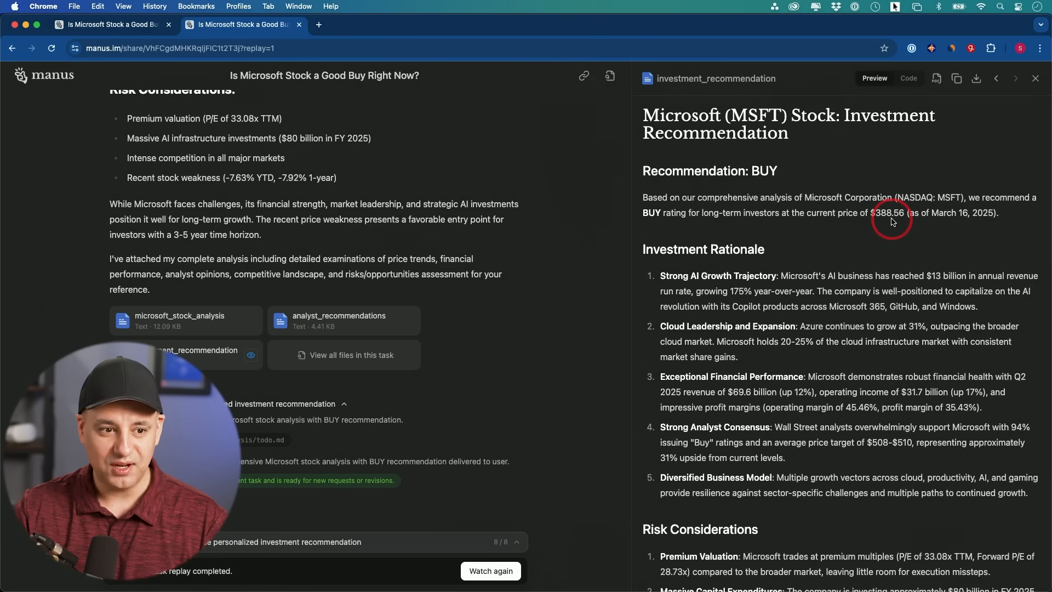
- Read the recommendation from the BUY rating down to its Conclusion
scroll(down, 3)
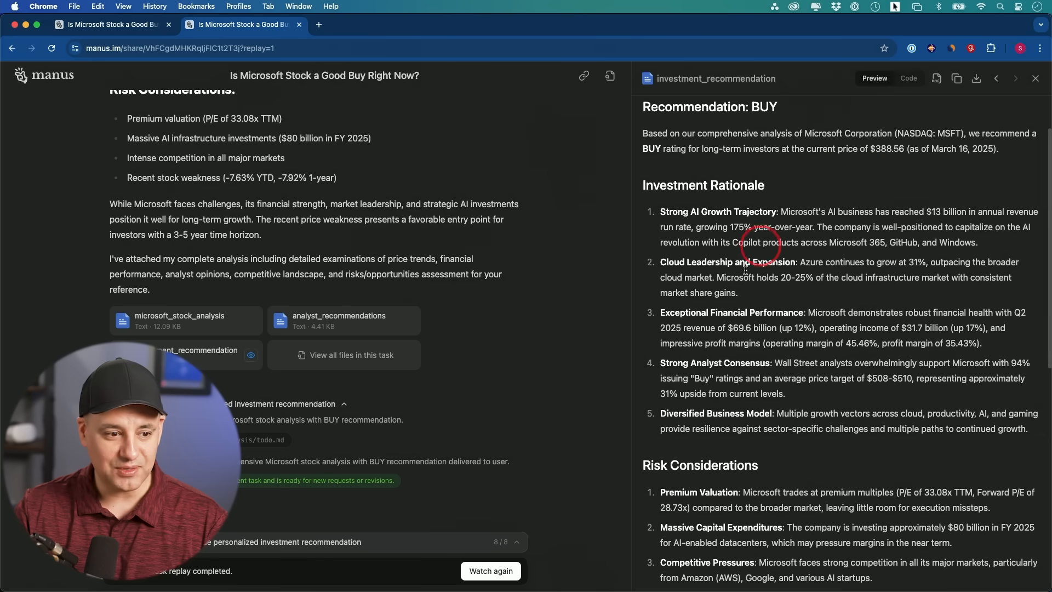
mouse_move(750, 267)
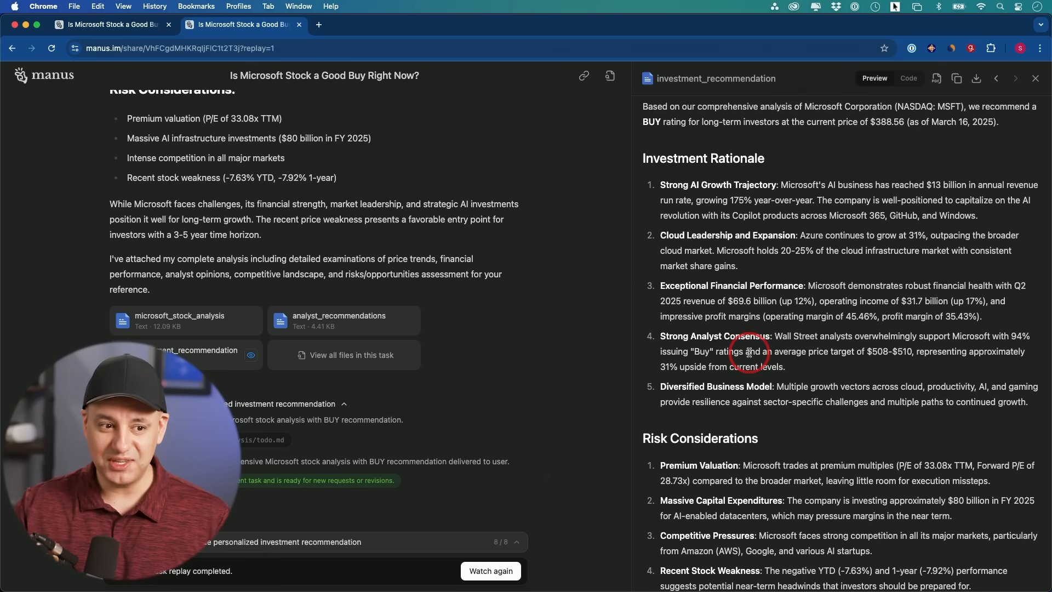
mouse_move(760, 328)
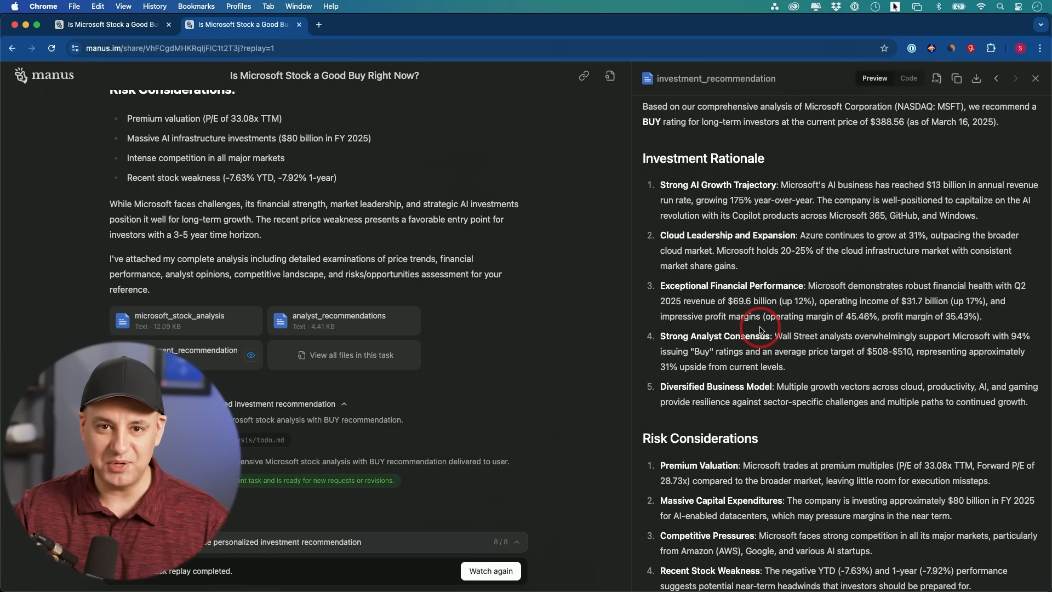
scroll(down, 3)
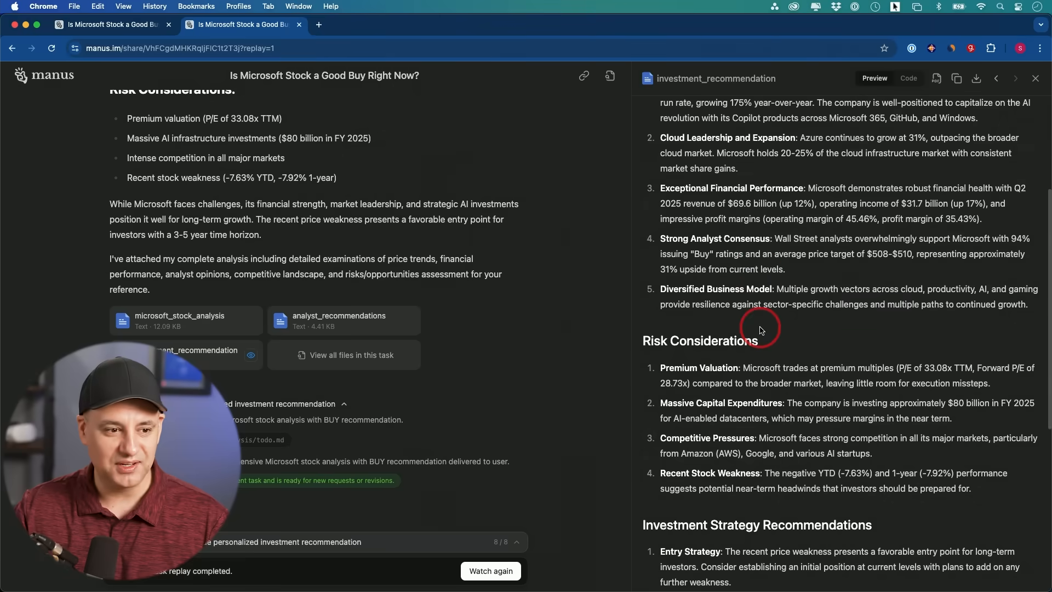
scroll(down, 3)
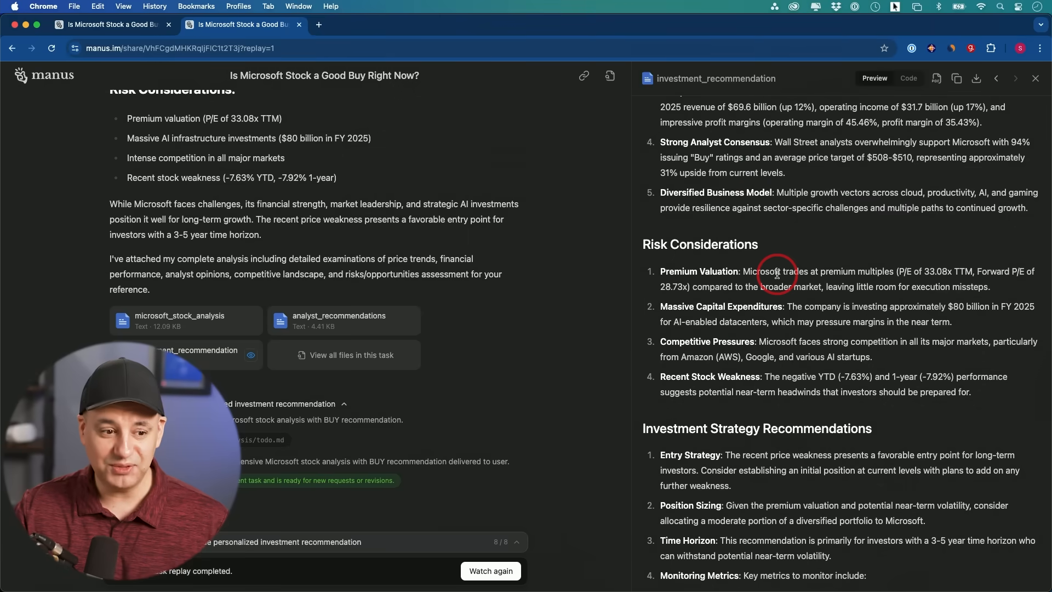
scroll(down, 3)
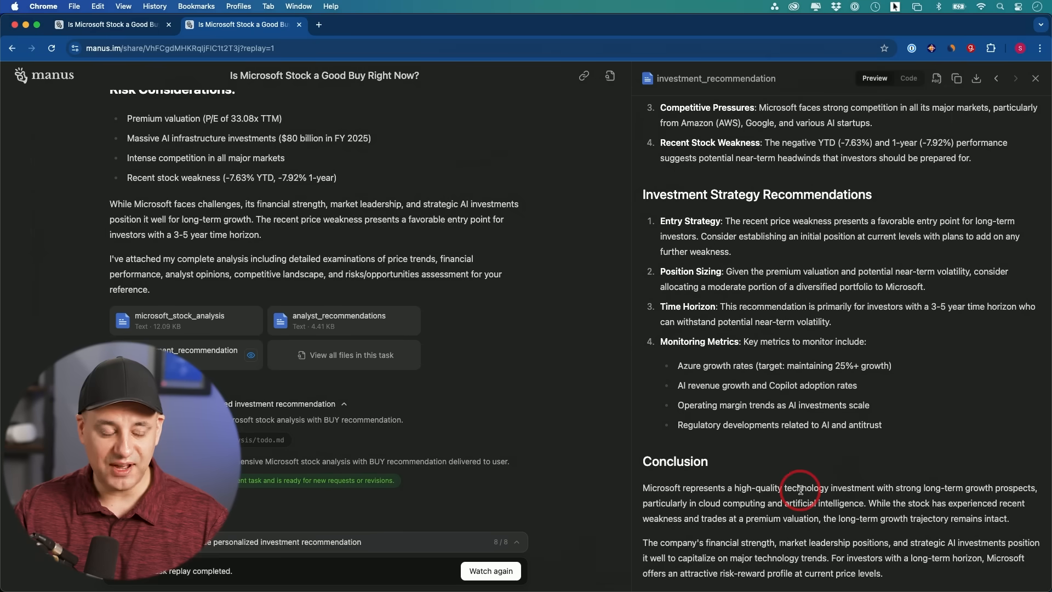
mouse_move(733, 451)
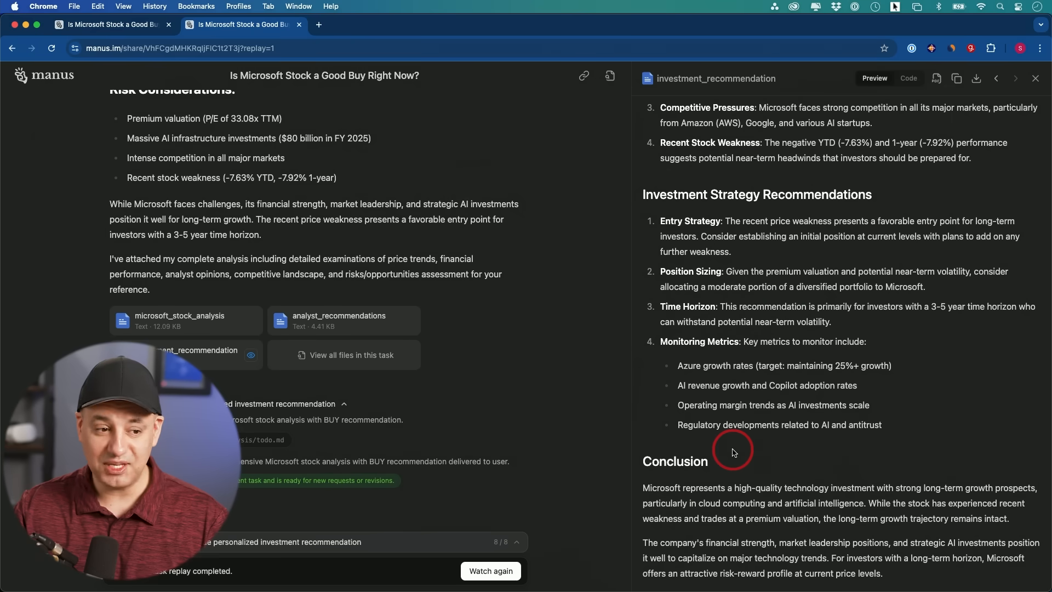
- Preview the risks_opportunities analysis of Microsoft stock, then bring the file list back up
click(343, 355)
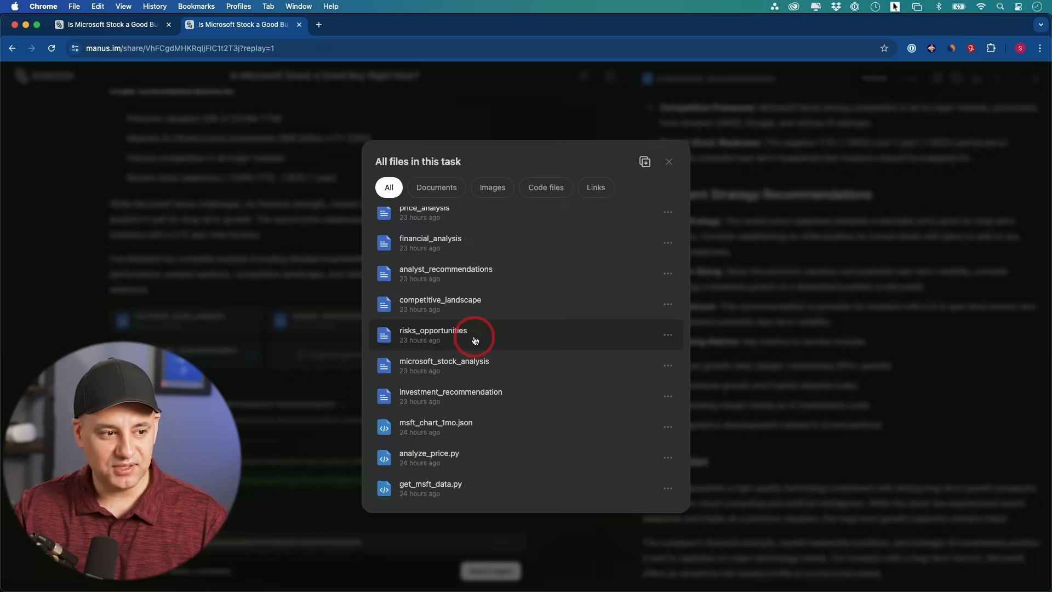
click(434, 335)
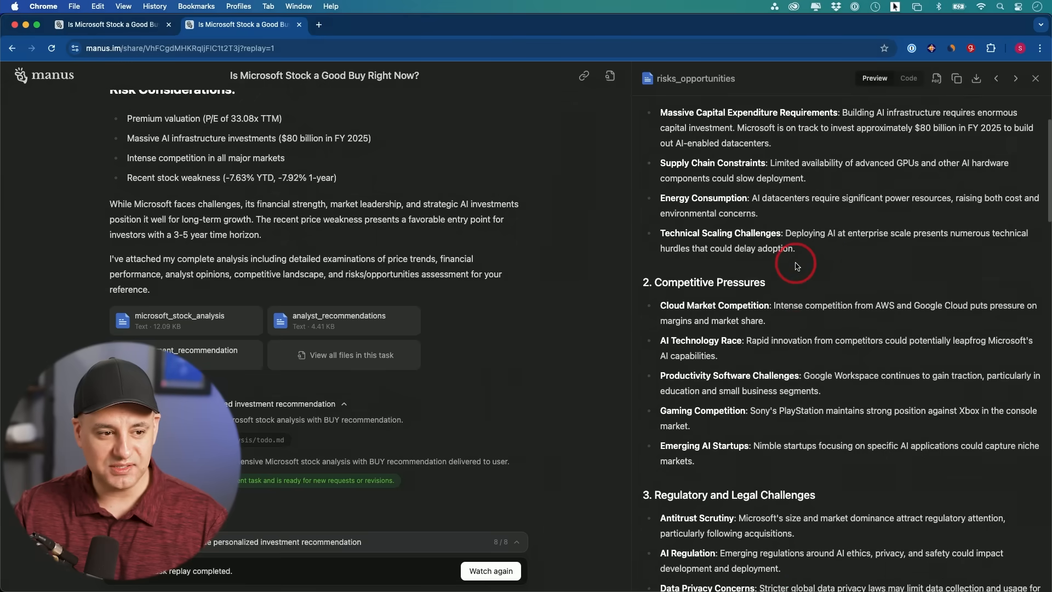
scroll(down, 3)
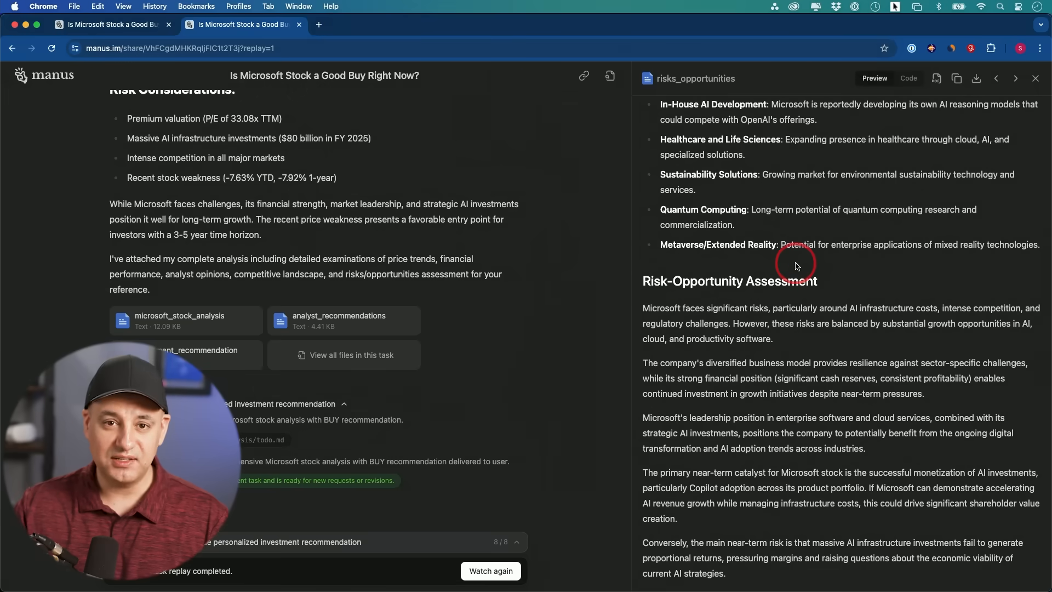
scroll(up, 3)
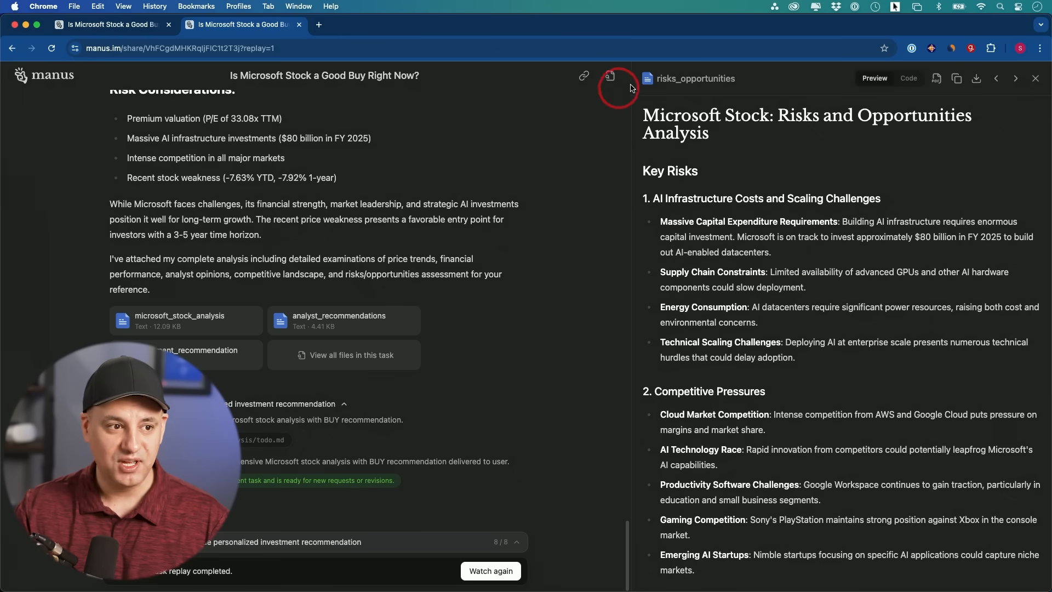
click(350, 354)
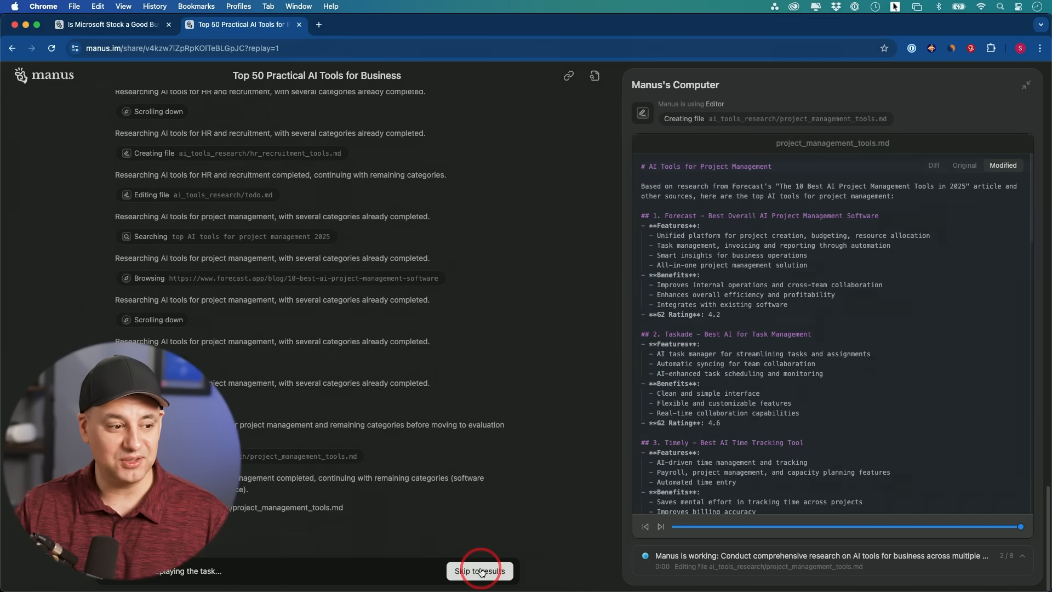
- Preview the research todo list, then the finance_accounting_tools write-up from the task's files
click(479, 571)
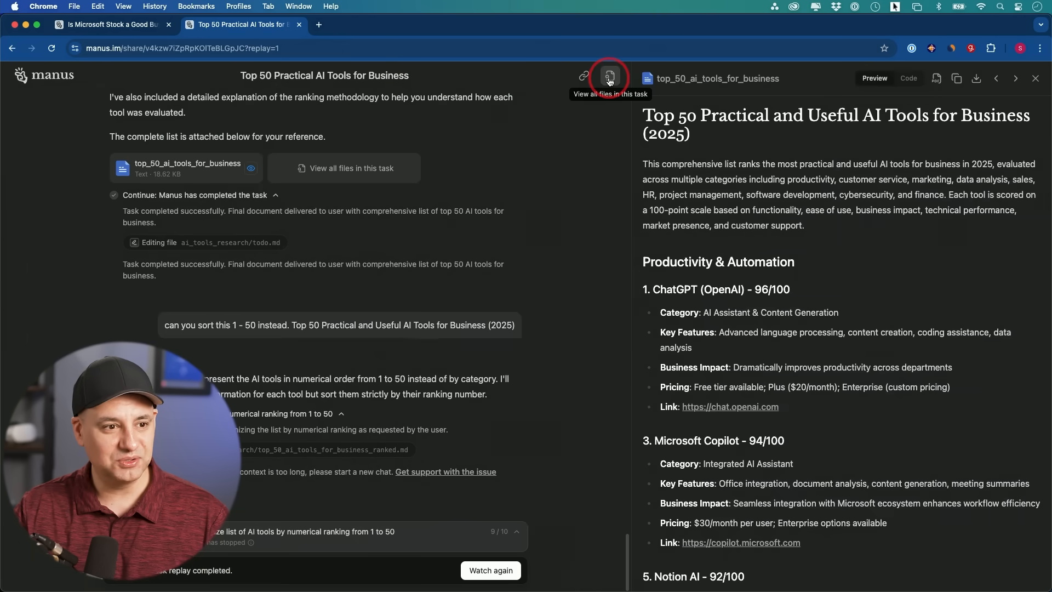
click(608, 78)
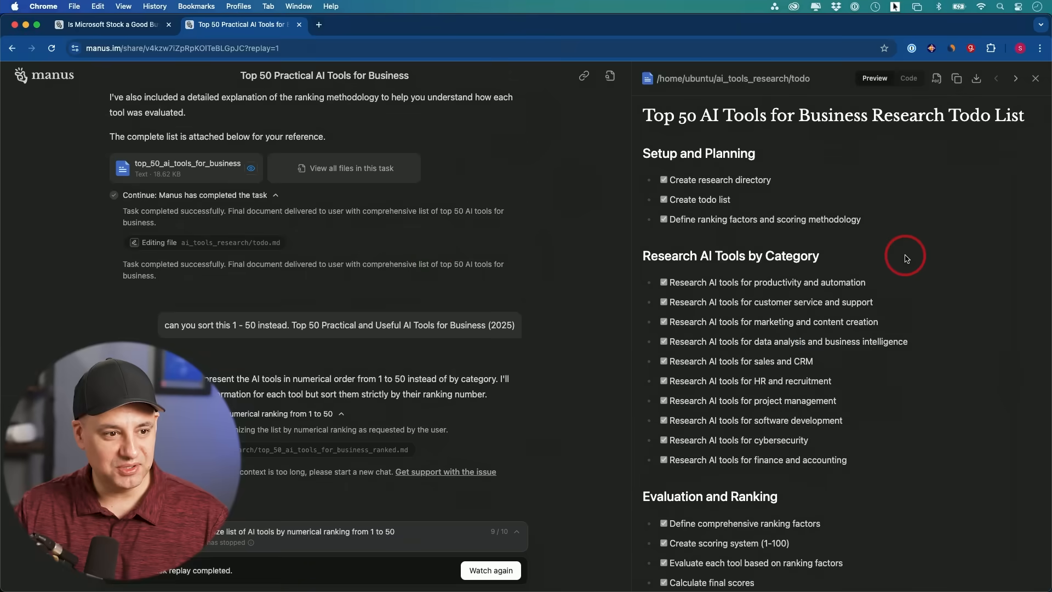
mouse_move(799, 322)
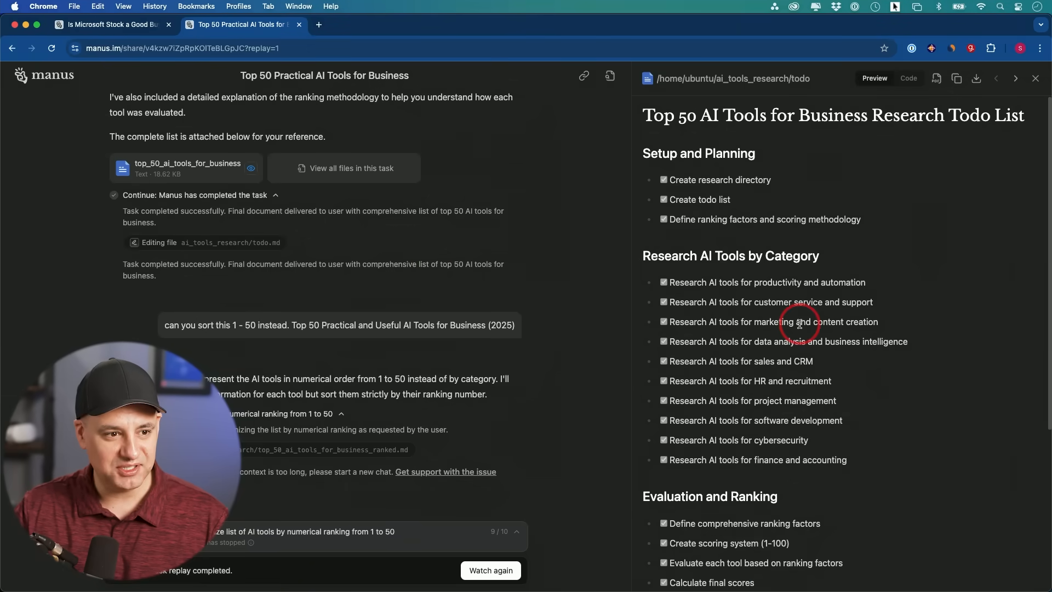
click(343, 168)
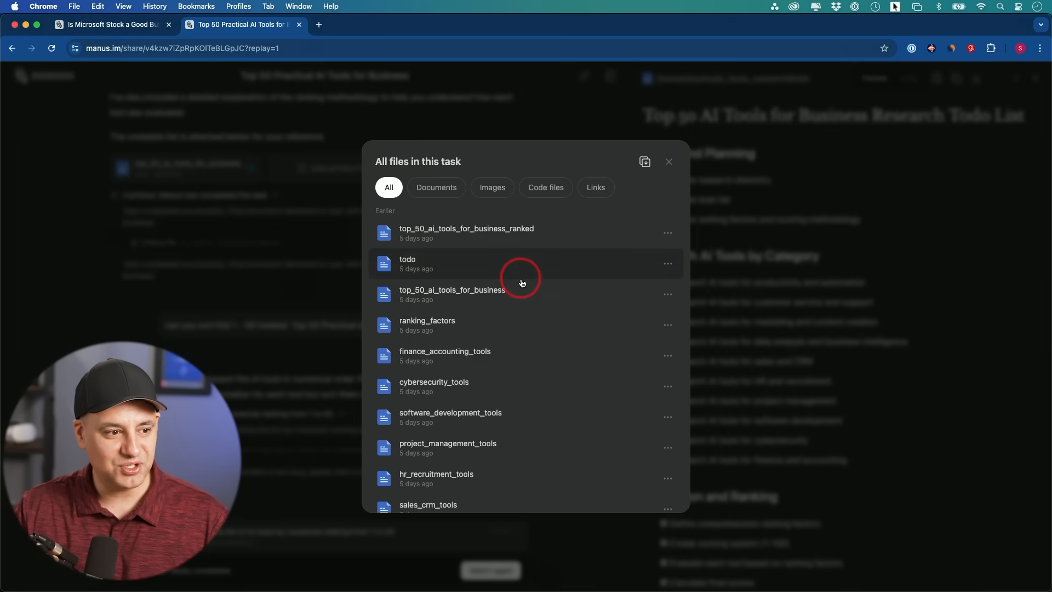
scroll(down, 3)
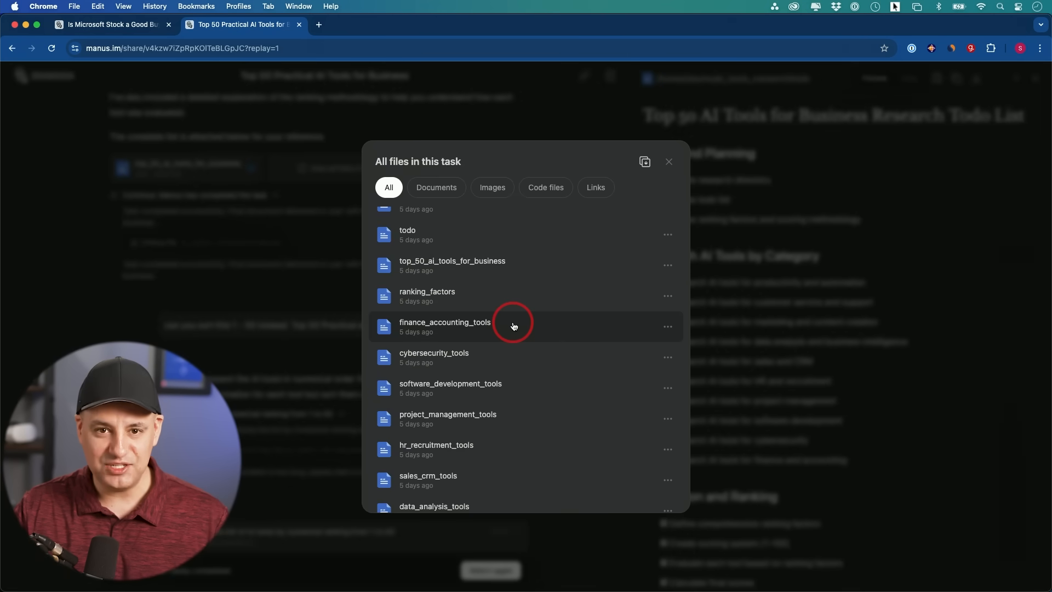
mouse_move(441, 329)
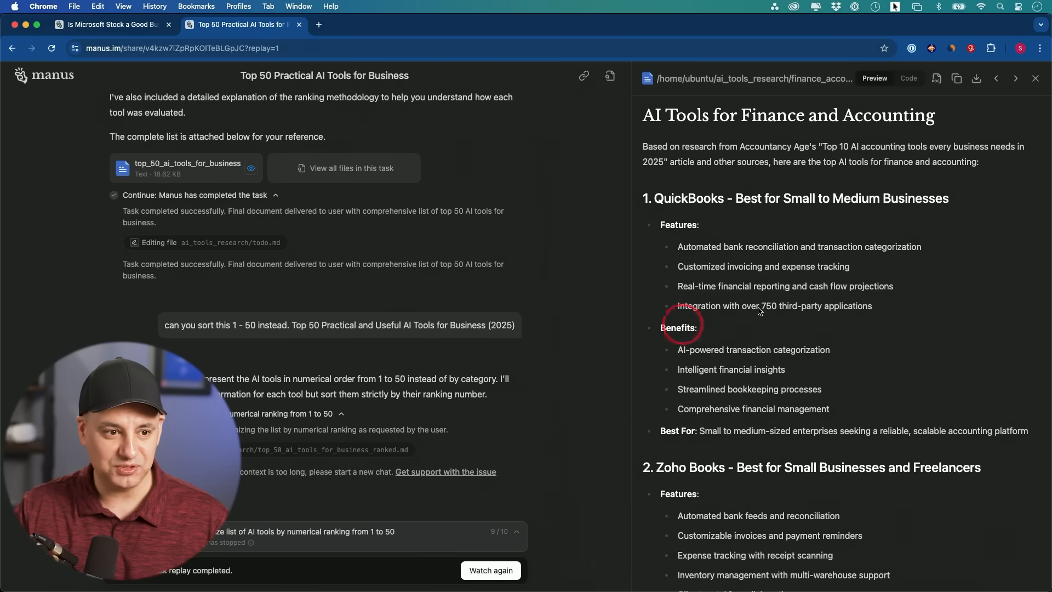
scroll(down, 3)
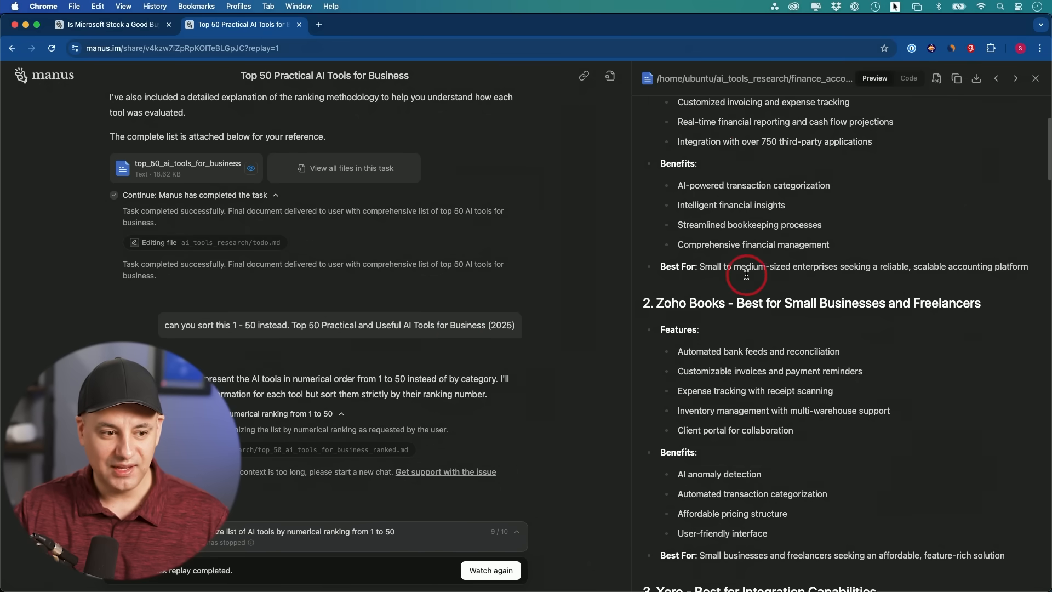
scroll(down, 3)
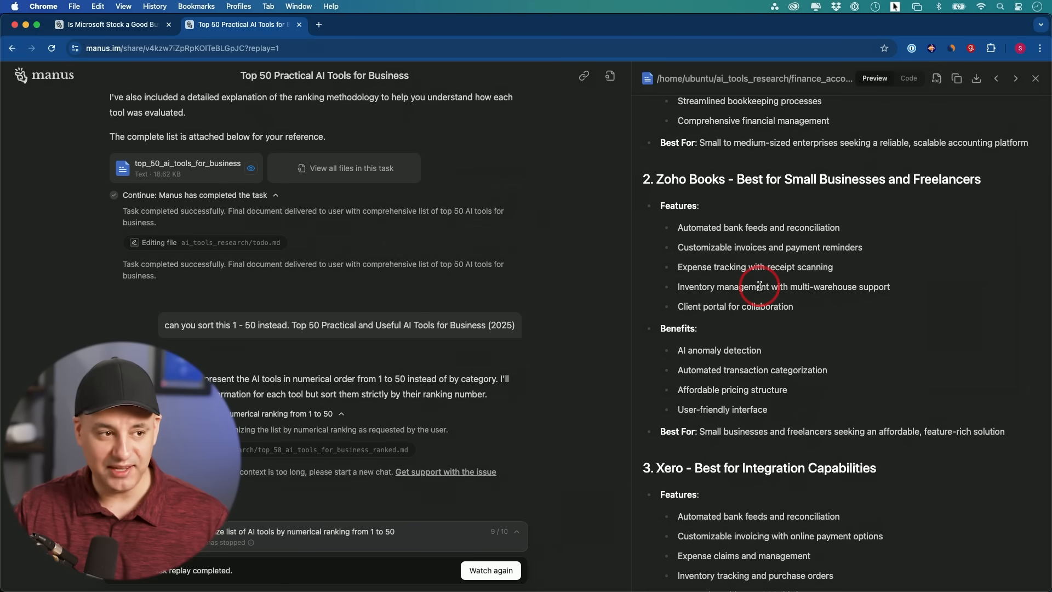
scroll(down, 3)
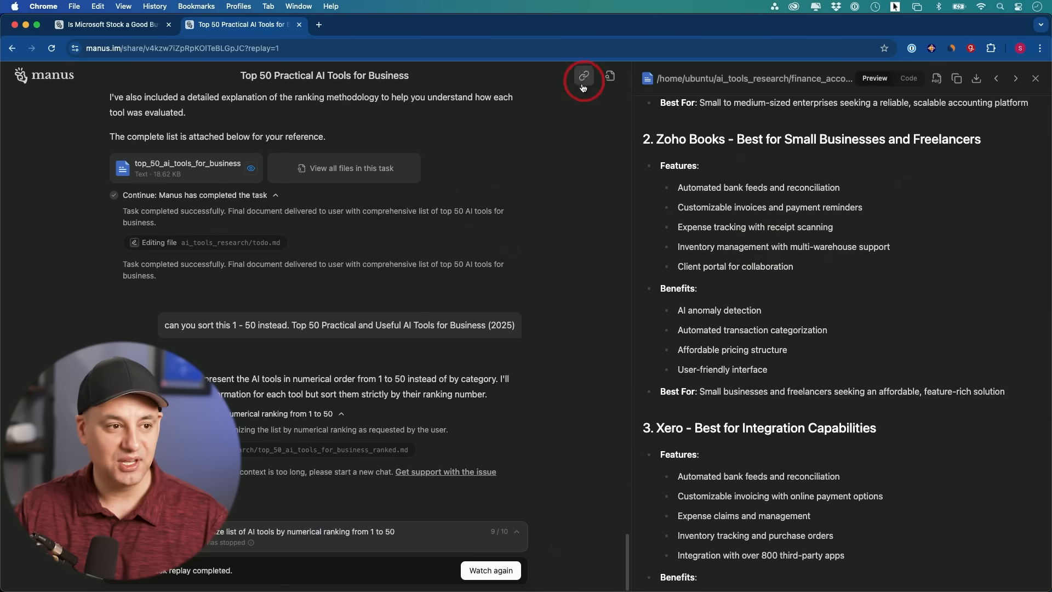
- Bring up the full file list again, browsing category files like cybersecurity and HR recruitment tools
click(343, 168)
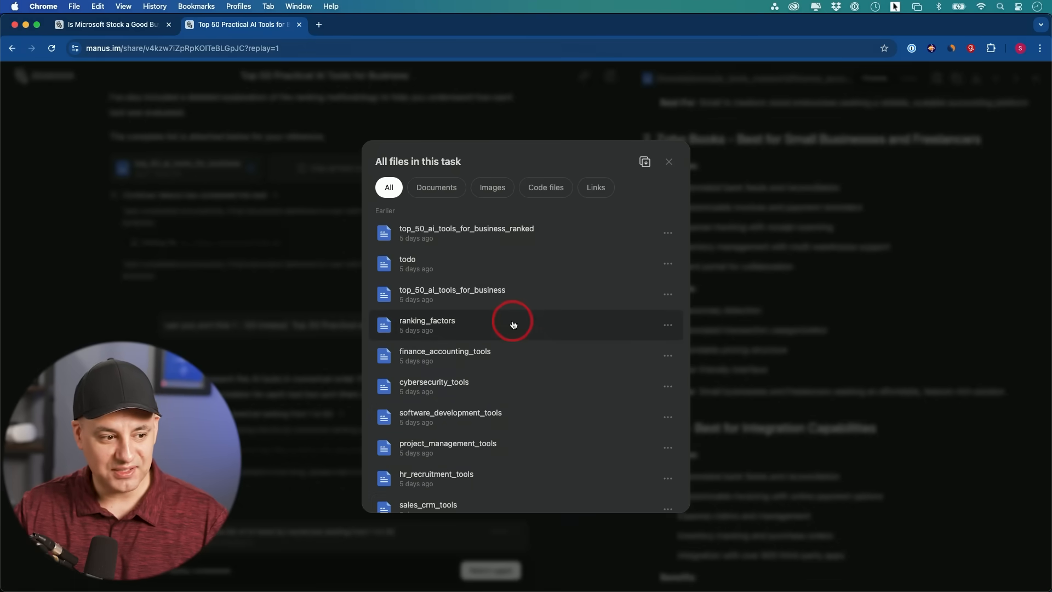
scroll(down, 3)
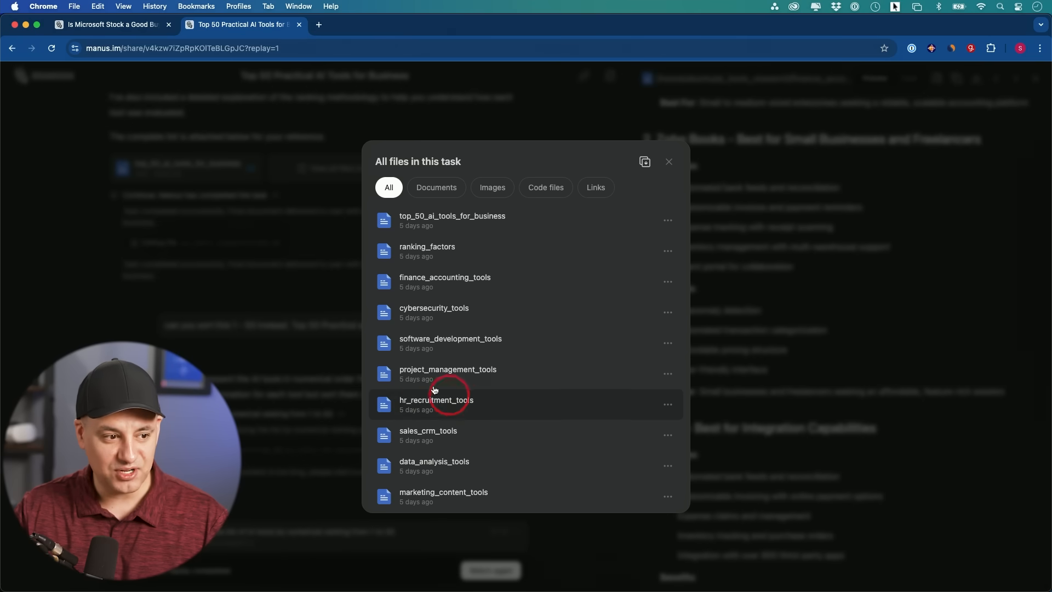
scroll(down, 3)
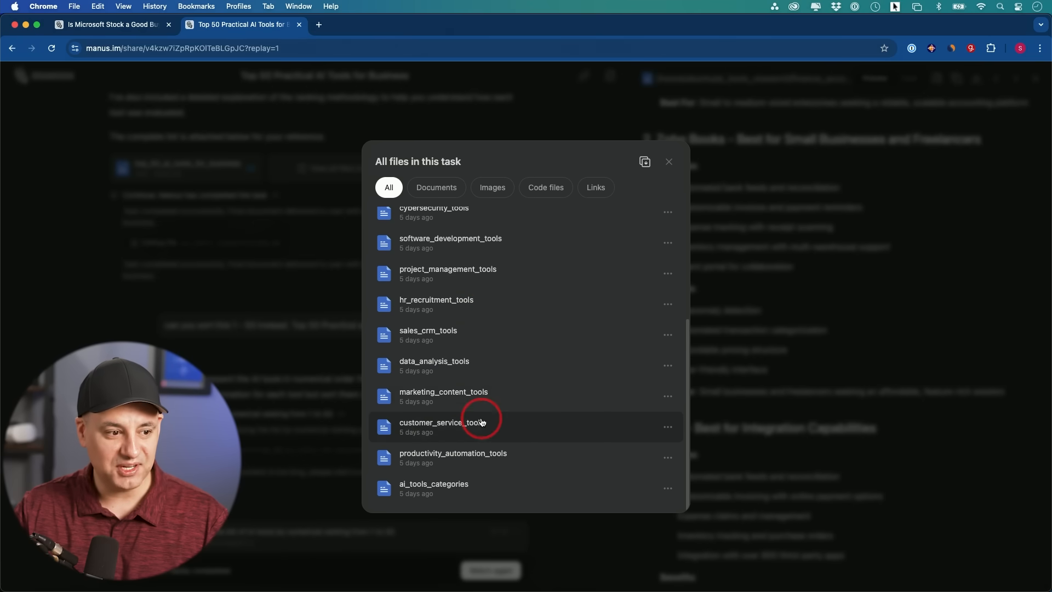
mouse_move(470, 305)
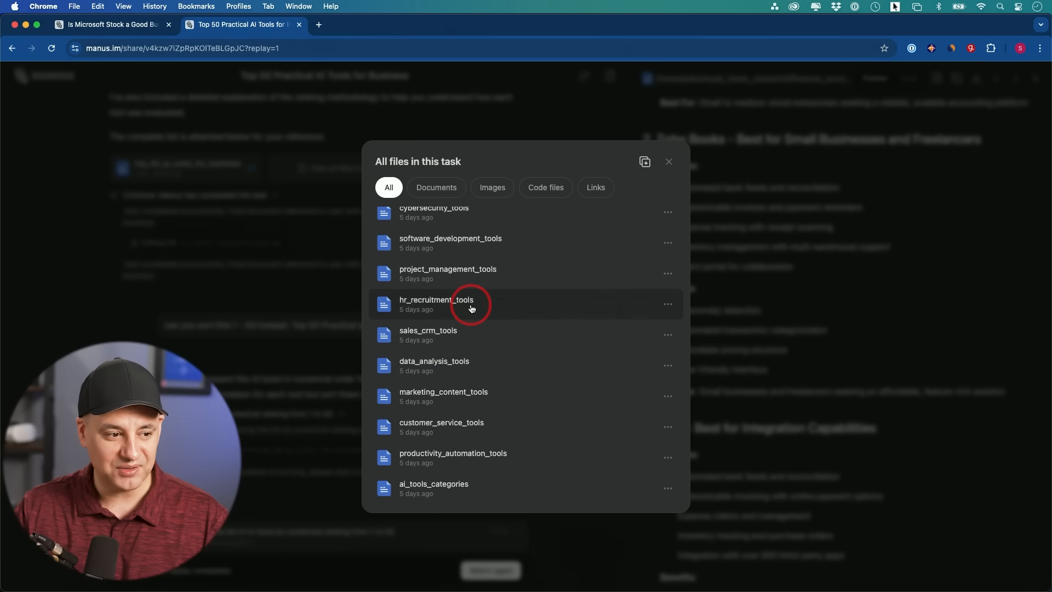
scroll(up, 3)
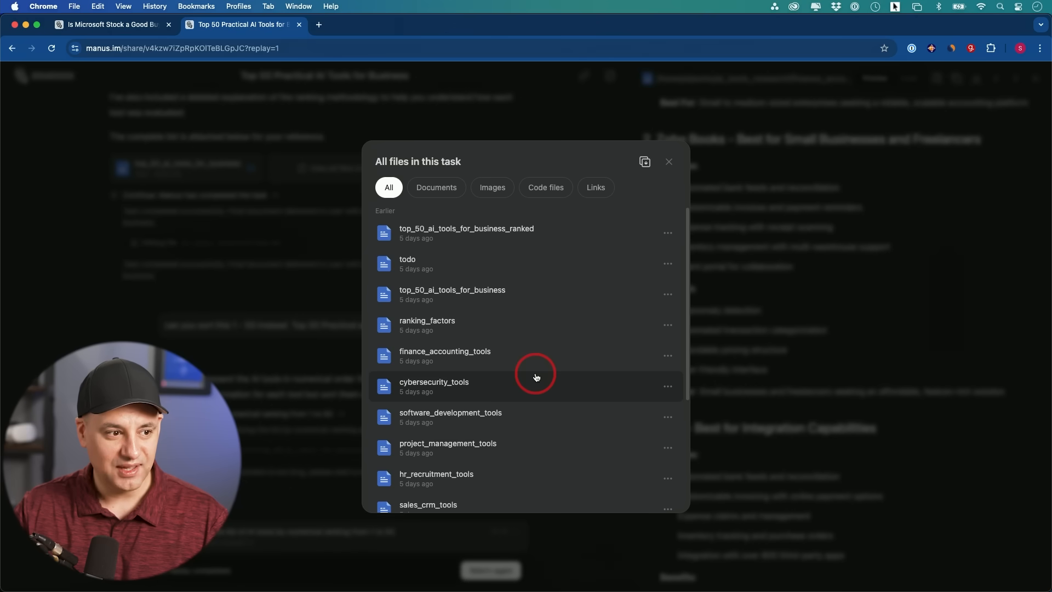
mouse_move(436, 233)
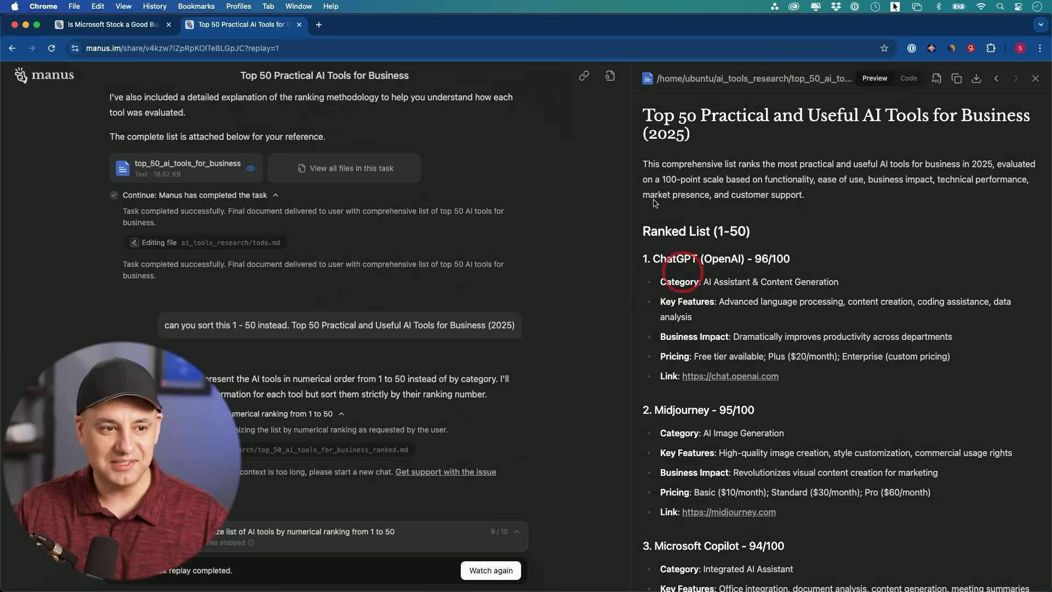
mouse_move(772, 122)
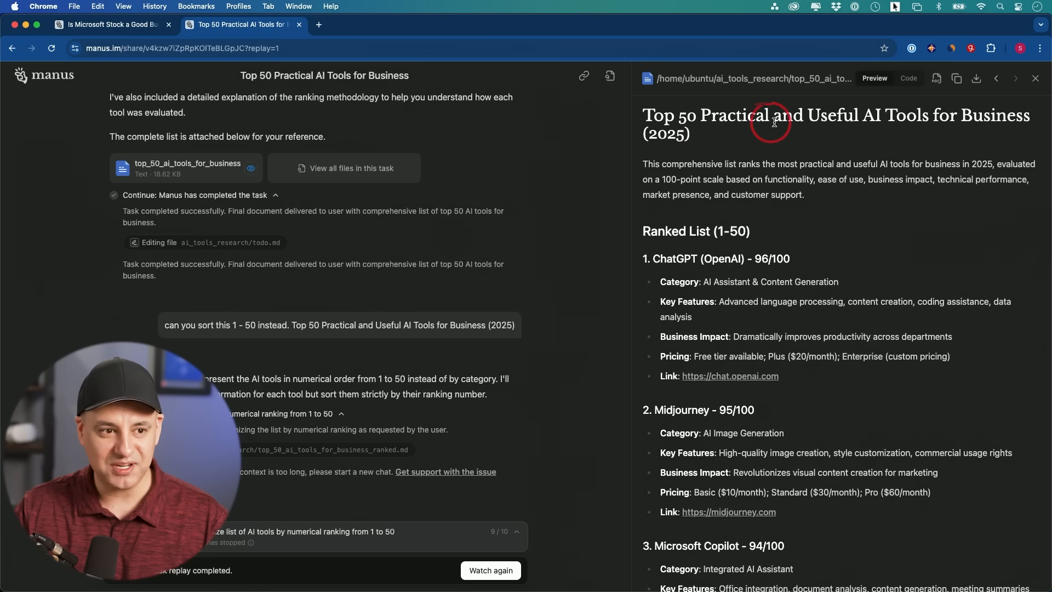
mouse_move(875, 205)
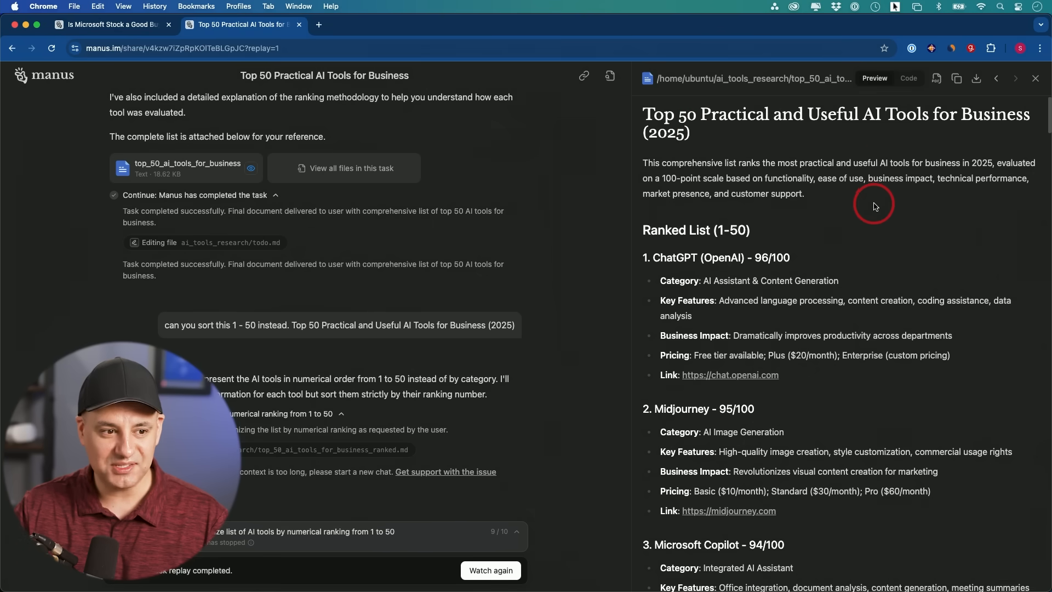
scroll(down, 3)
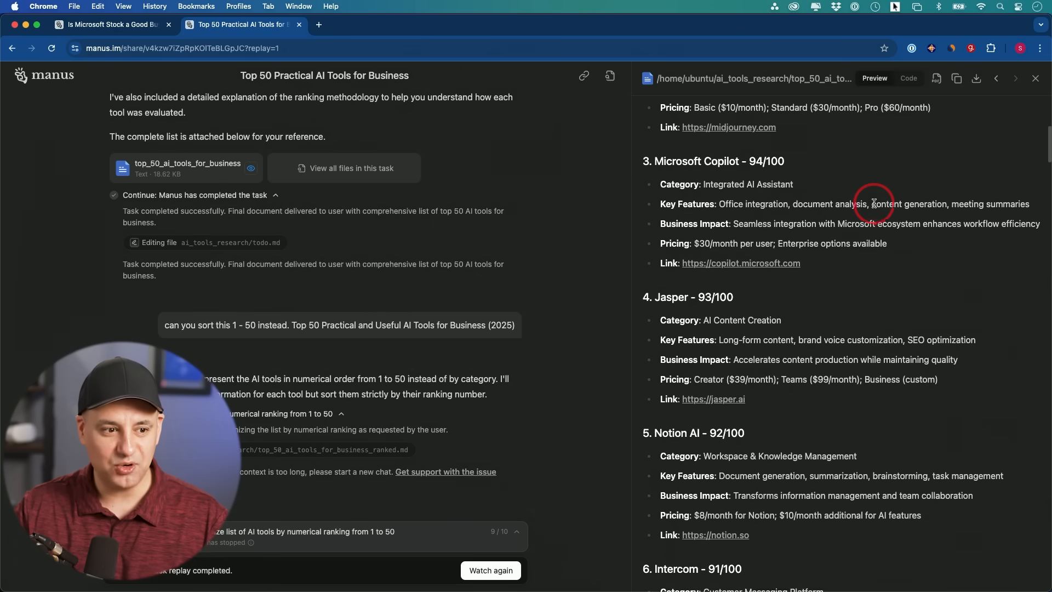
scroll(down, 3)
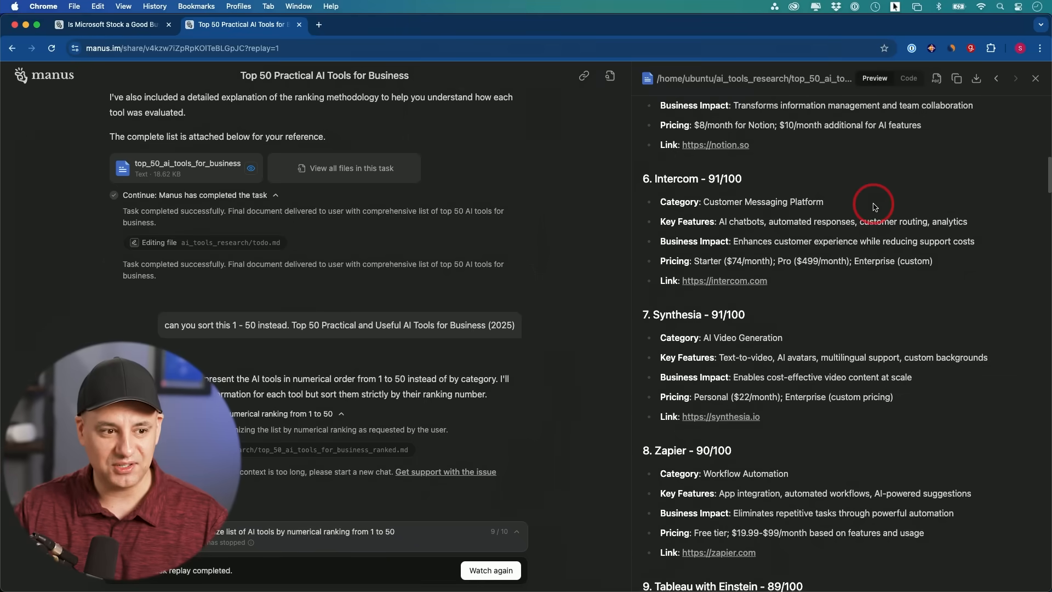
scroll(down, 3)
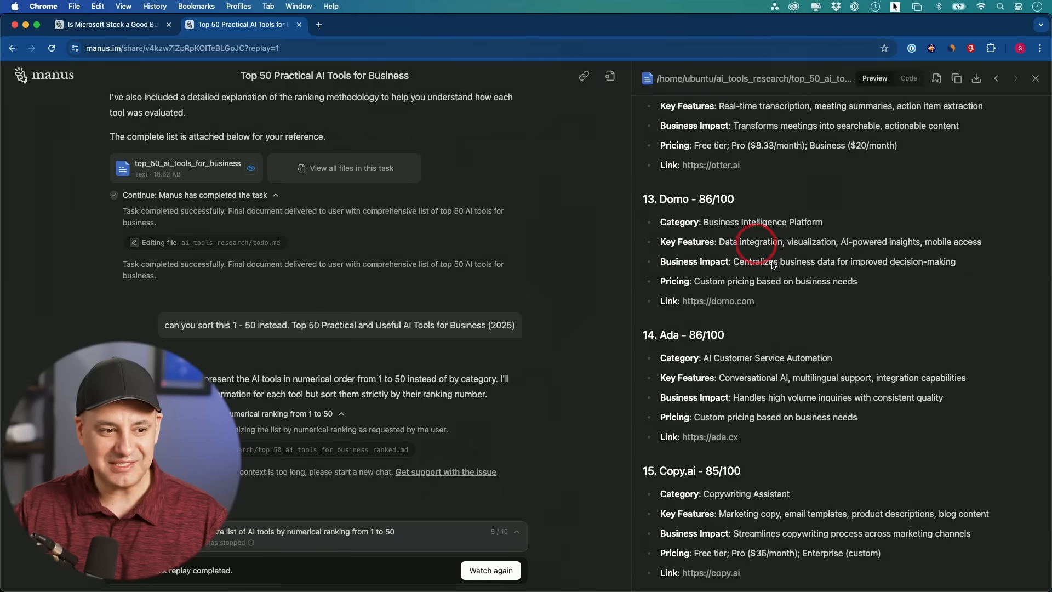
scroll(down, 3)
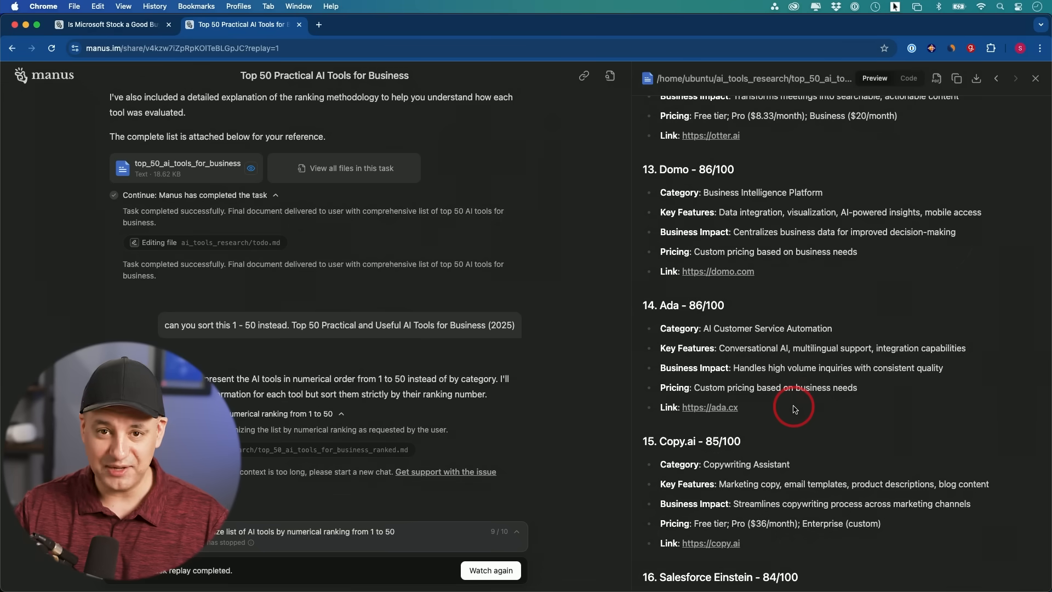
scroll(up, 3)
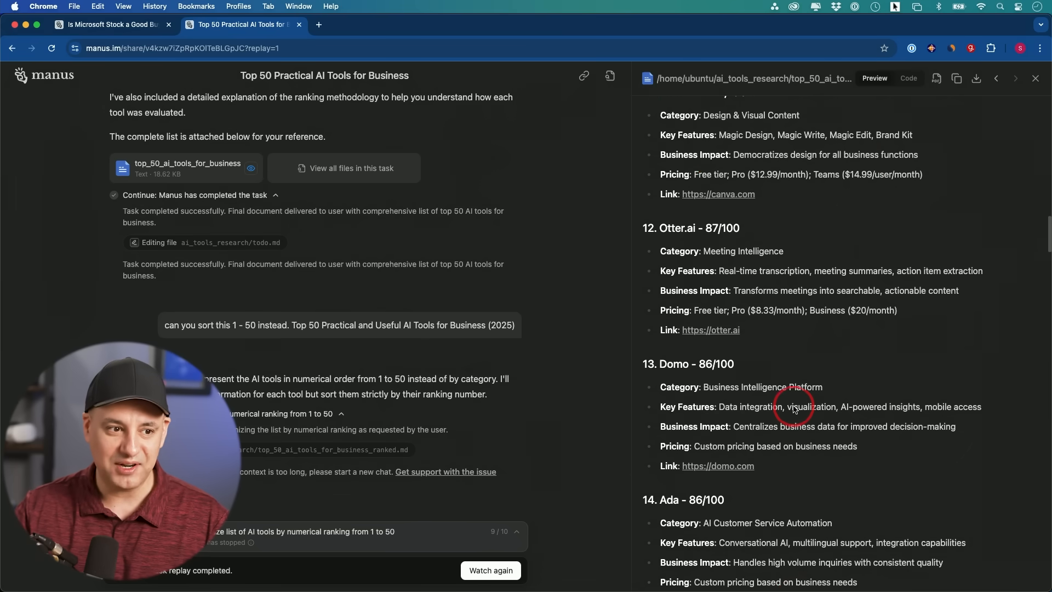
scroll(up, 3)
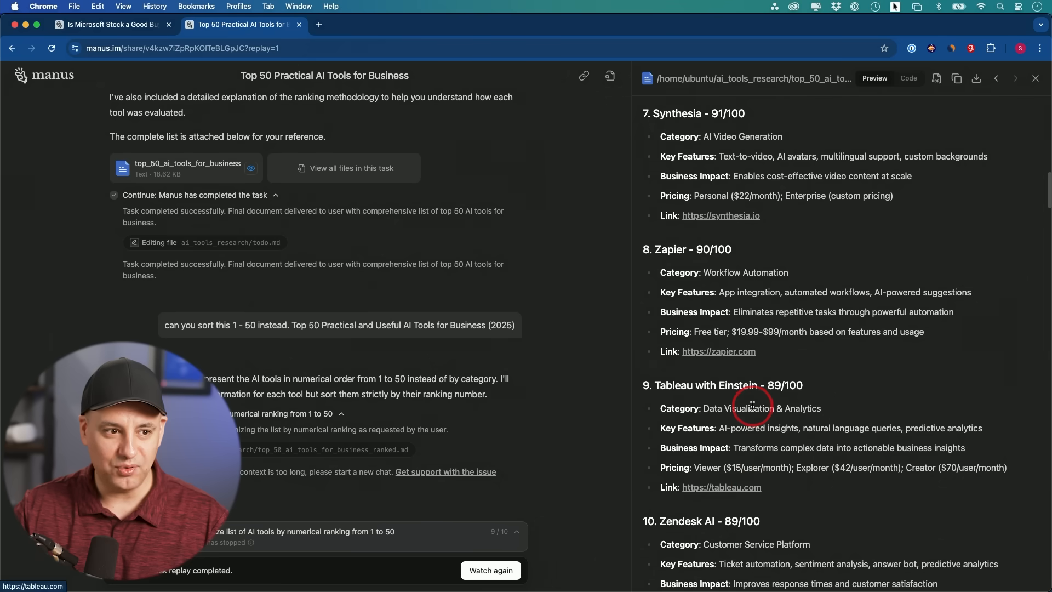
mouse_move(727, 320)
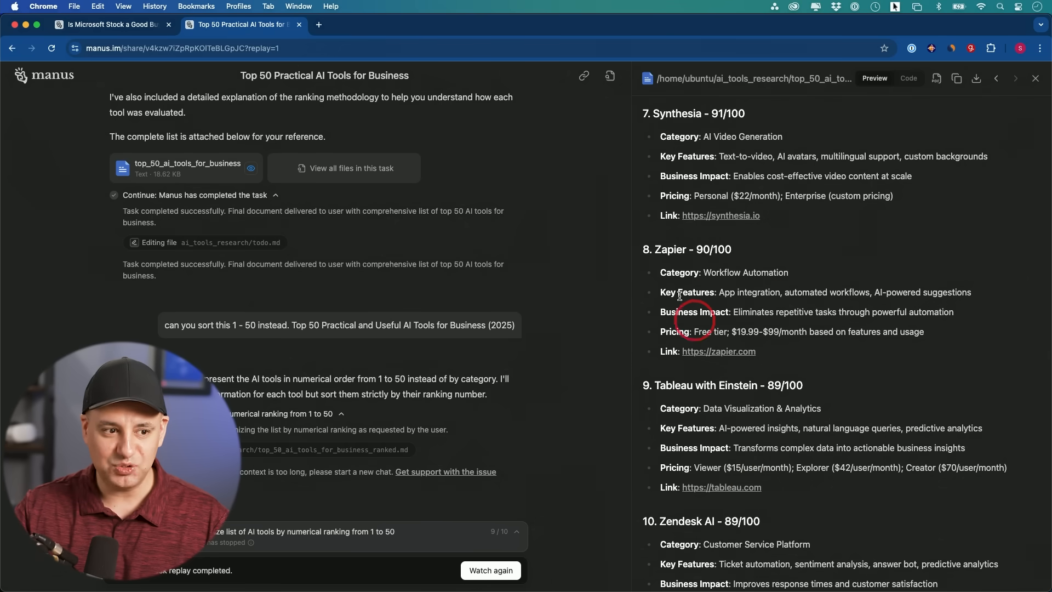
mouse_move(784, 282)
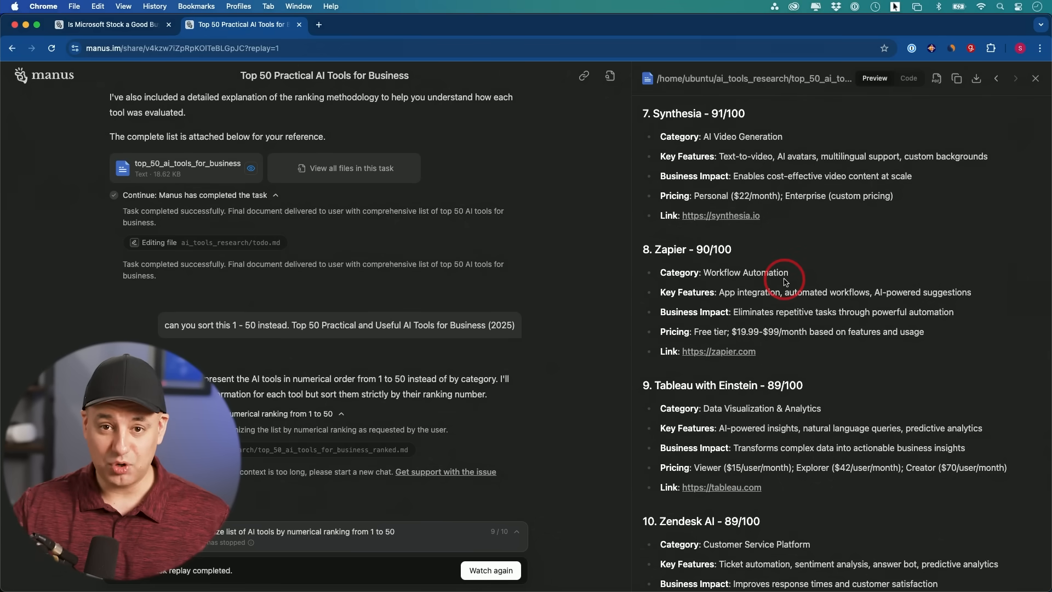
scroll(down, 3)
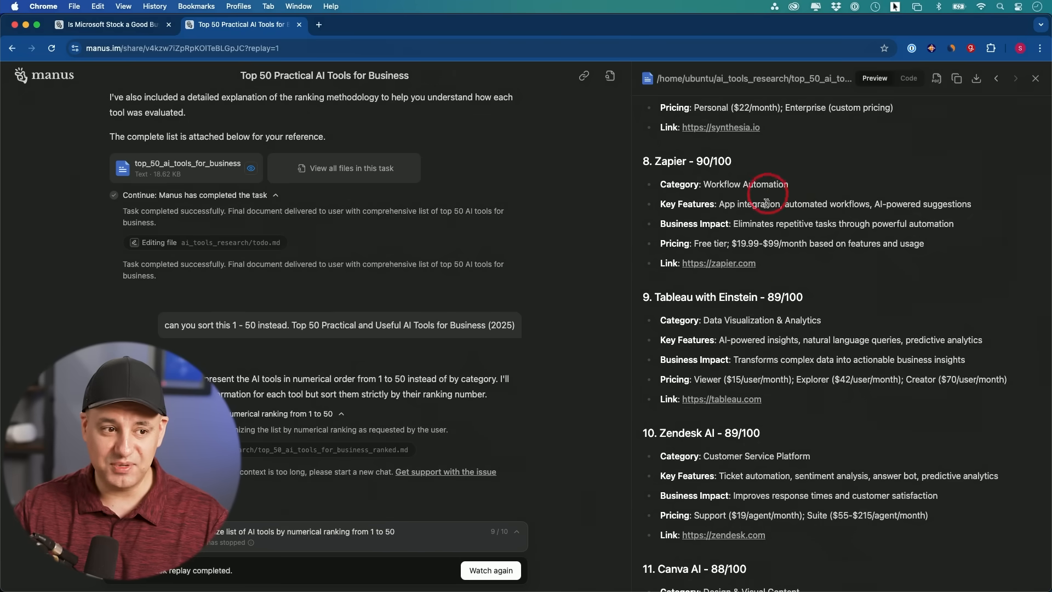
mouse_move(712, 186)
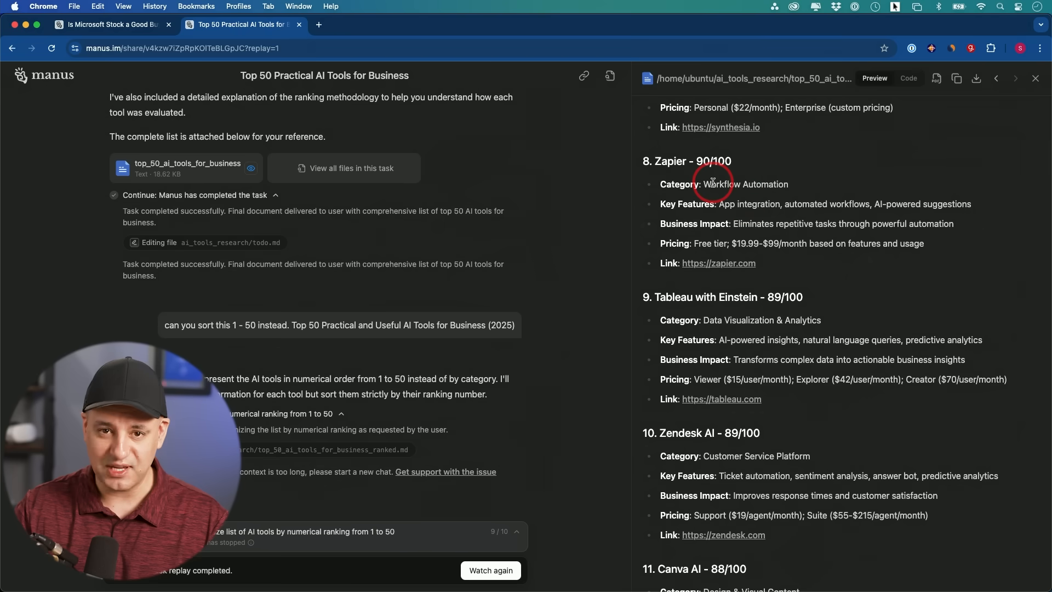
scroll(down, 3)
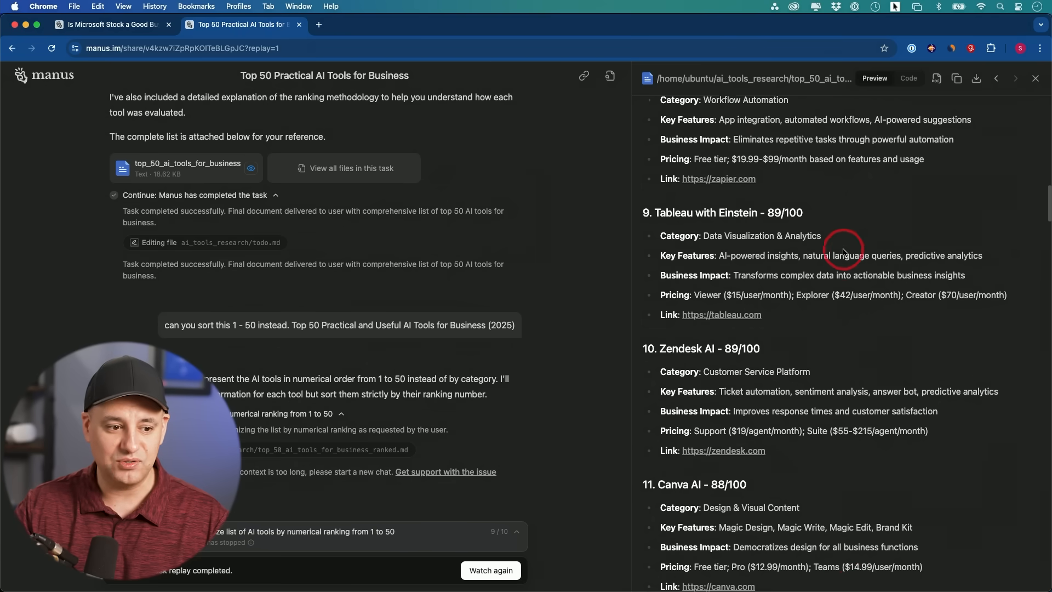
scroll(down, 3)
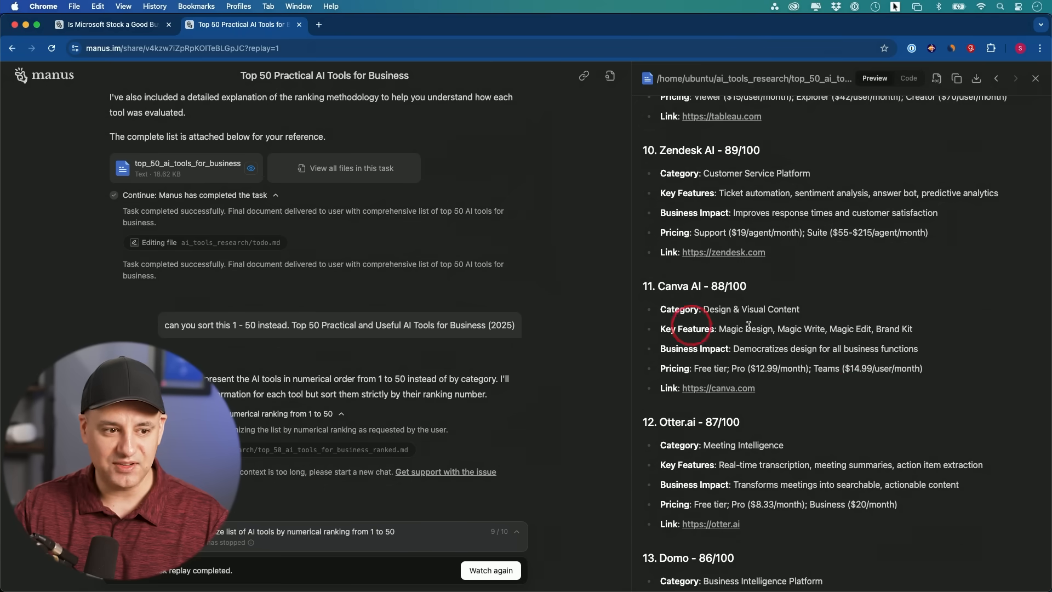
scroll(down, 3)
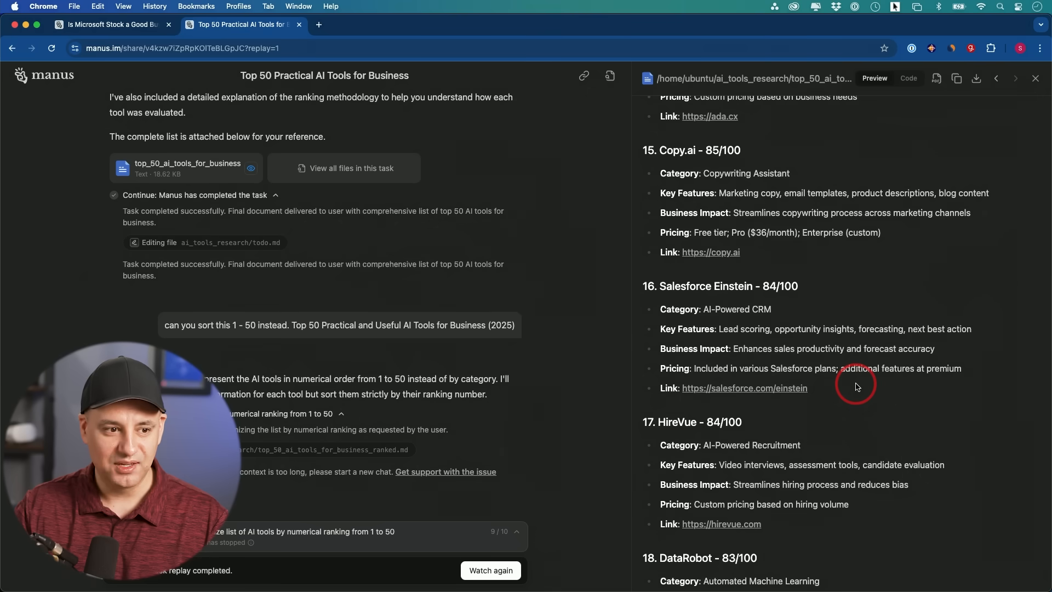
scroll(down, 3)
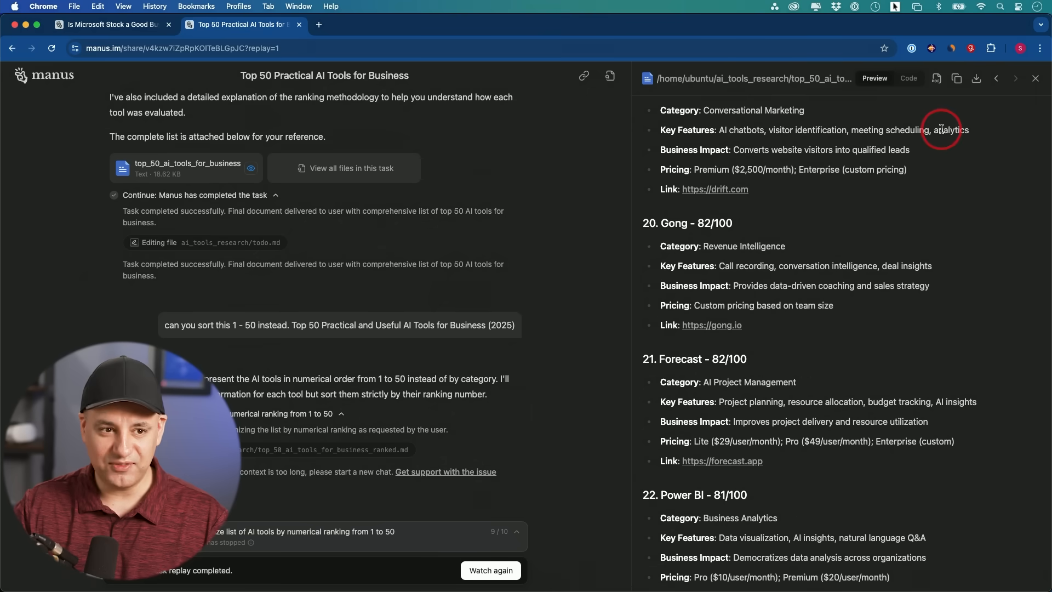
mouse_move(937, 78)
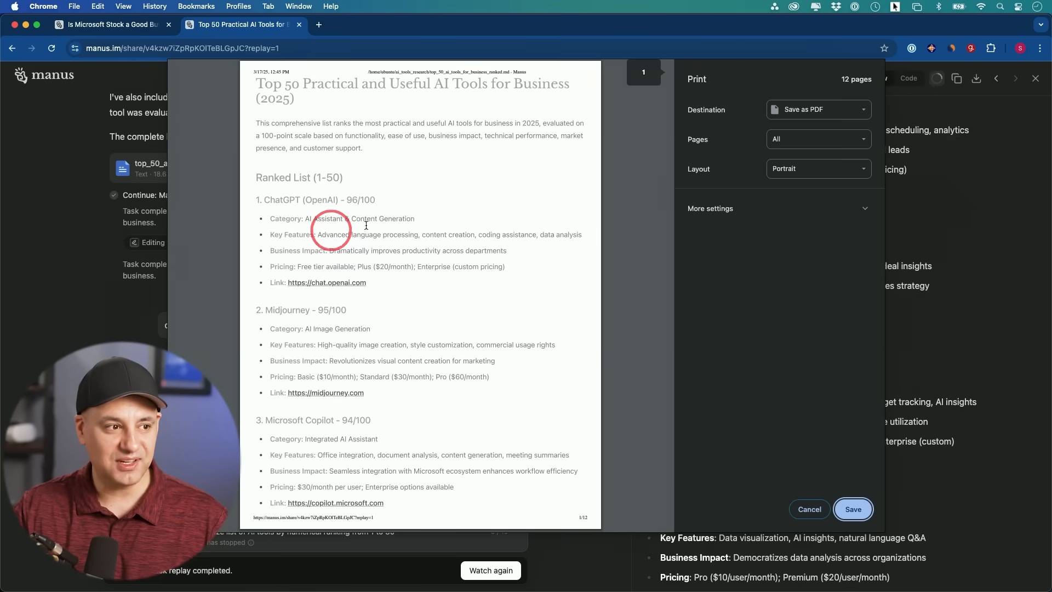
- Page through the 12-page Save as PDF print preview of the ranked AI tools report
scroll(down, 3)
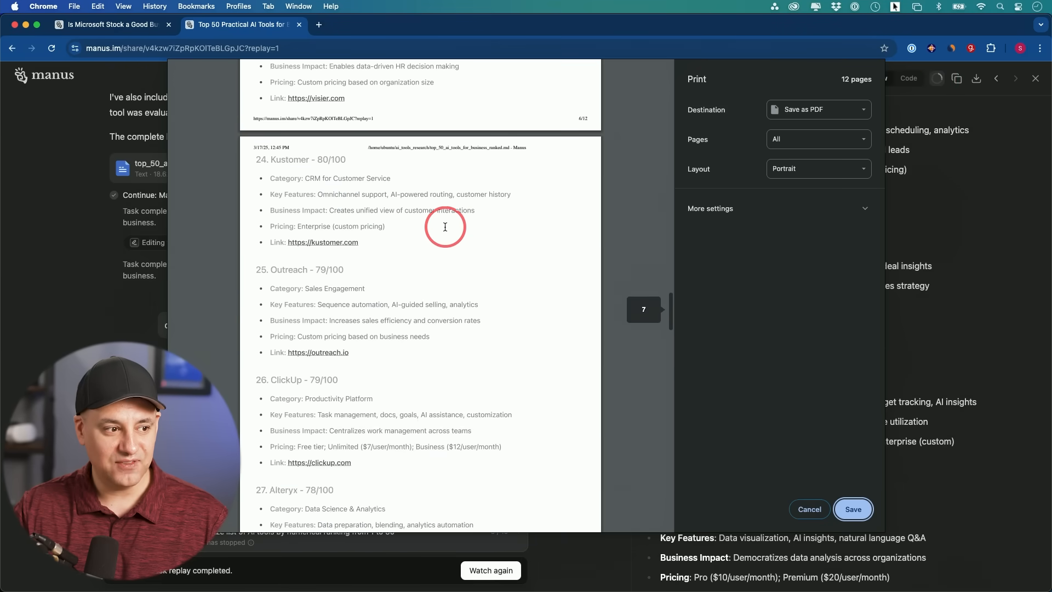
scroll(down, 3)
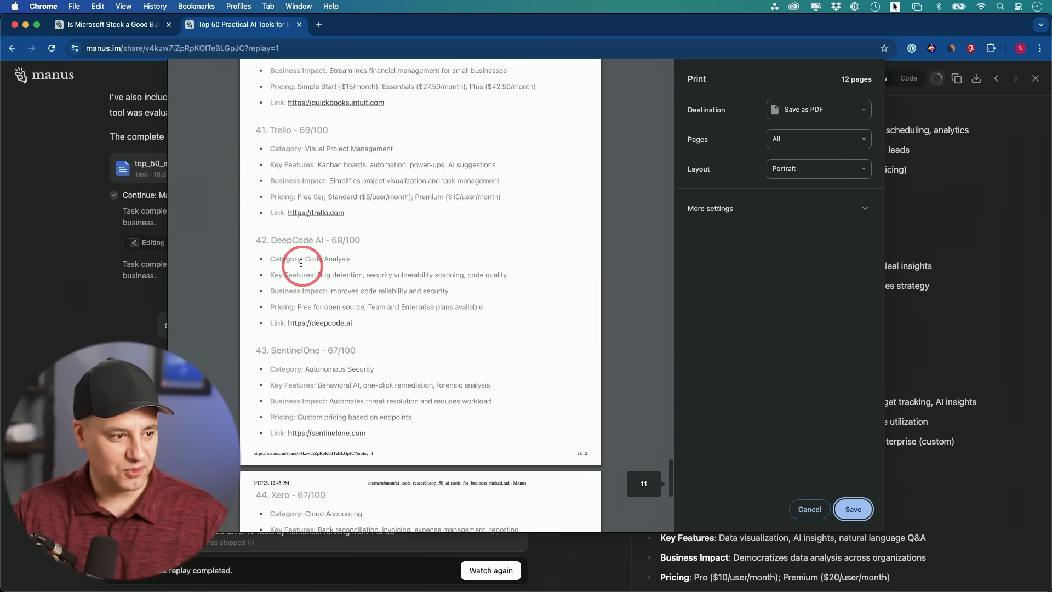
scroll(down, 3)
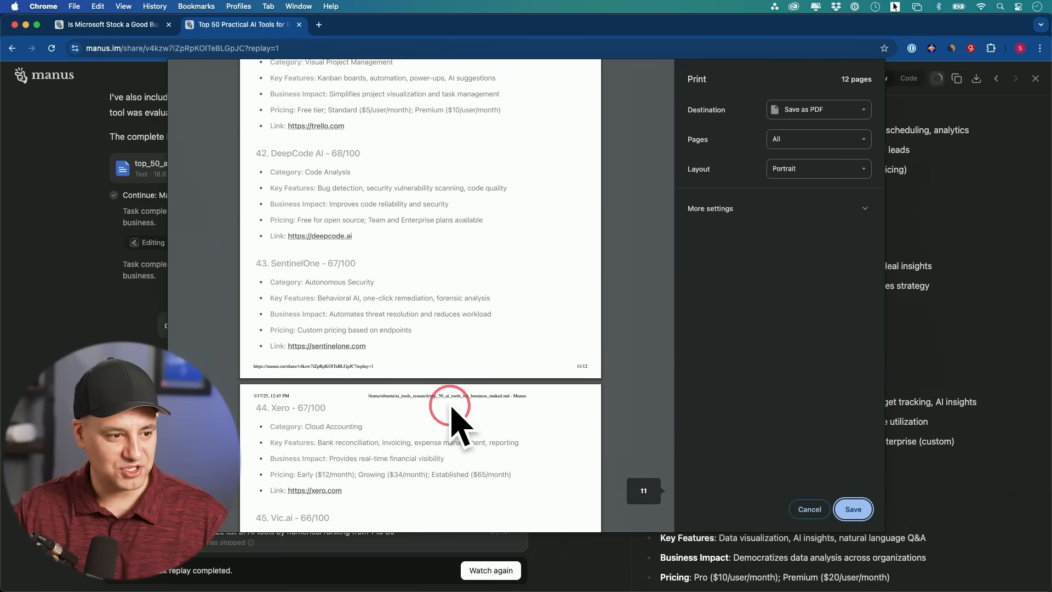
scroll(up, 3)
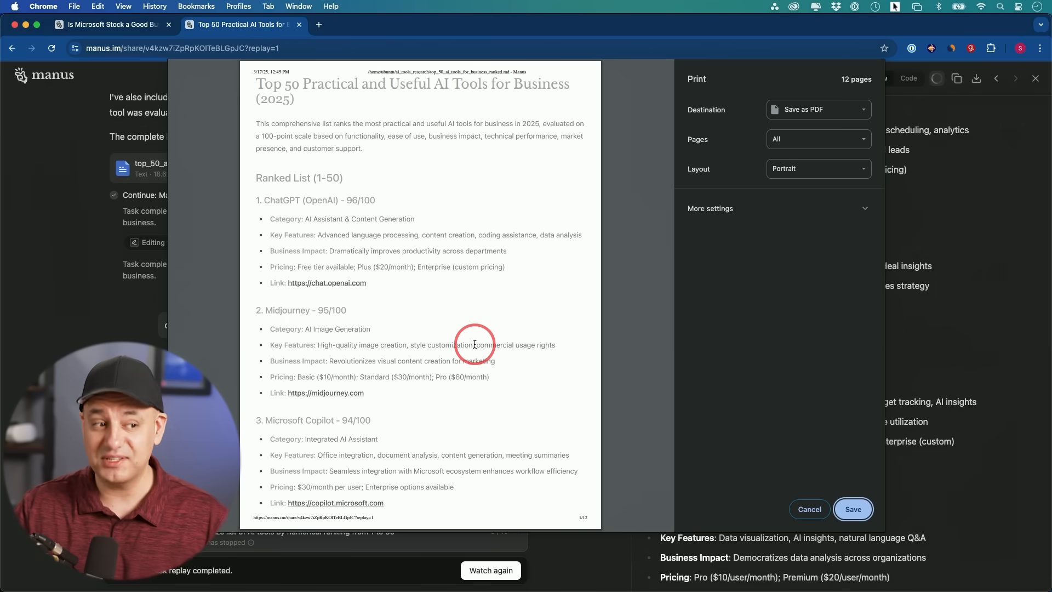
mouse_move(427, 259)
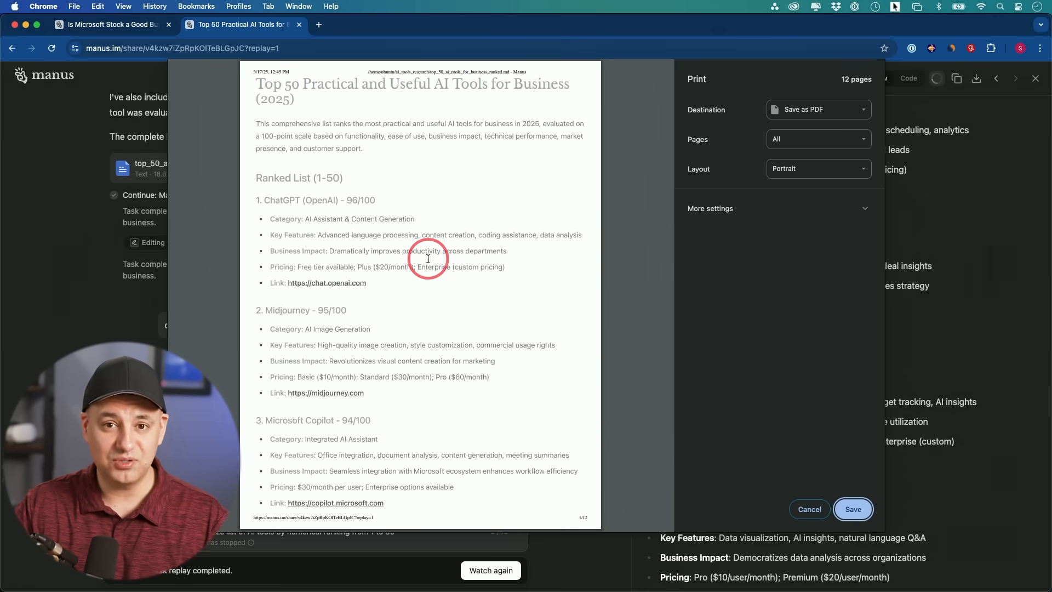
mouse_move(390, 295)
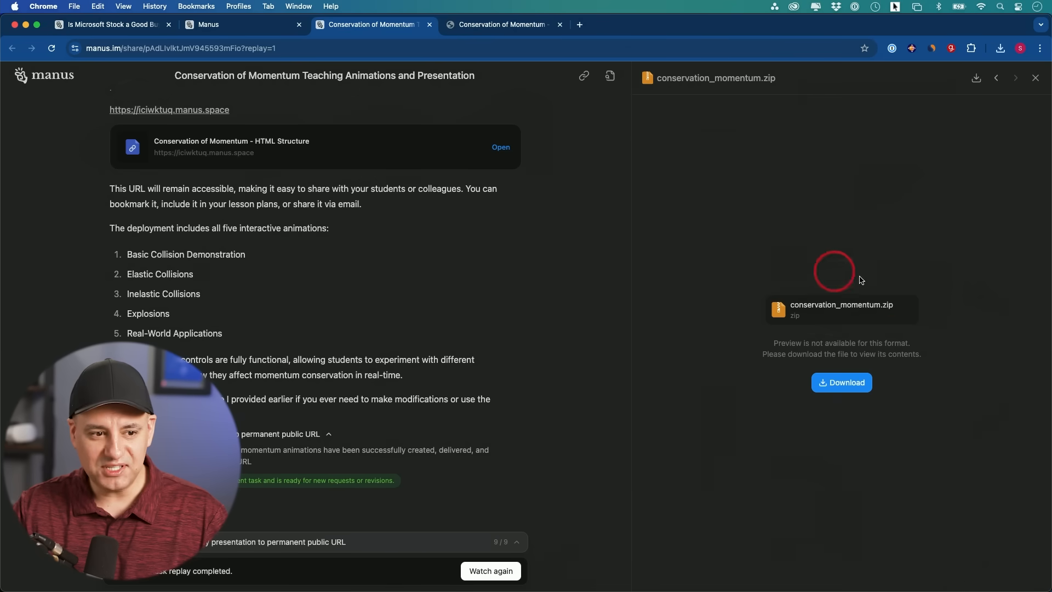
mouse_move(892, 362)
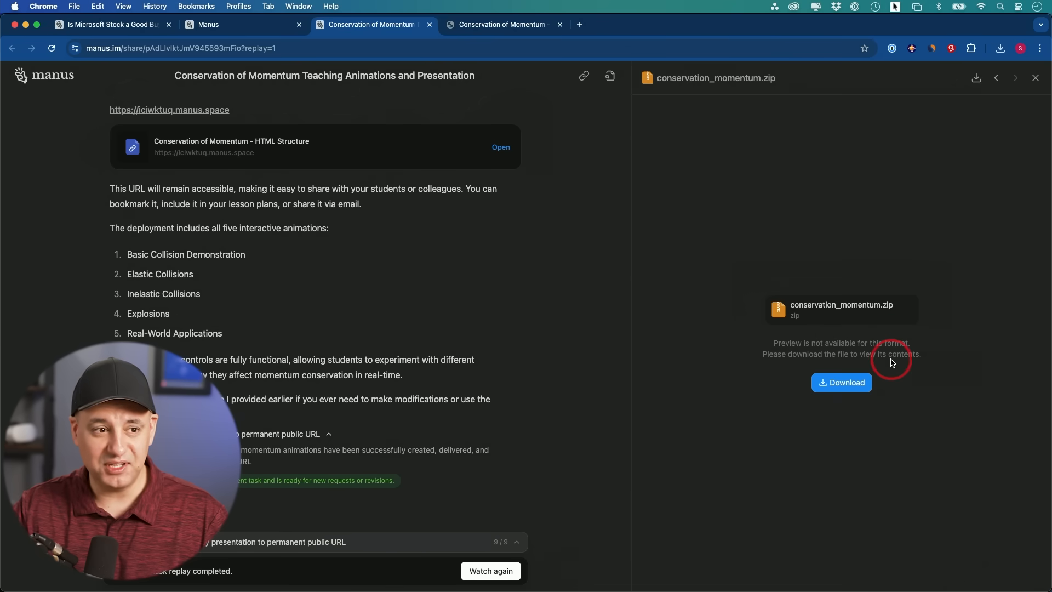
mouse_move(500, 24)
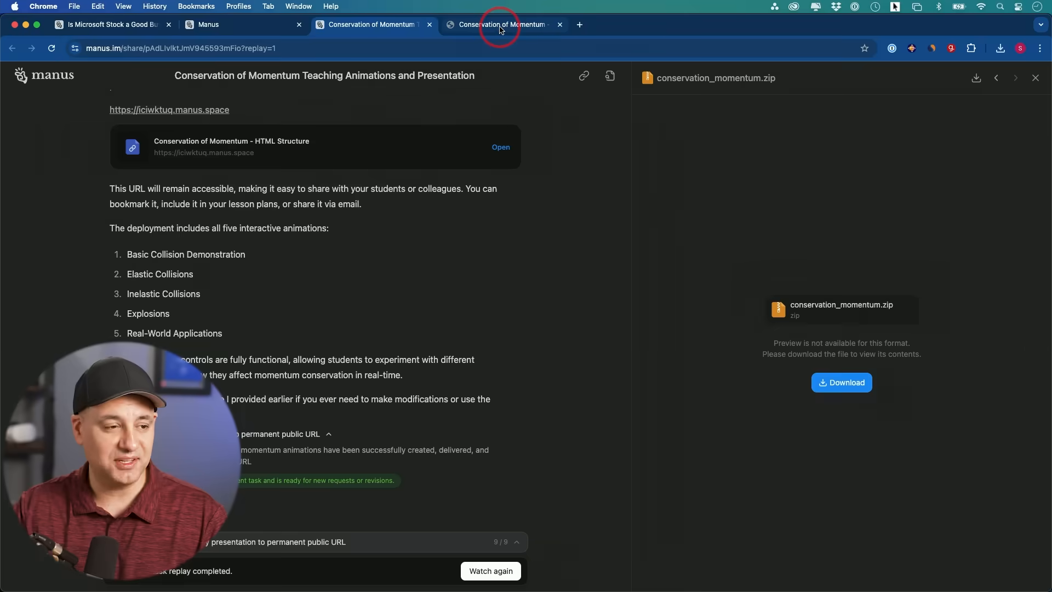
- View the Inelastic Collisions and Basic Collision demos, ending on the Real-World Applications billiards animation
click(500, 24)
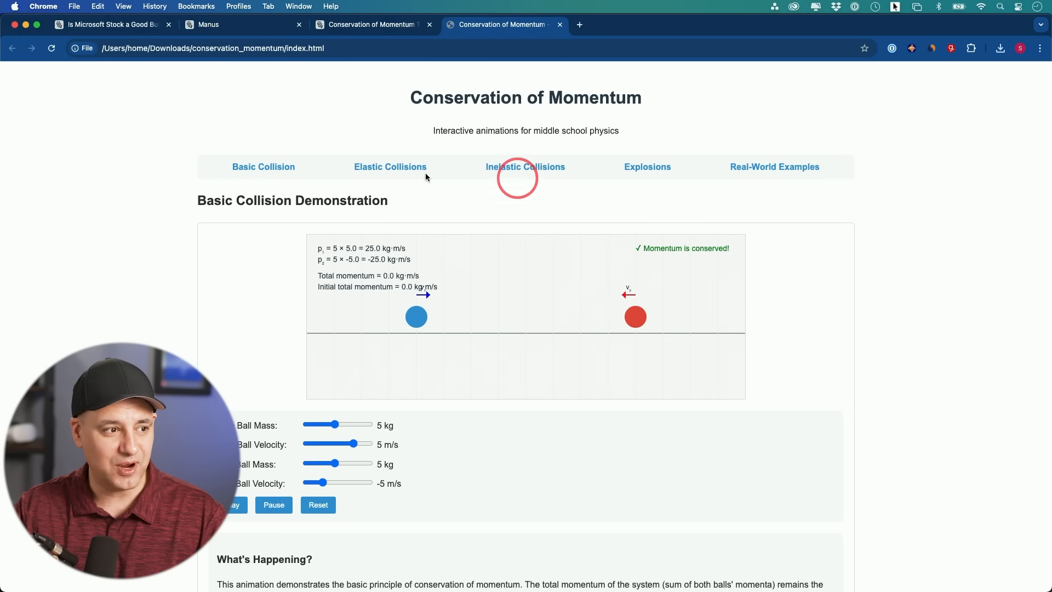
click(525, 167)
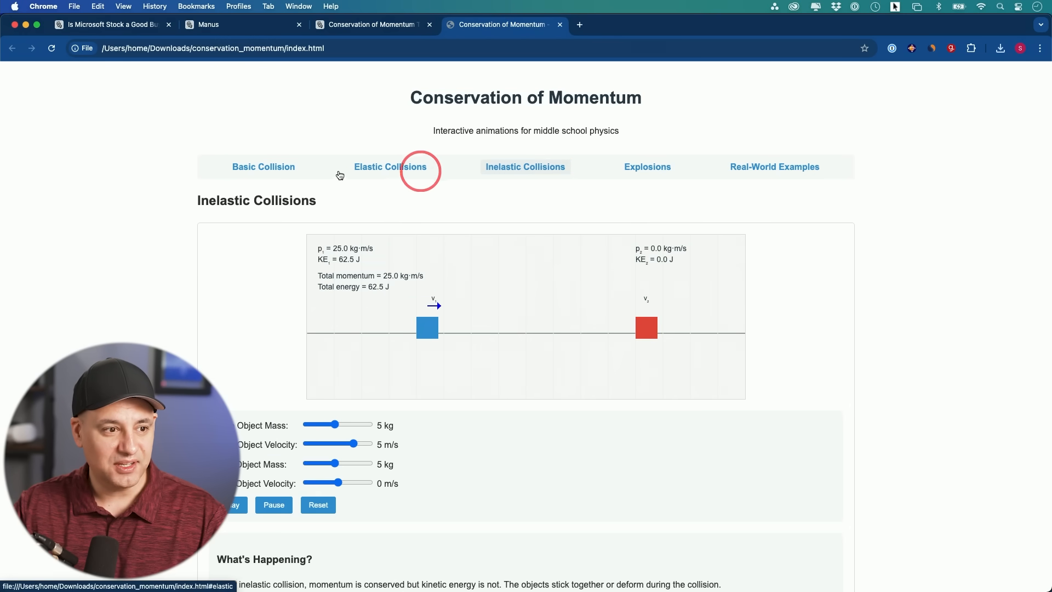
click(263, 167)
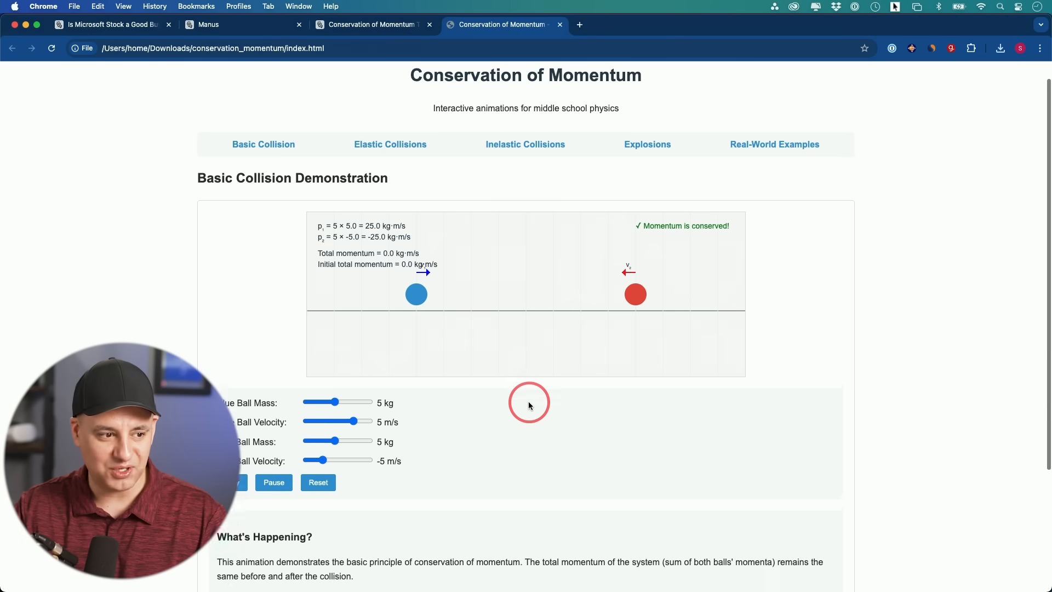
scroll(down, 3)
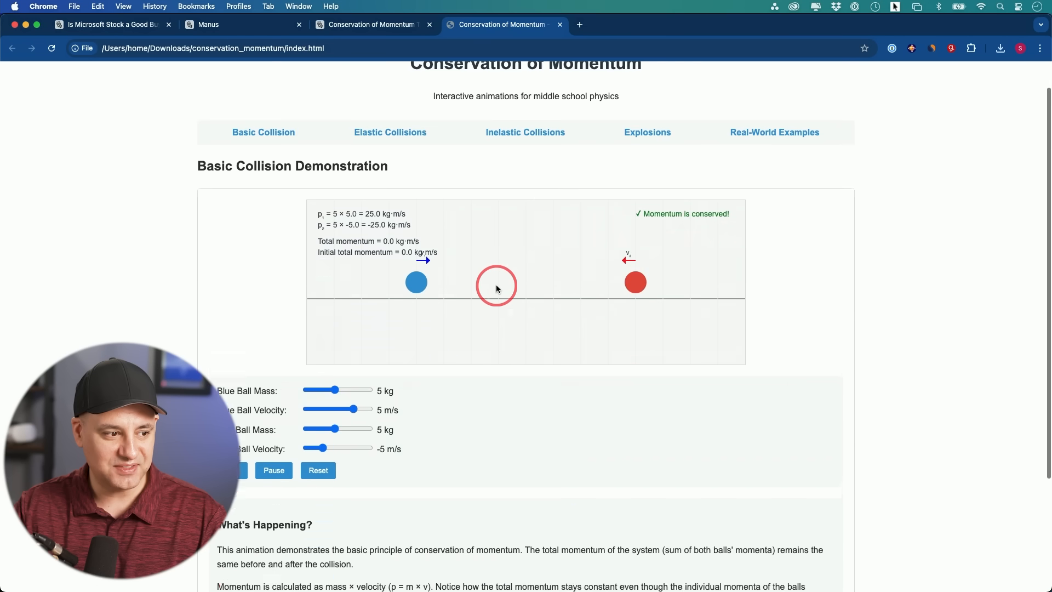
scroll(down, 3)
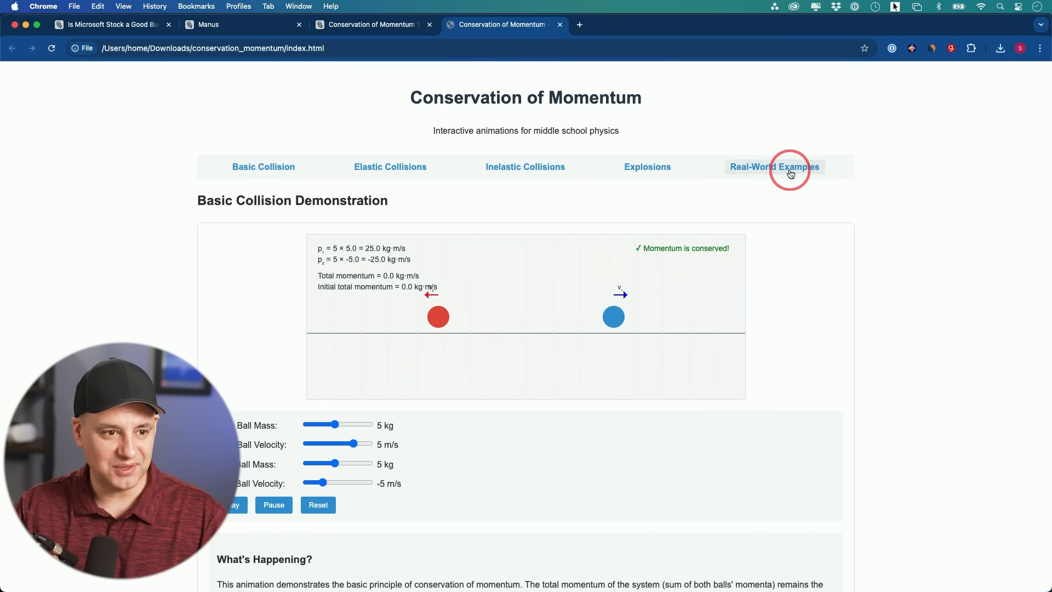
click(773, 167)
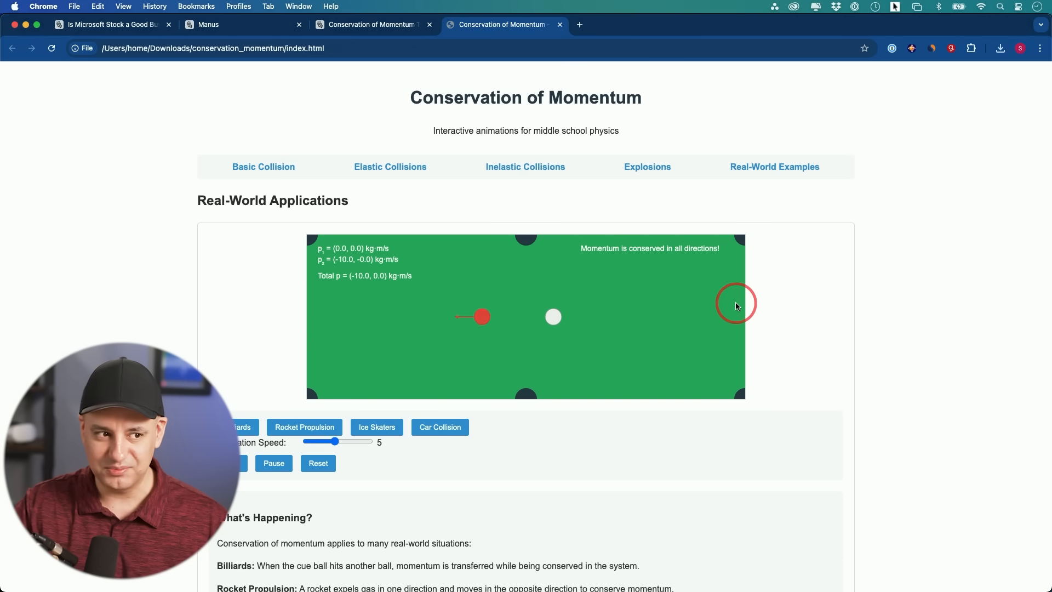
mouse_move(875, 240)
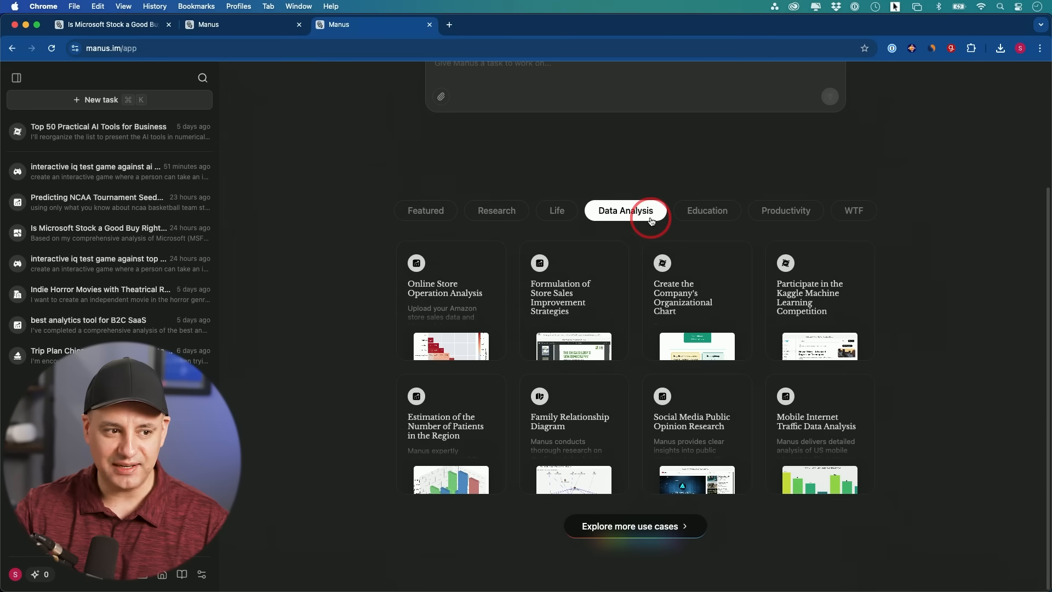
mouse_move(638, 224)
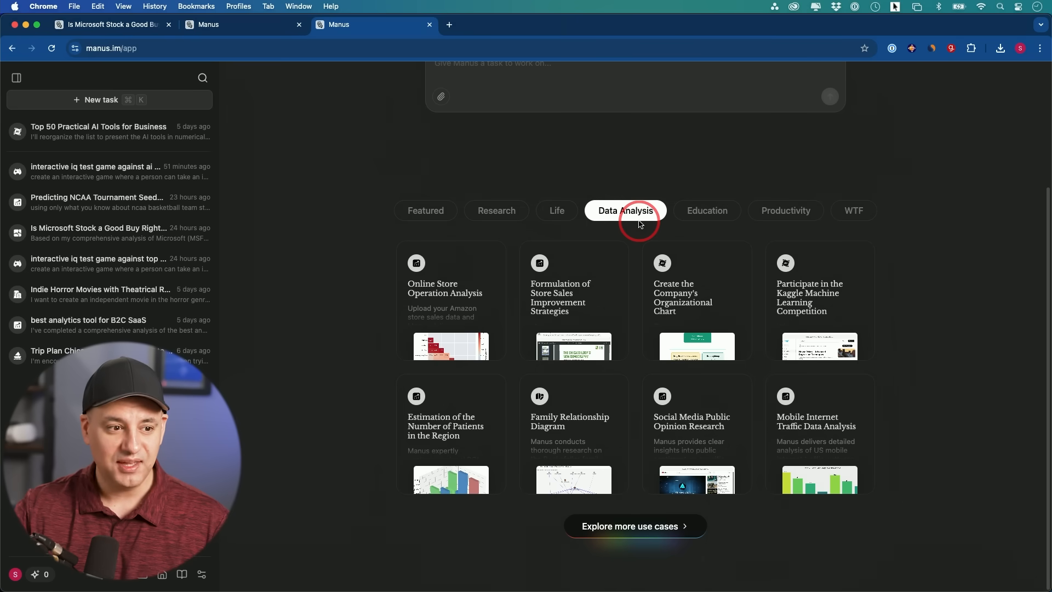
mouse_move(461, 292)
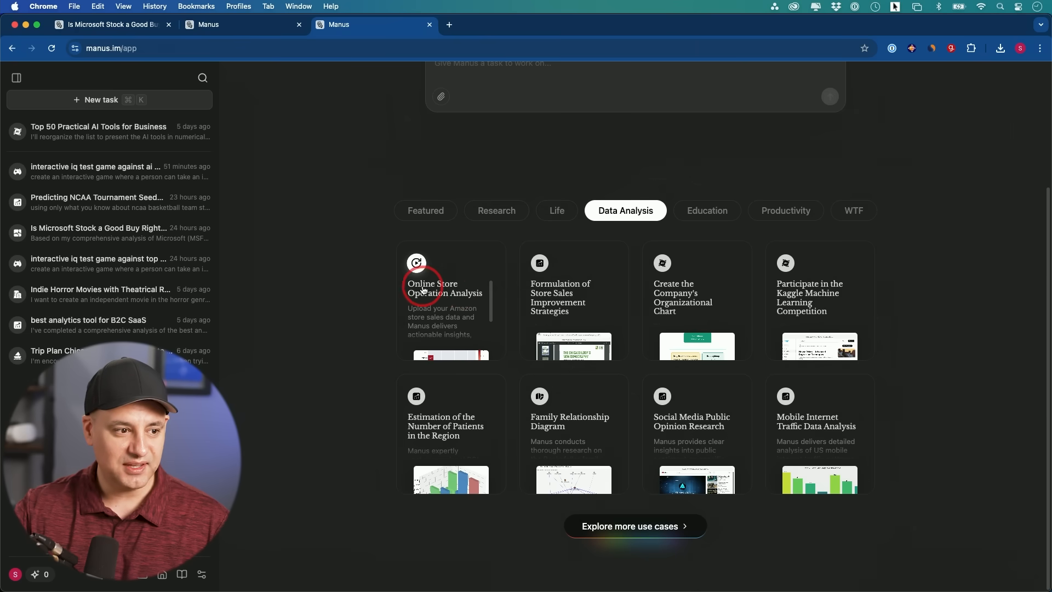
- Open the Online Store Operation Analysis example and list the sales-analysis task's generated files
click(444, 289)
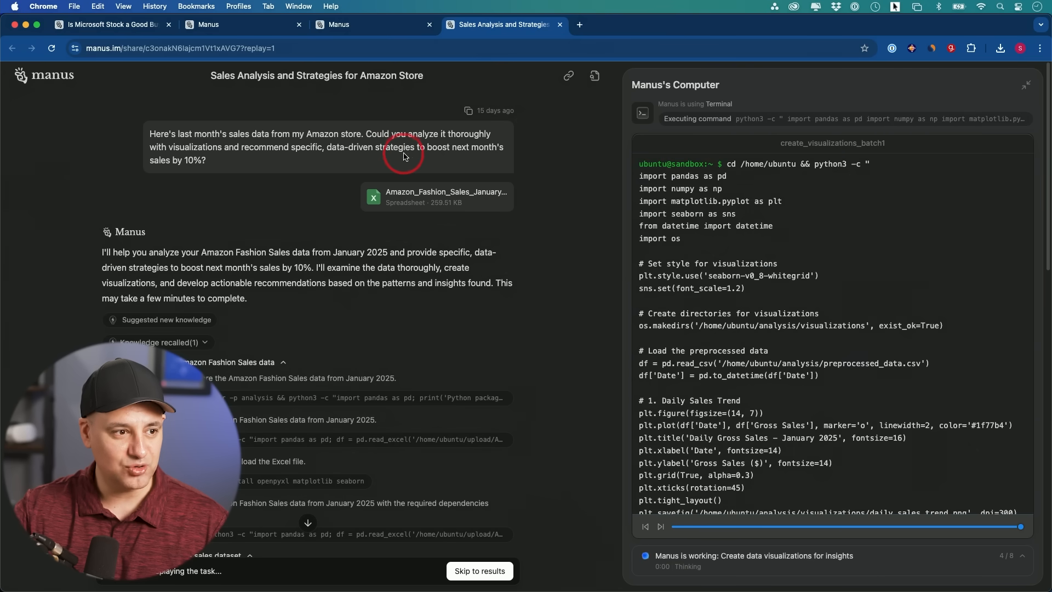
click(609, 76)
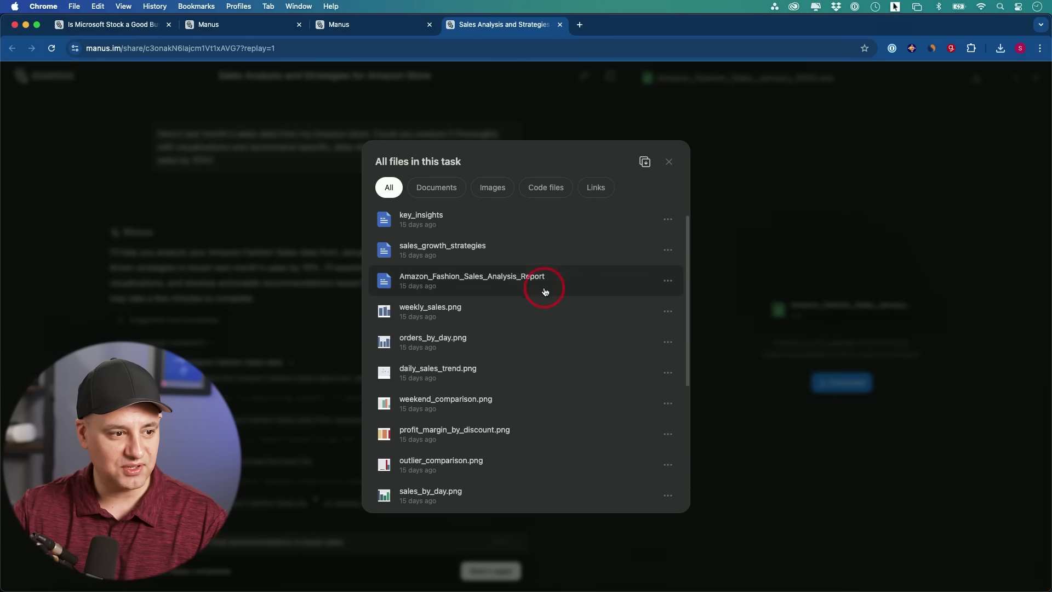
- View the weekly gross sales chart image, then return to the task's file list
click(430, 307)
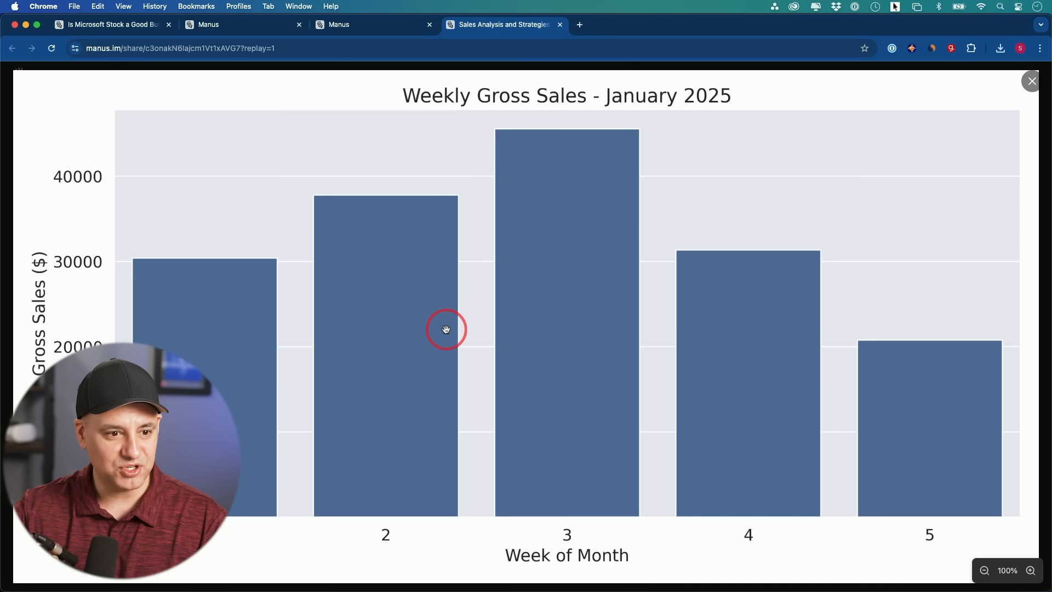
click(1032, 80)
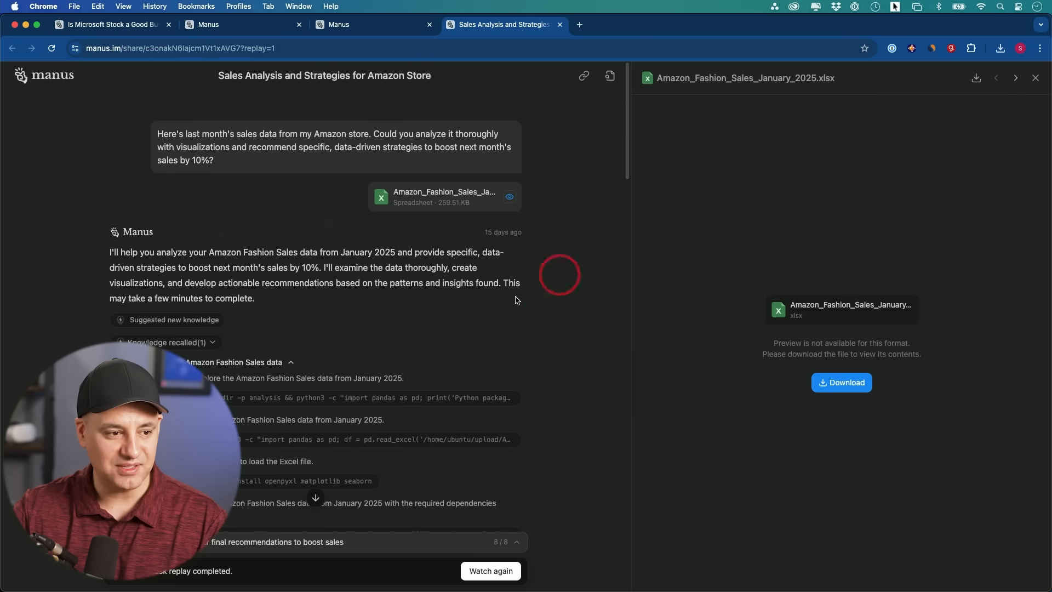
click(610, 76)
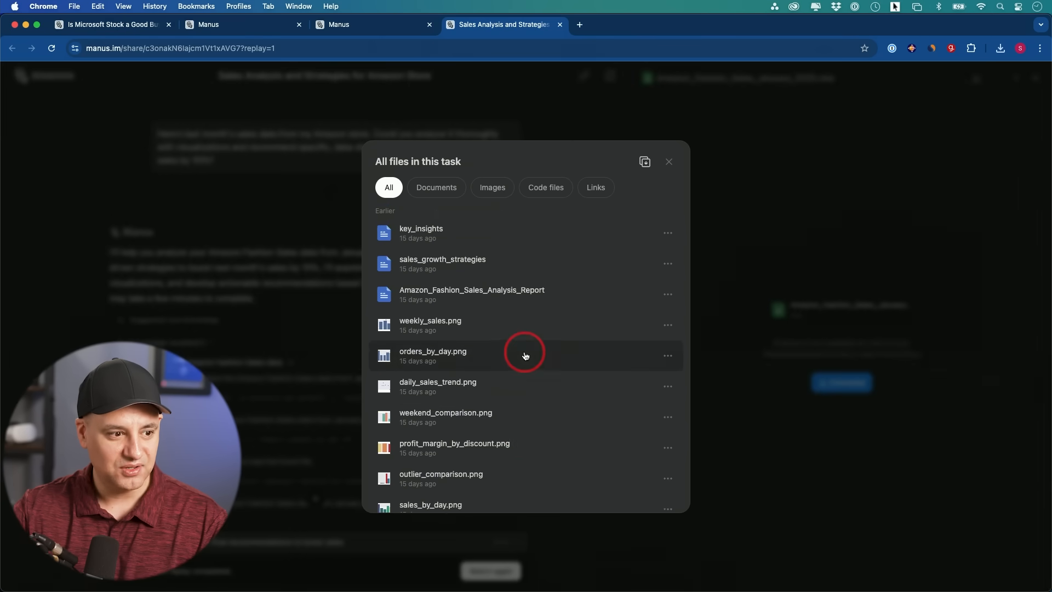
scroll(down, 3)
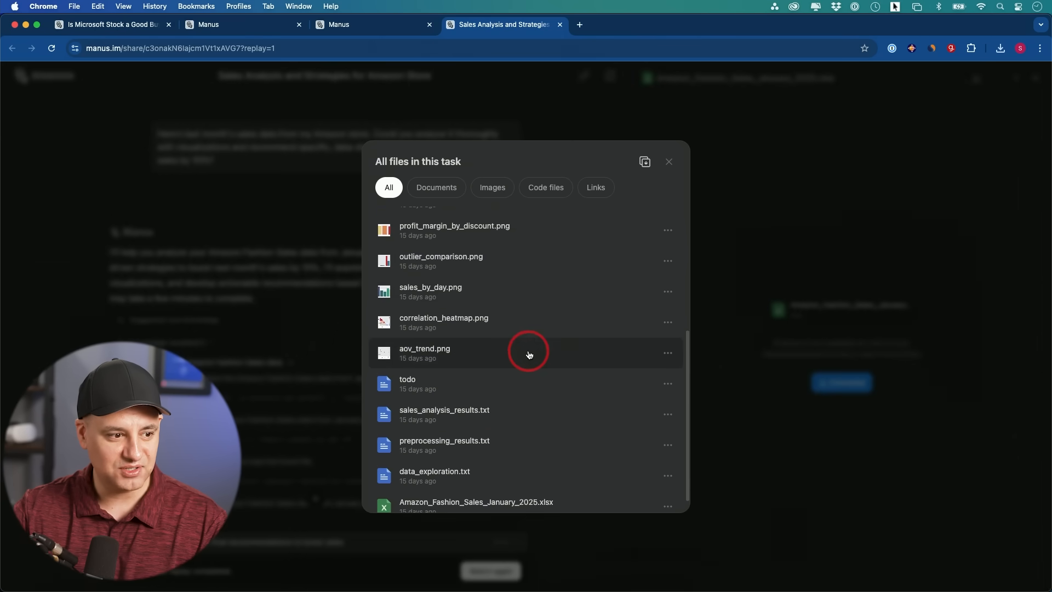
scroll(up, 3)
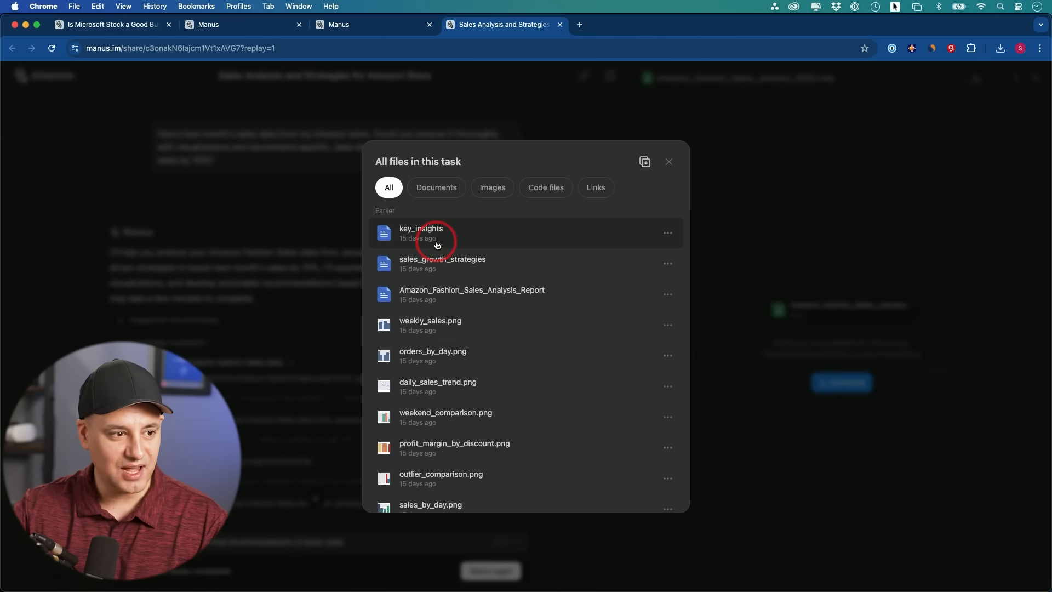
- Read through the key_insights document of the Amazon sales analysis
click(421, 232)
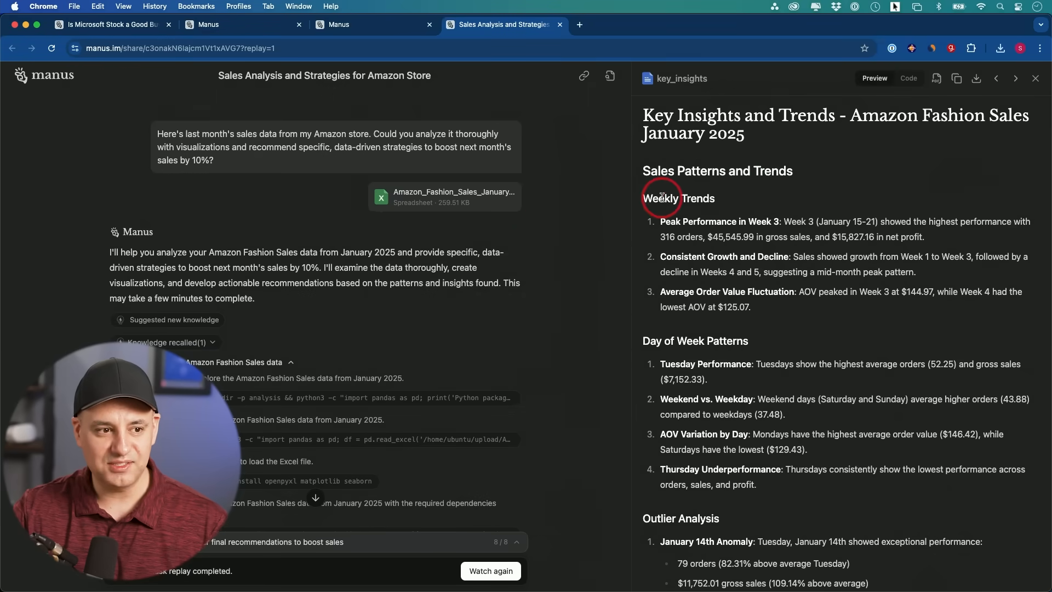
mouse_move(733, 343)
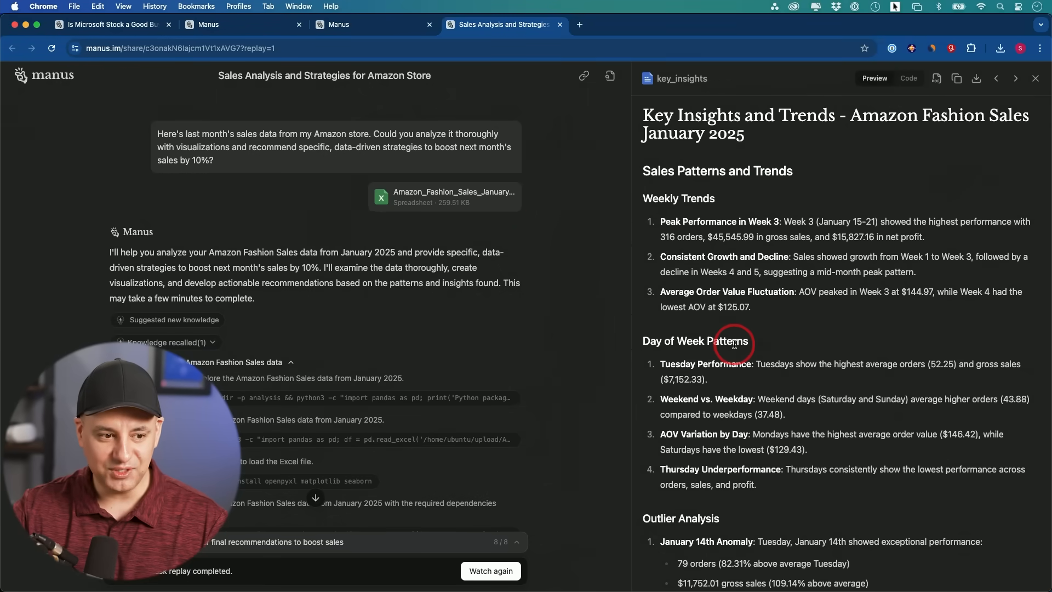
scroll(down, 3)
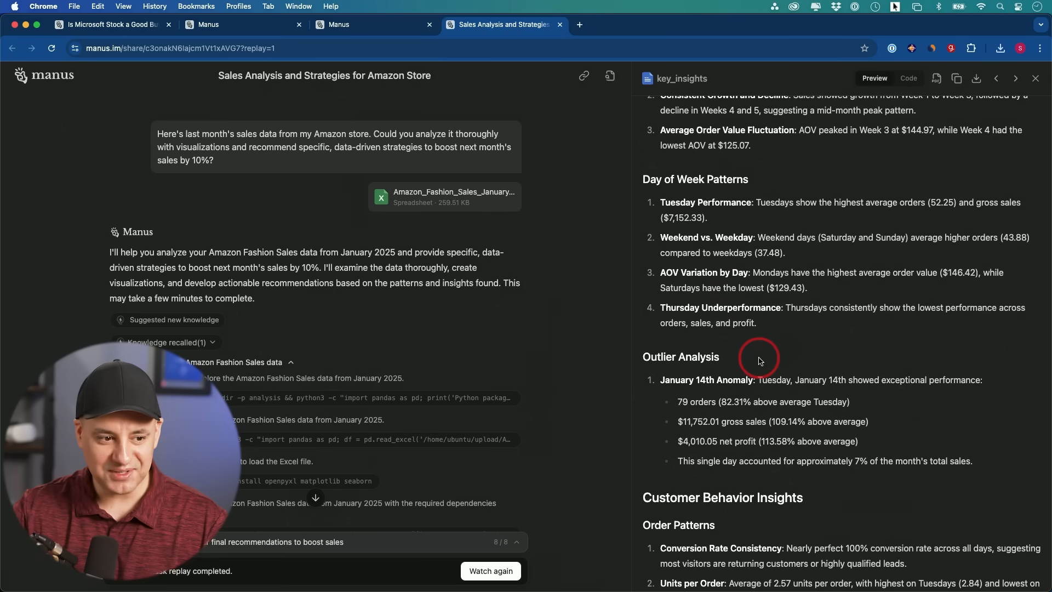
mouse_move(831, 399)
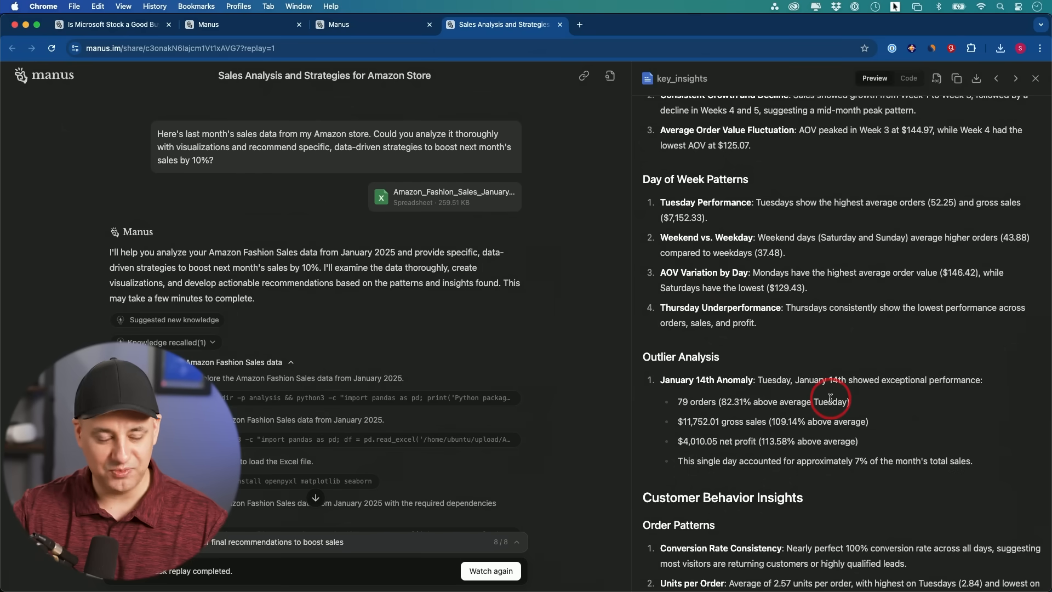
scroll(down, 3)
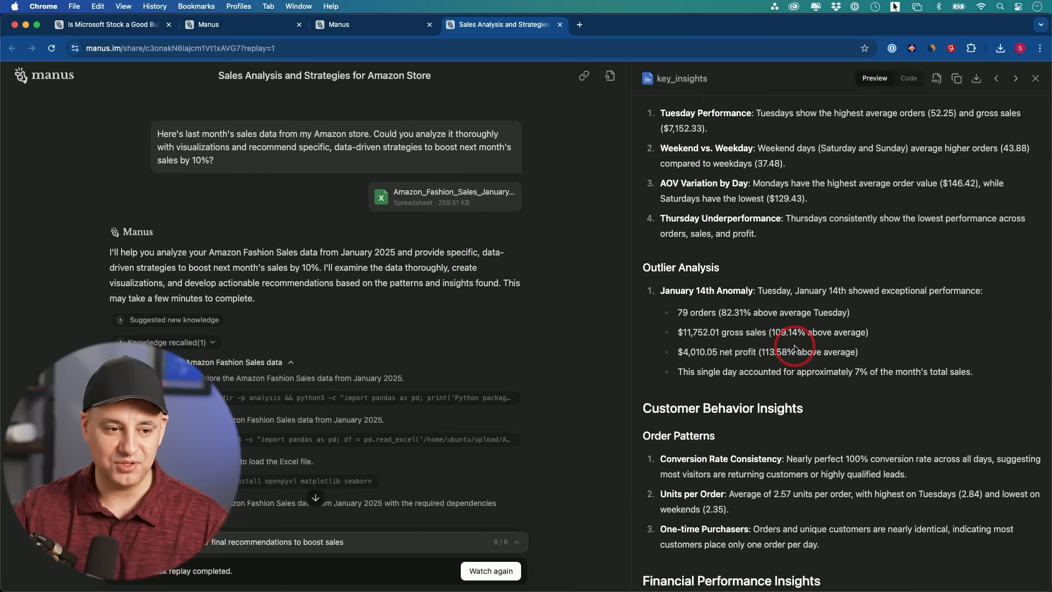
scroll(down, 3)
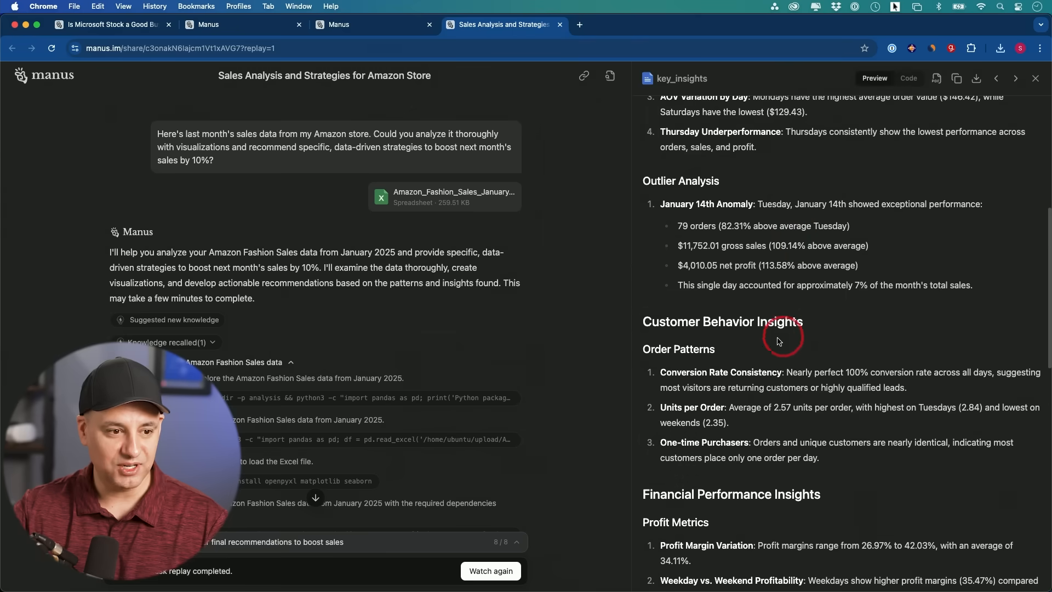
scroll(down, 3)
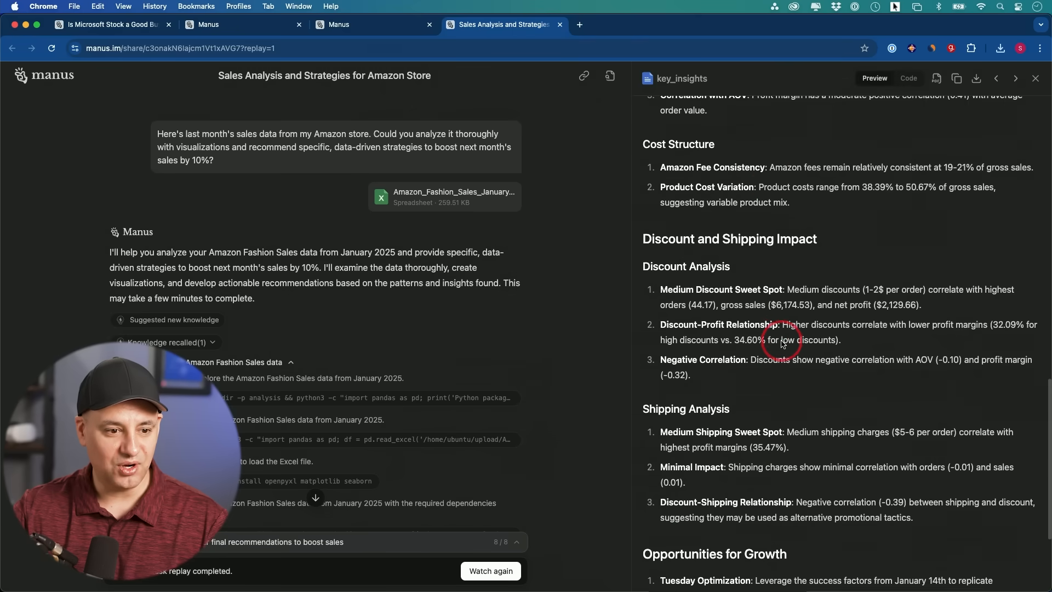
scroll(down, 3)
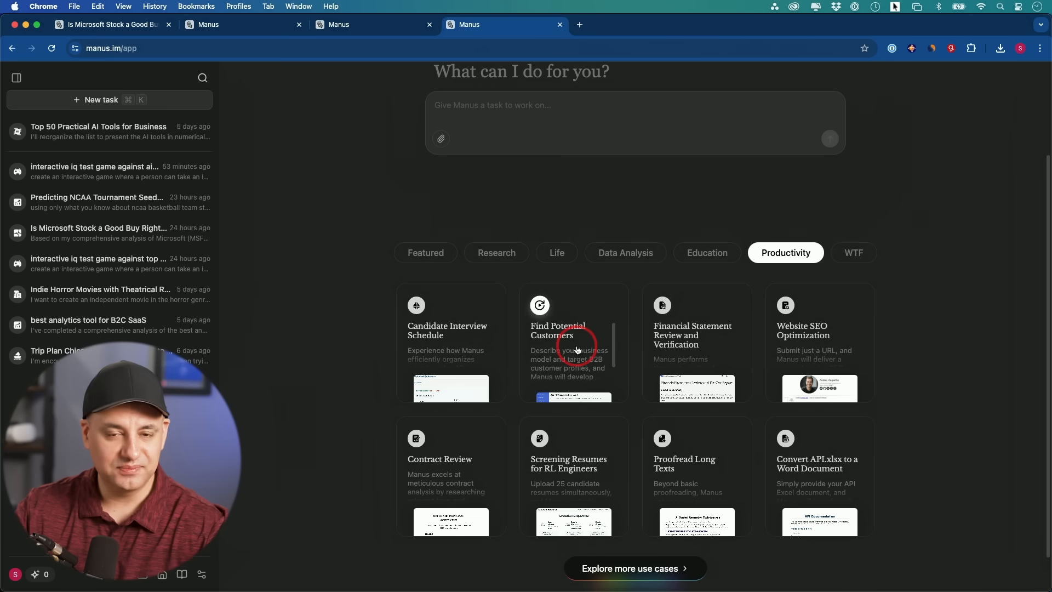
- Open the Find Potential Customers use case and let its B2B research replay run to completion
click(572, 348)
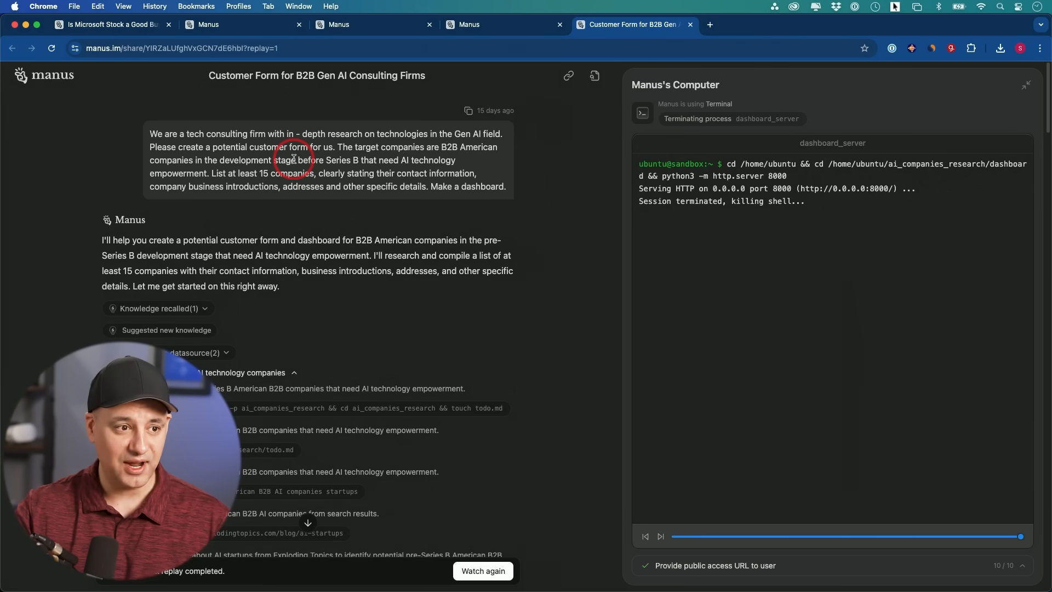
- Browse the task's produced files and preview the AI Companies Research Project todo checklist
click(593, 76)
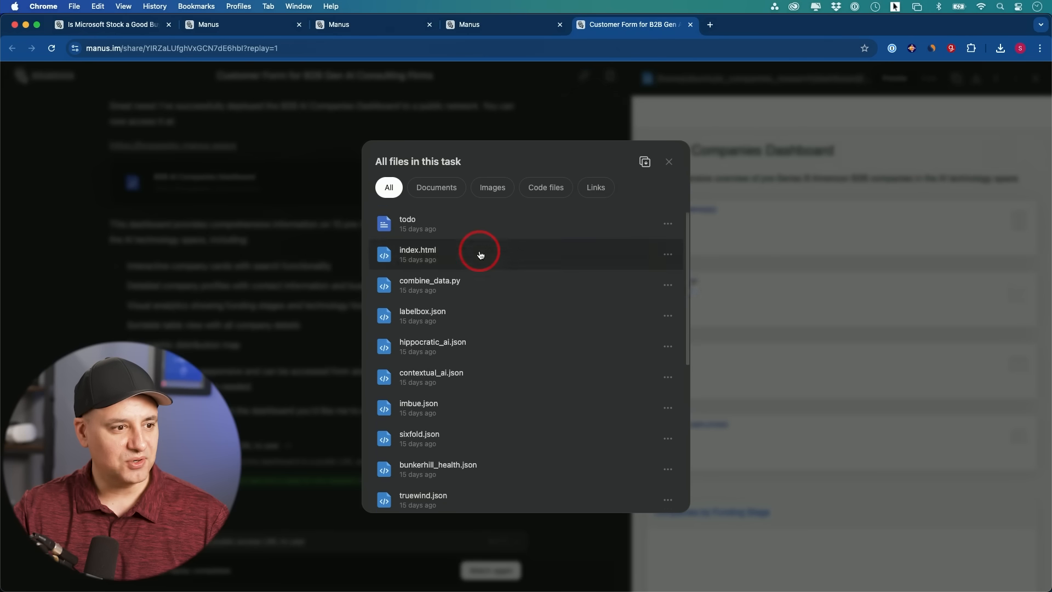
scroll(down, 3)
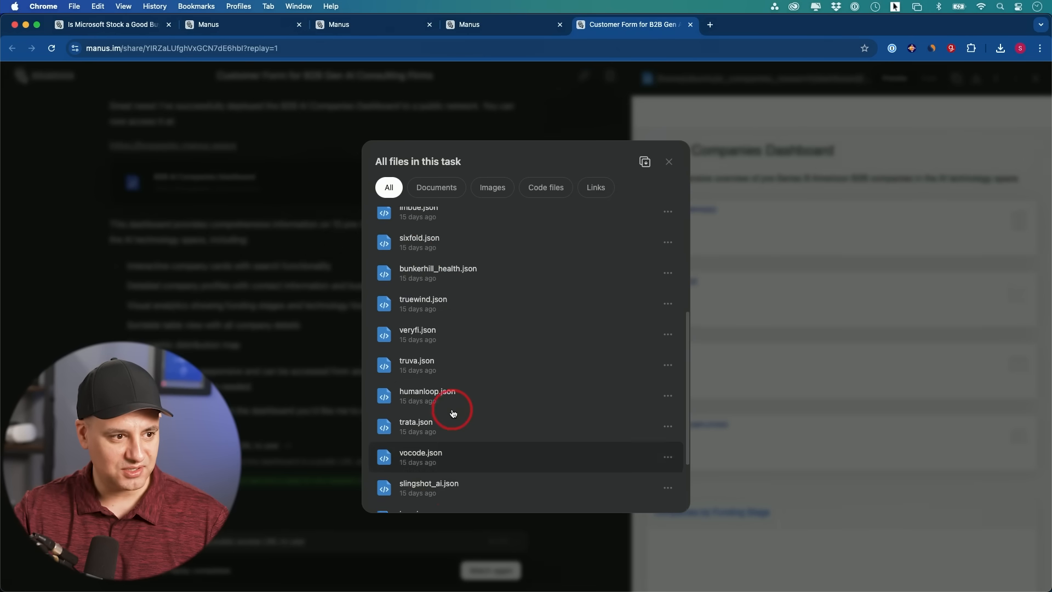
scroll(up, 3)
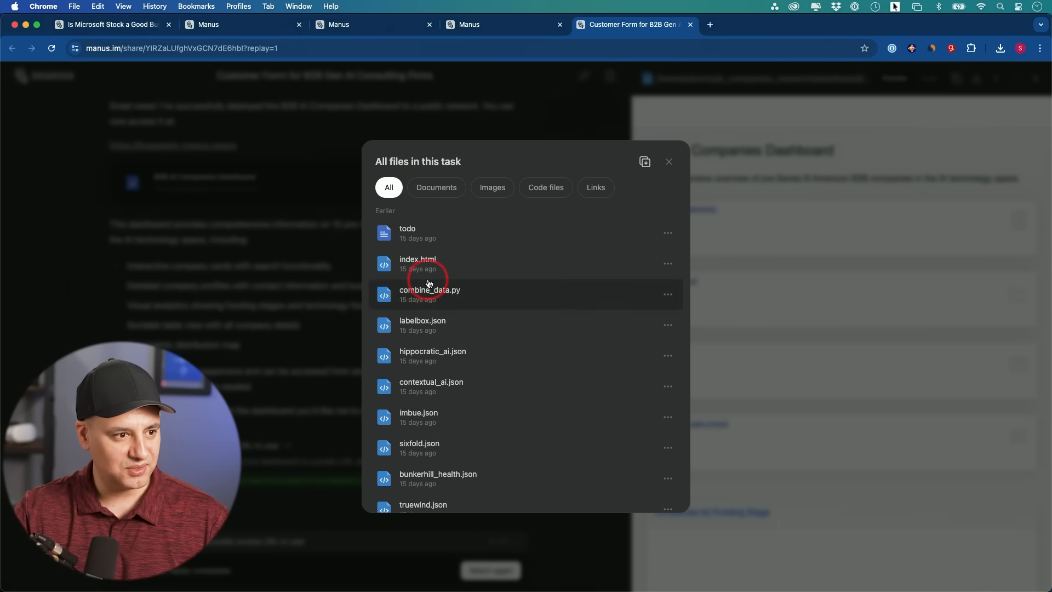
click(668, 162)
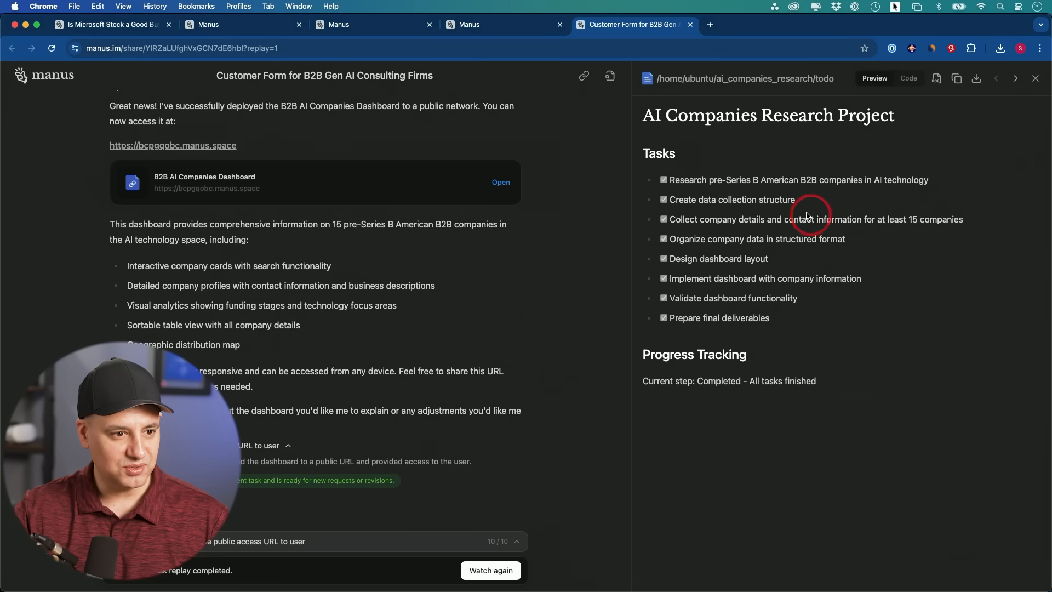
mouse_move(416, 281)
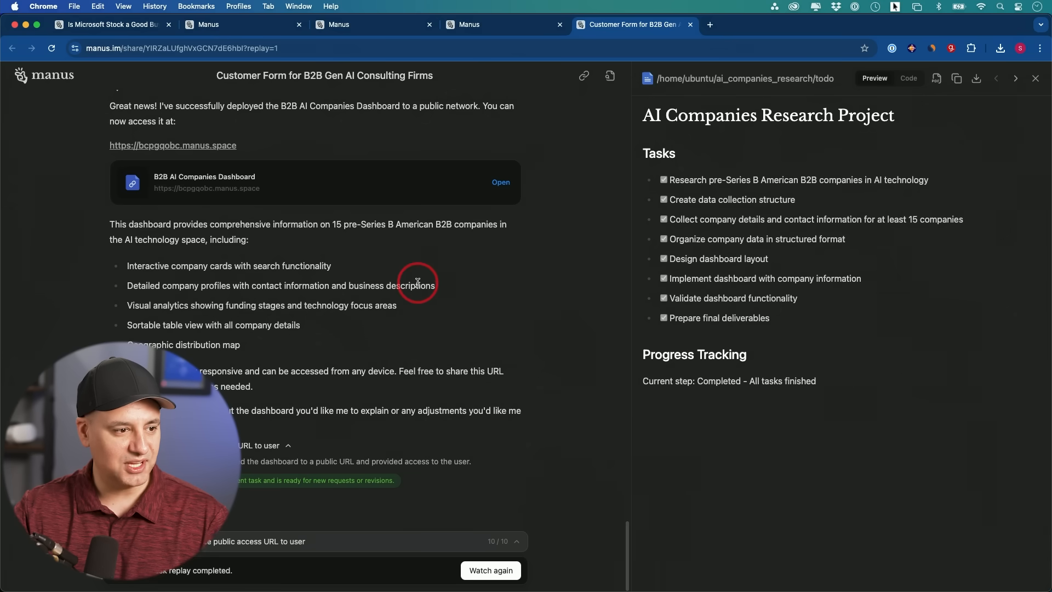
mouse_move(320, 201)
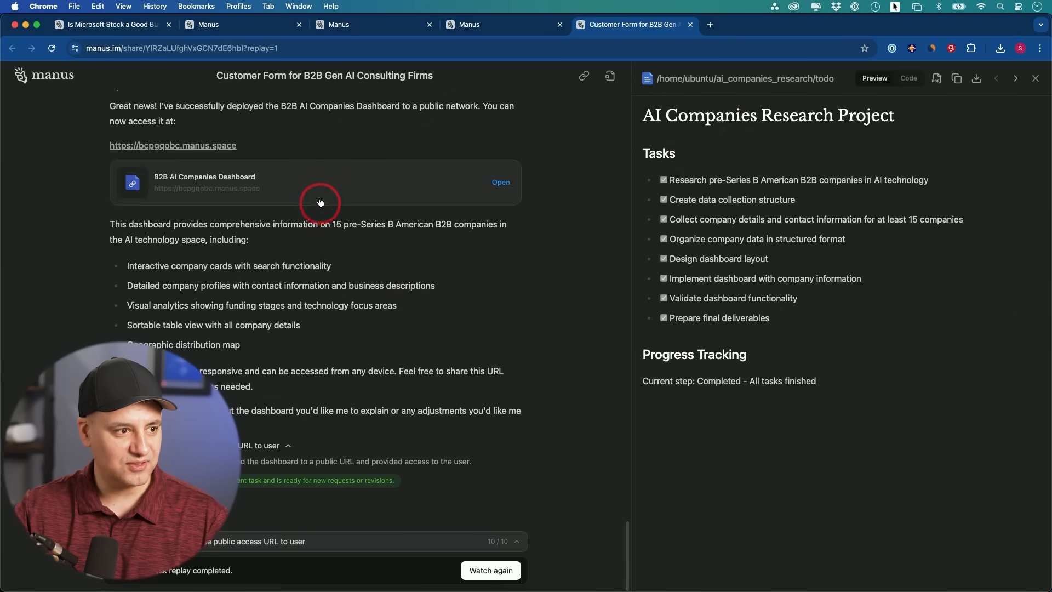
- Open the deployed B2B AI Companies Dashboard and scroll through its stats, charts and company cards
click(500, 181)
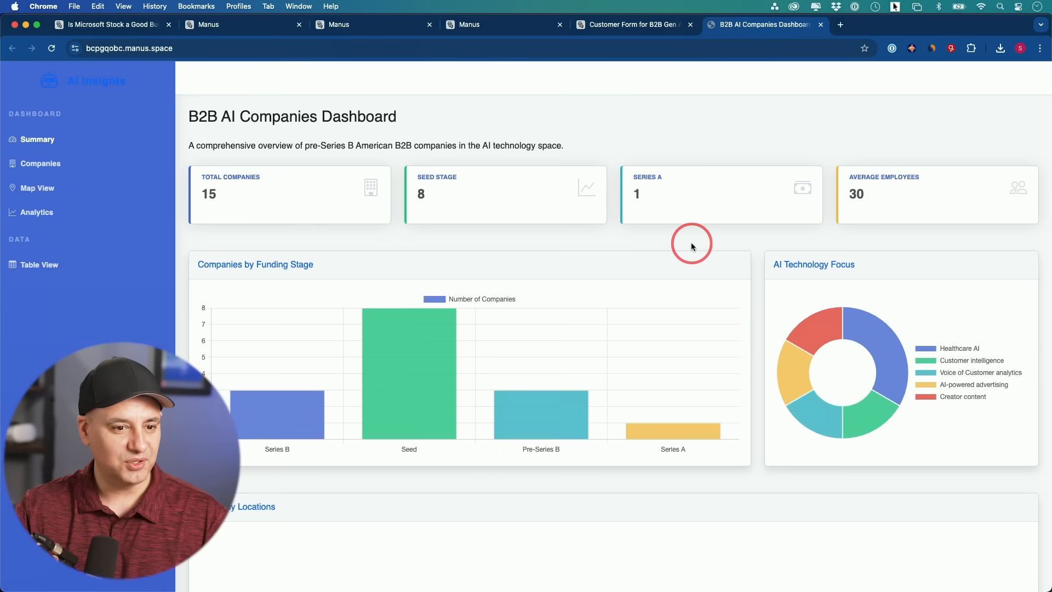
mouse_move(275, 183)
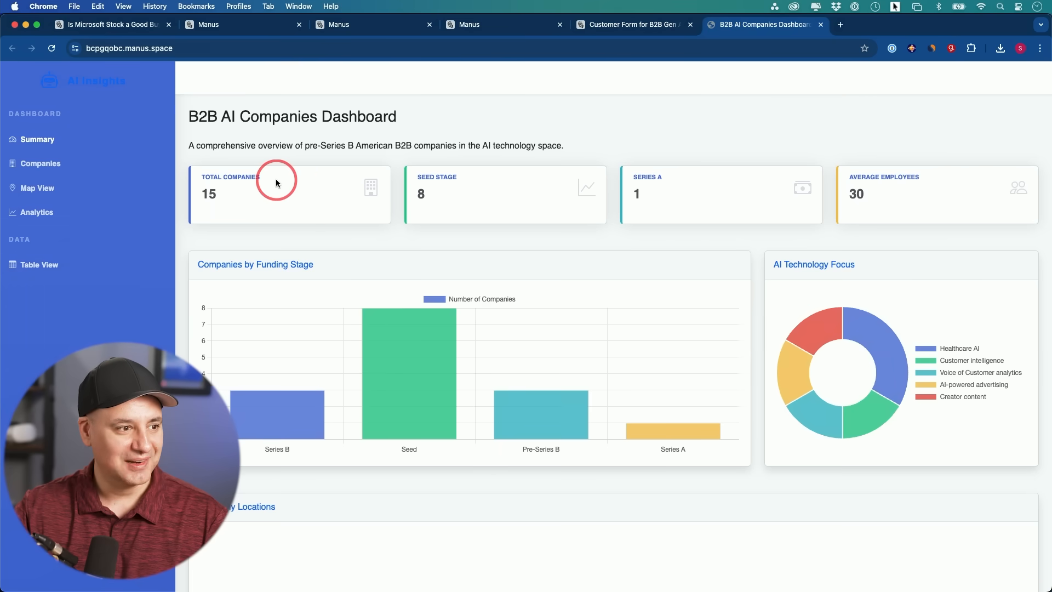
mouse_move(468, 181)
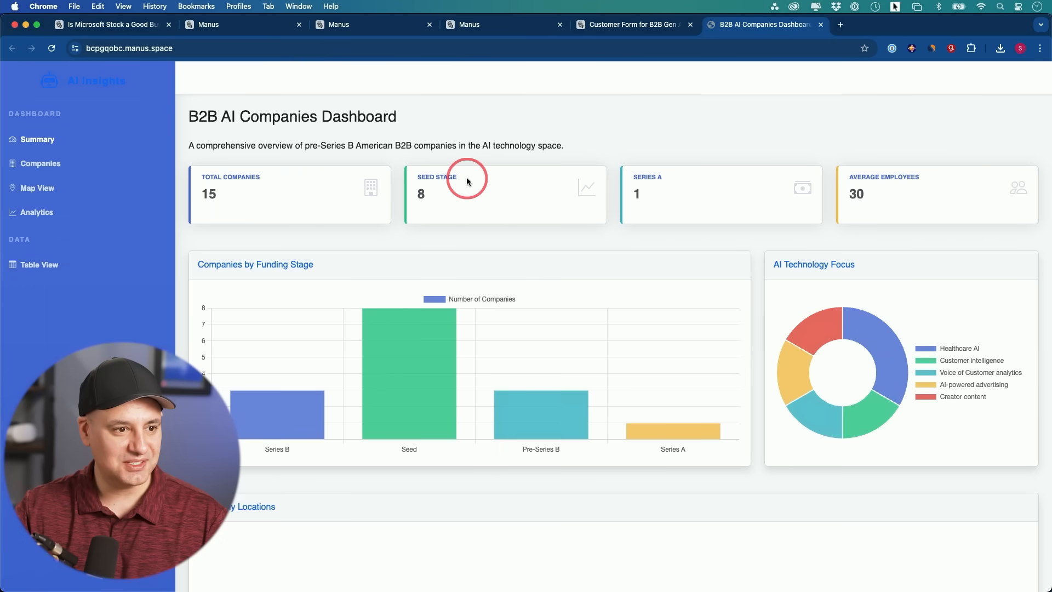
scroll(down, 3)
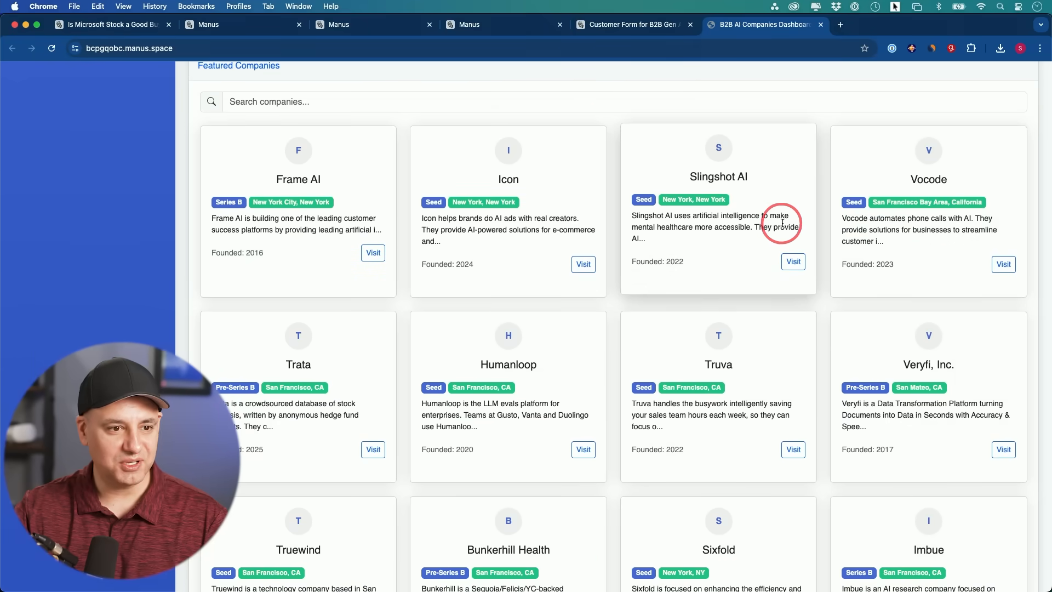
click(373, 253)
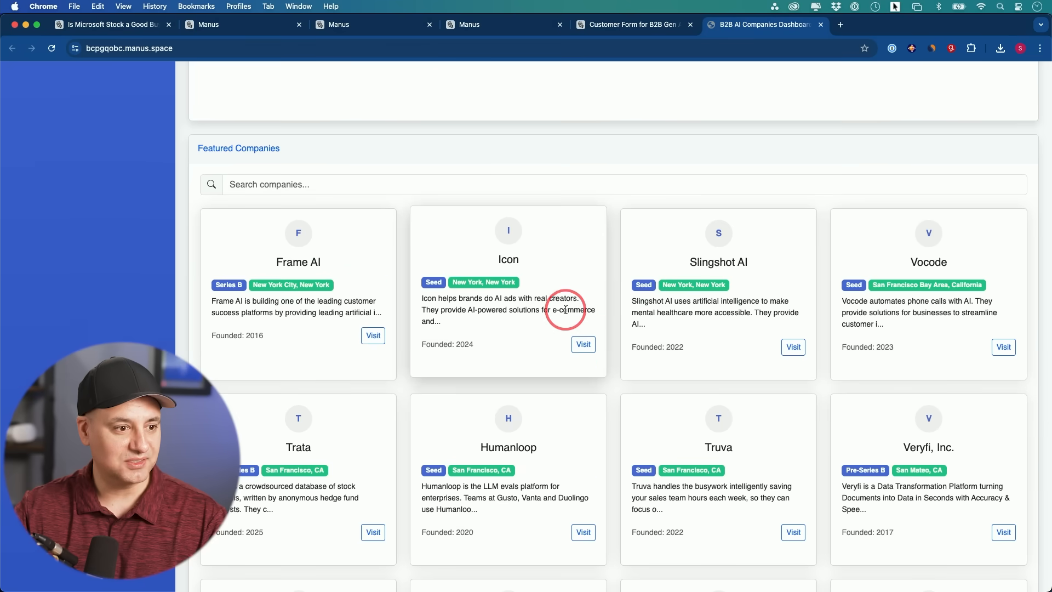
scroll(down, 3)
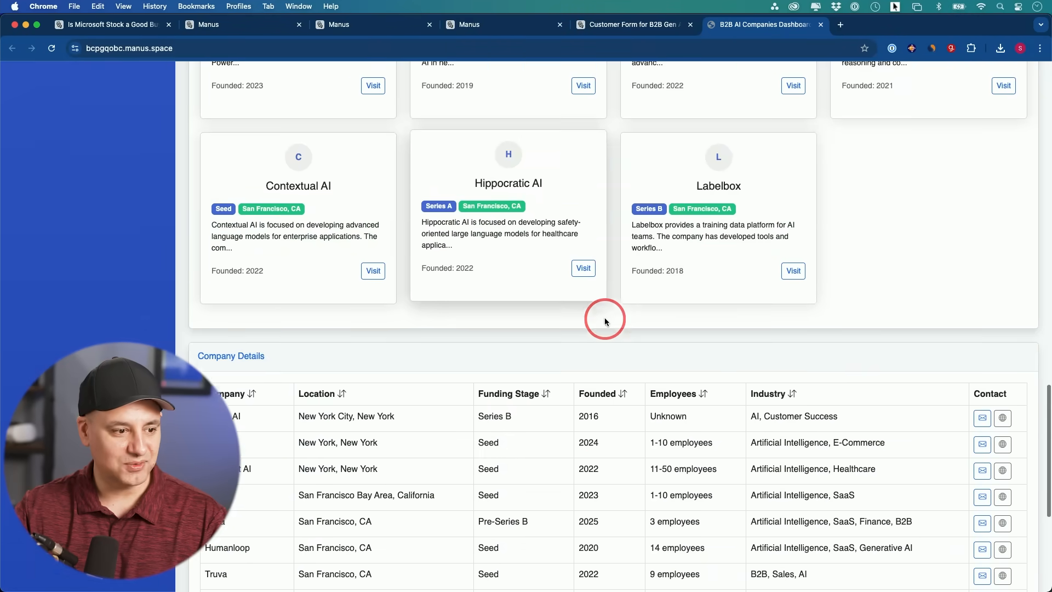
scroll(down, 3)
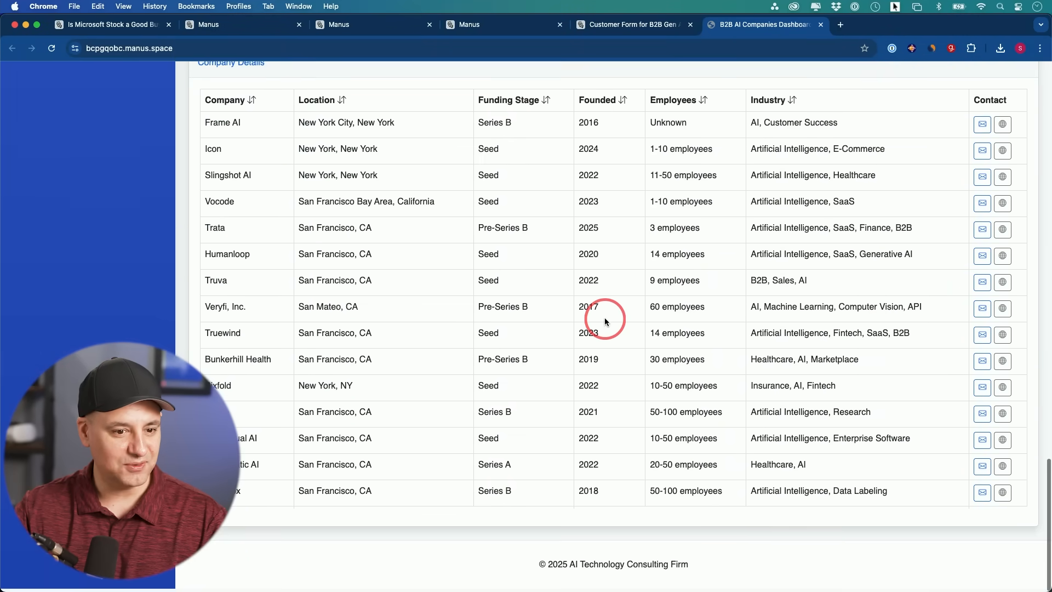
- Scroll back over the dashboard's details table, then switch to the Manus SEO audit report tab
scroll(up, 3)
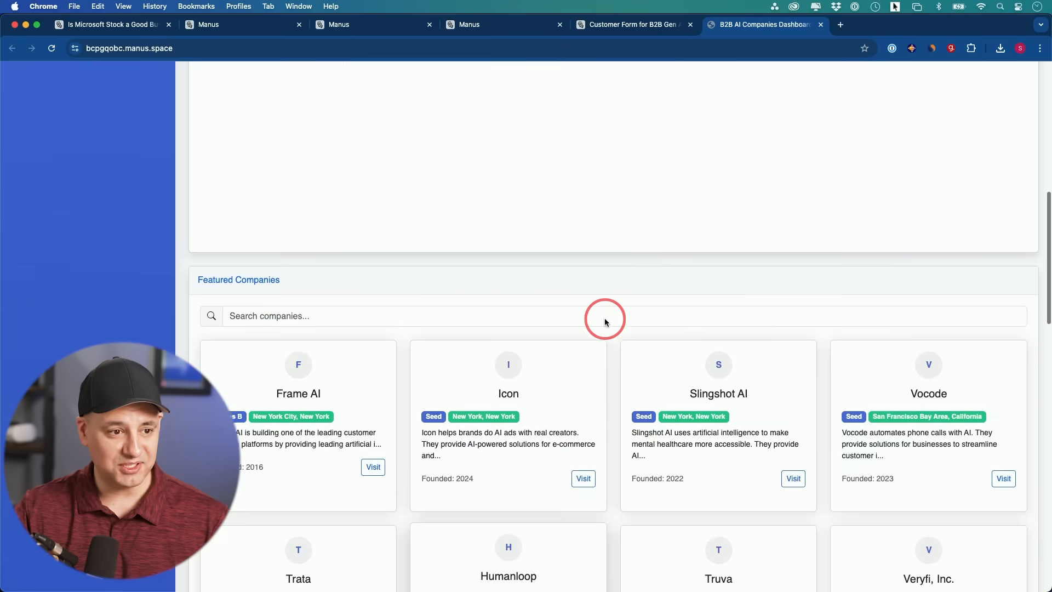
scroll(up, 3)
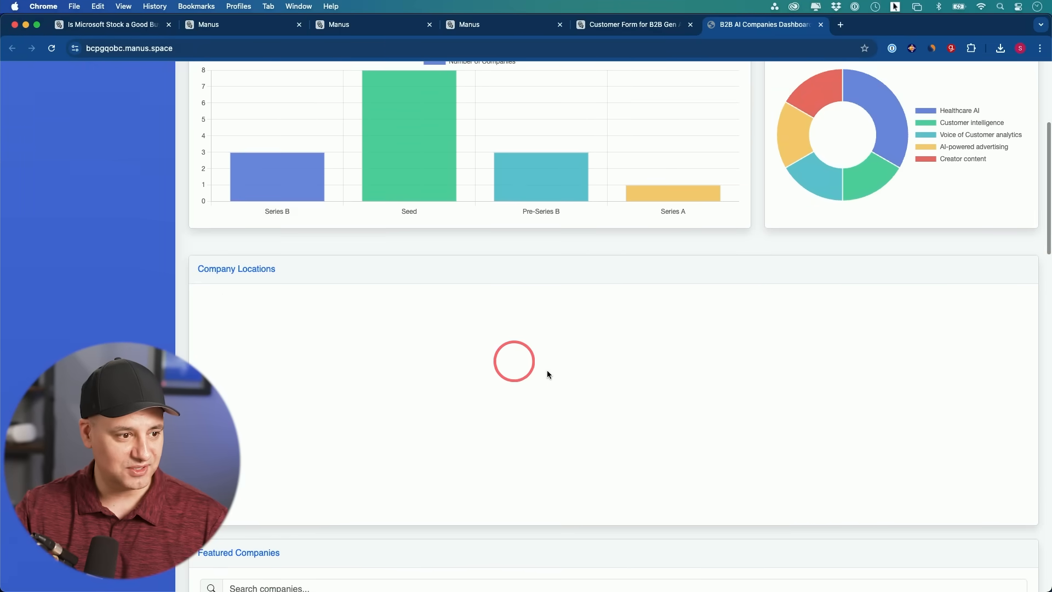
scroll(up, 3)
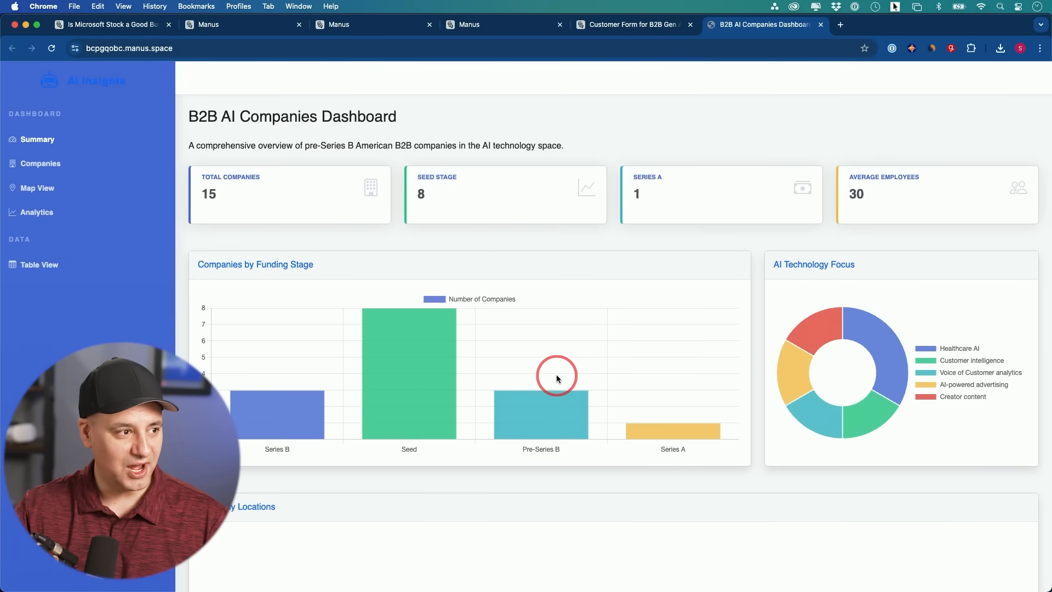
scroll(down, 3)
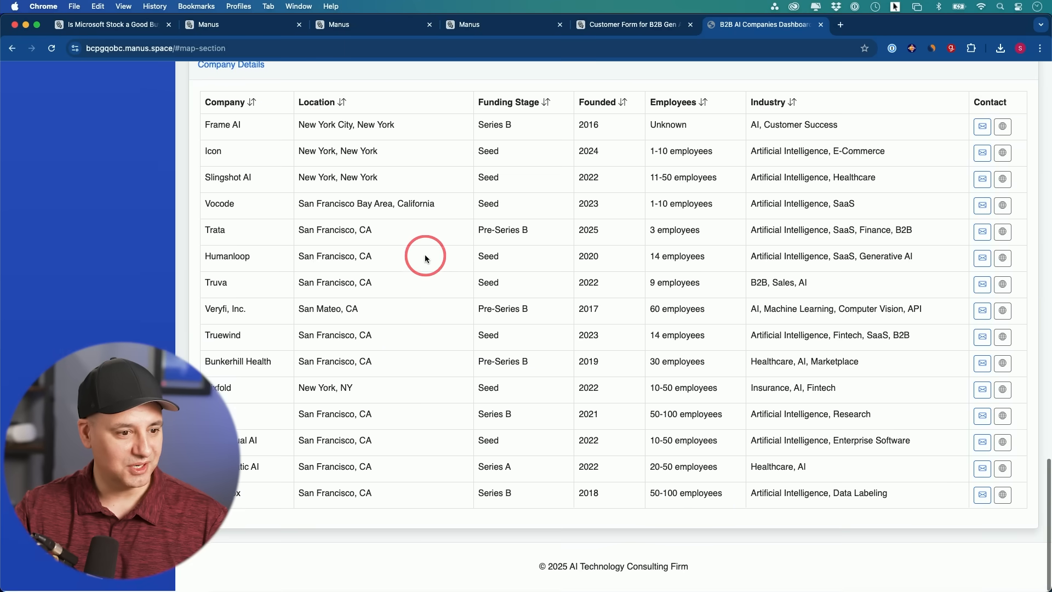
click(764, 24)
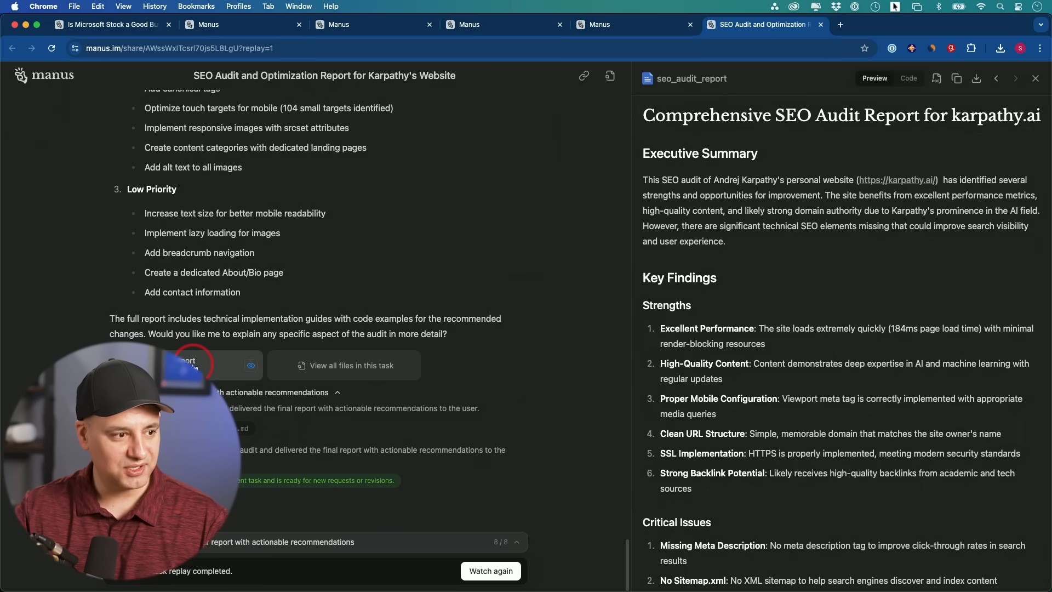
- Scroll the karpathy.ai SEO audit report, then preview the backlink_analysis file from the task's files
scroll(down, 3)
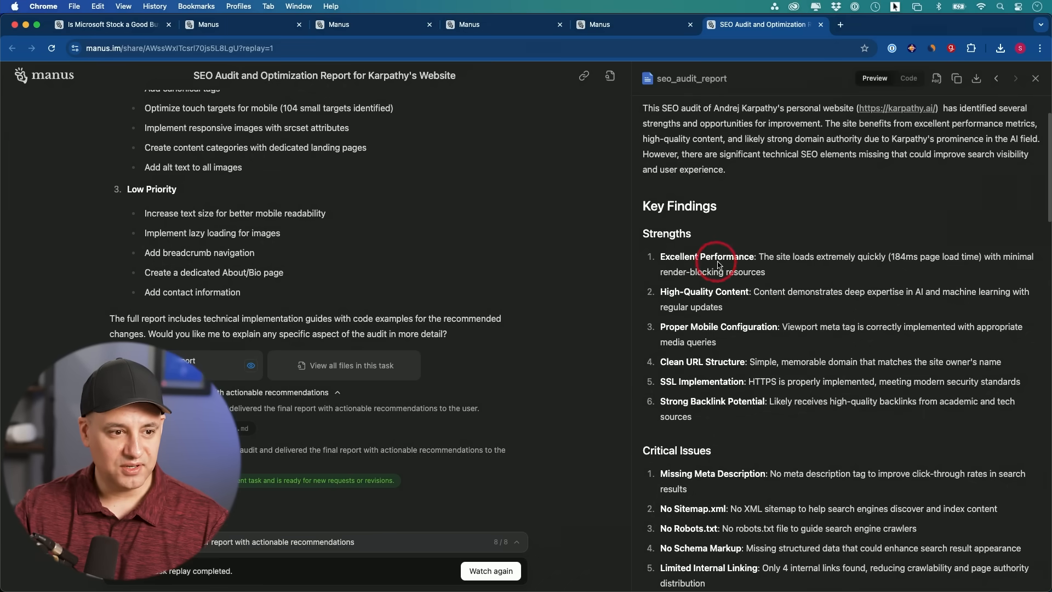
scroll(down, 3)
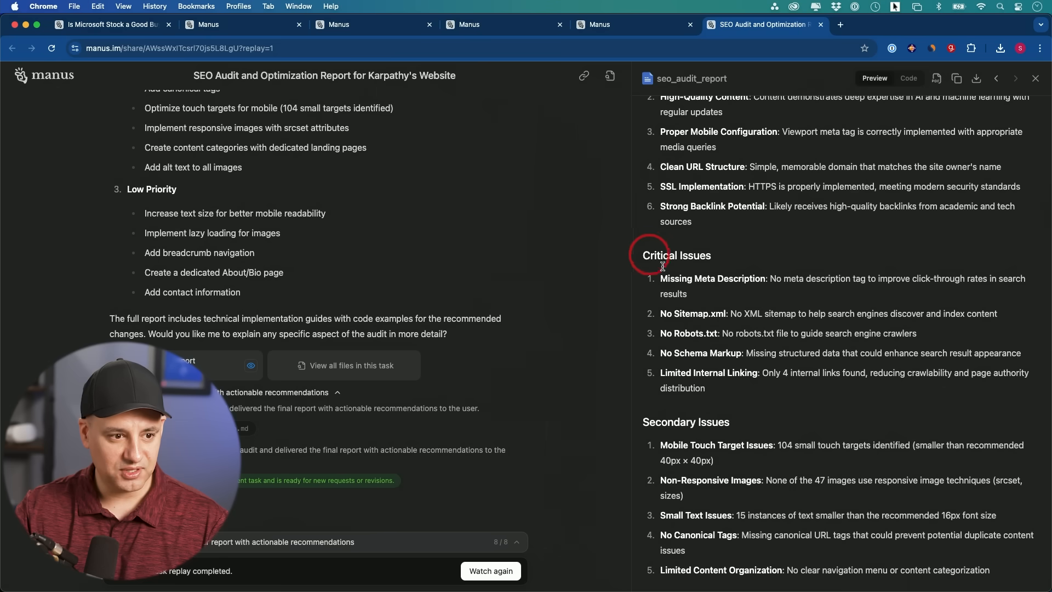
mouse_move(703, 341)
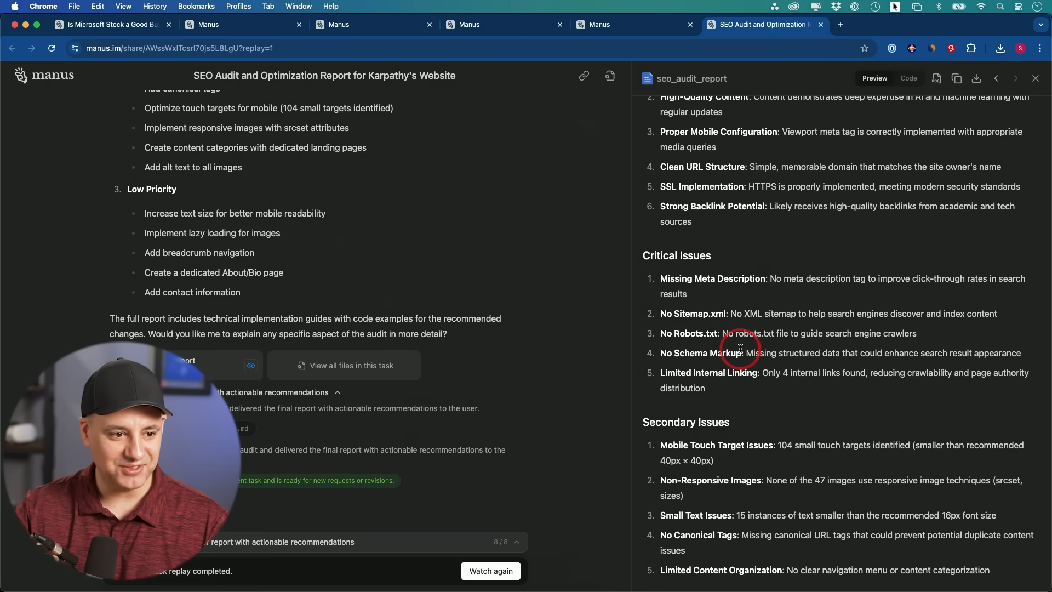
scroll(down, 3)
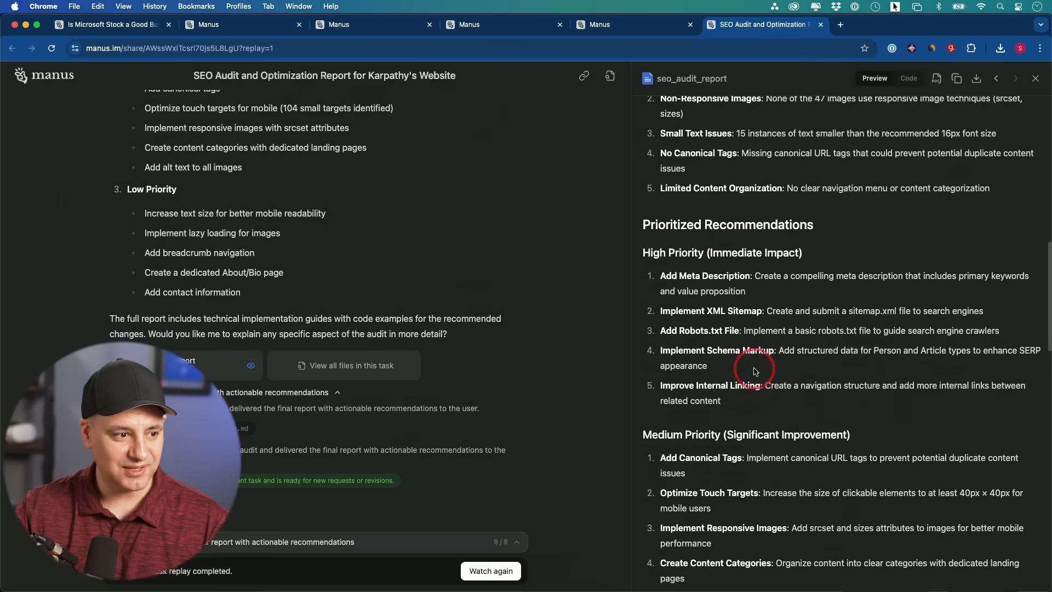
click(351, 366)
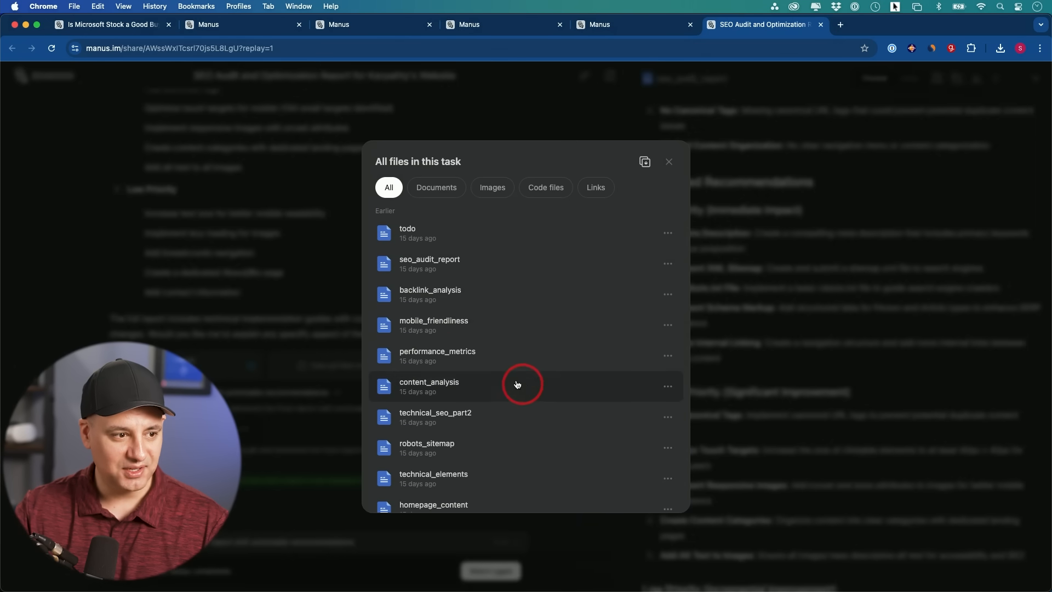
click(429, 293)
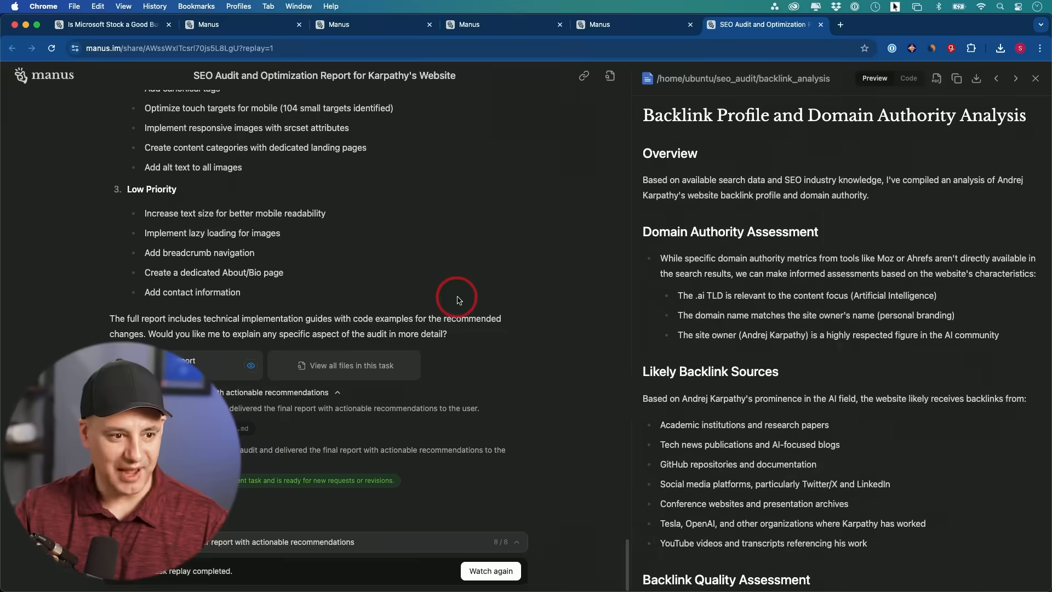
scroll(down, 3)
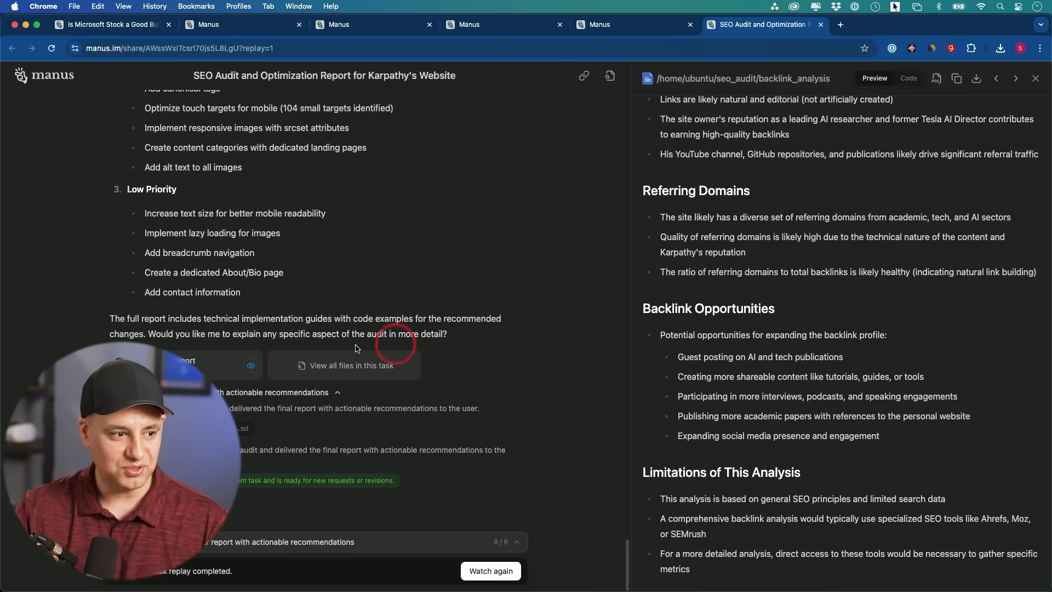
- Preview the content_analysis file, then return to the Manus new-task home page
click(351, 366)
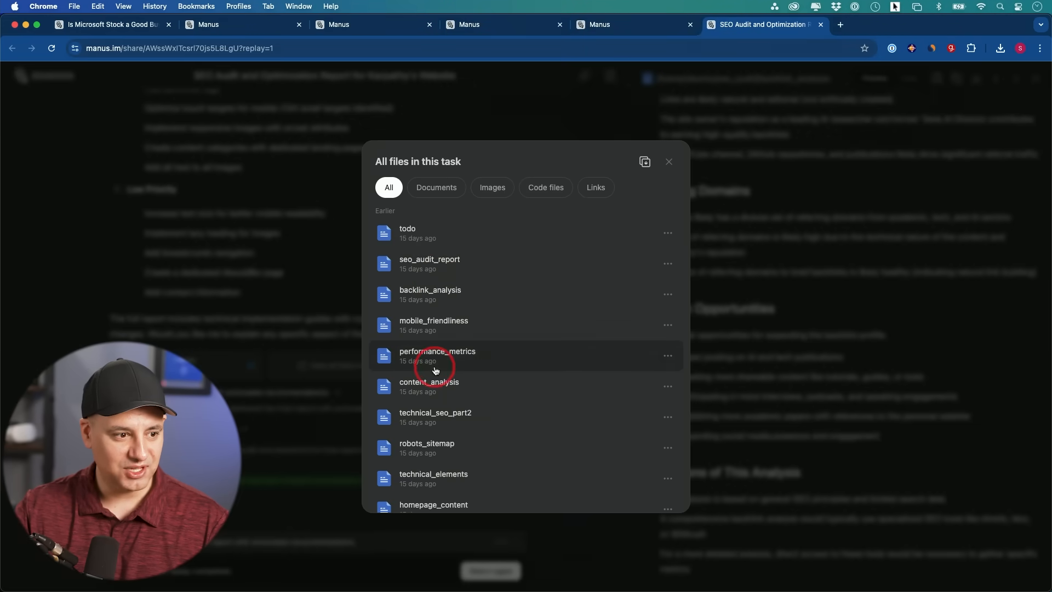
click(429, 381)
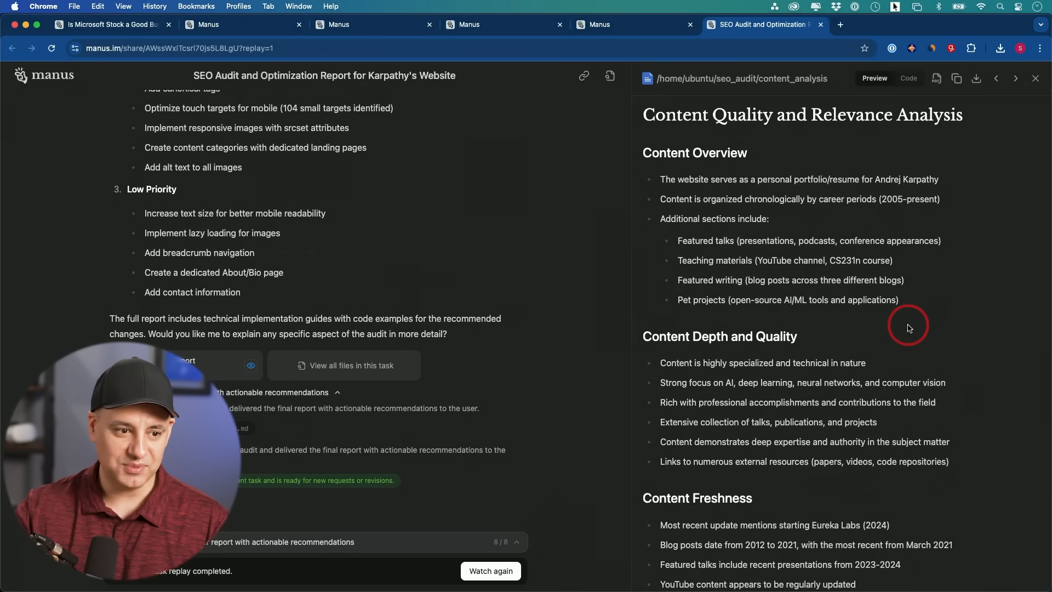
scroll(down, 3)
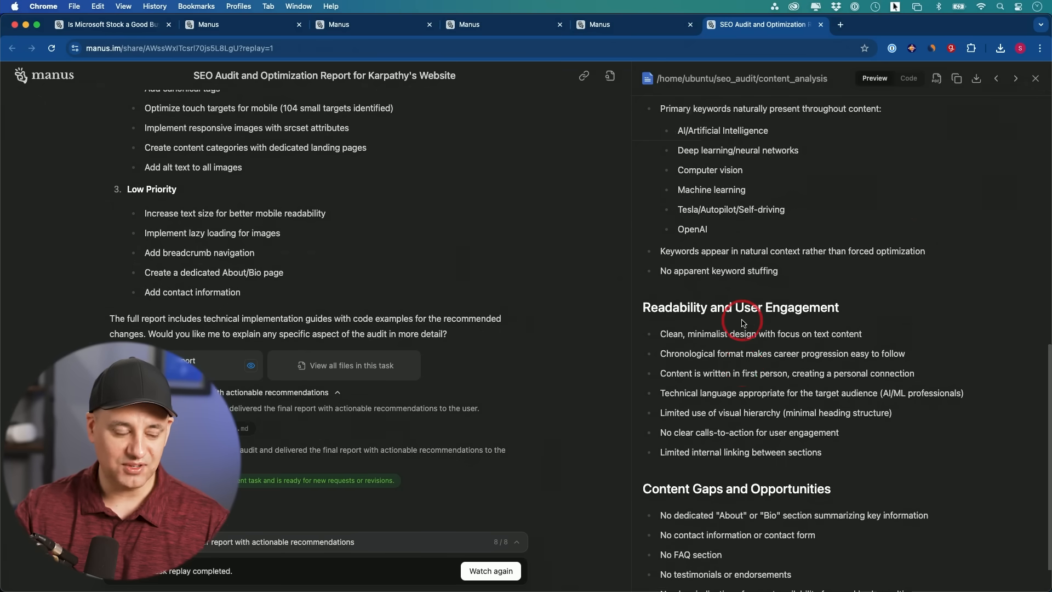
scroll(up, 3)
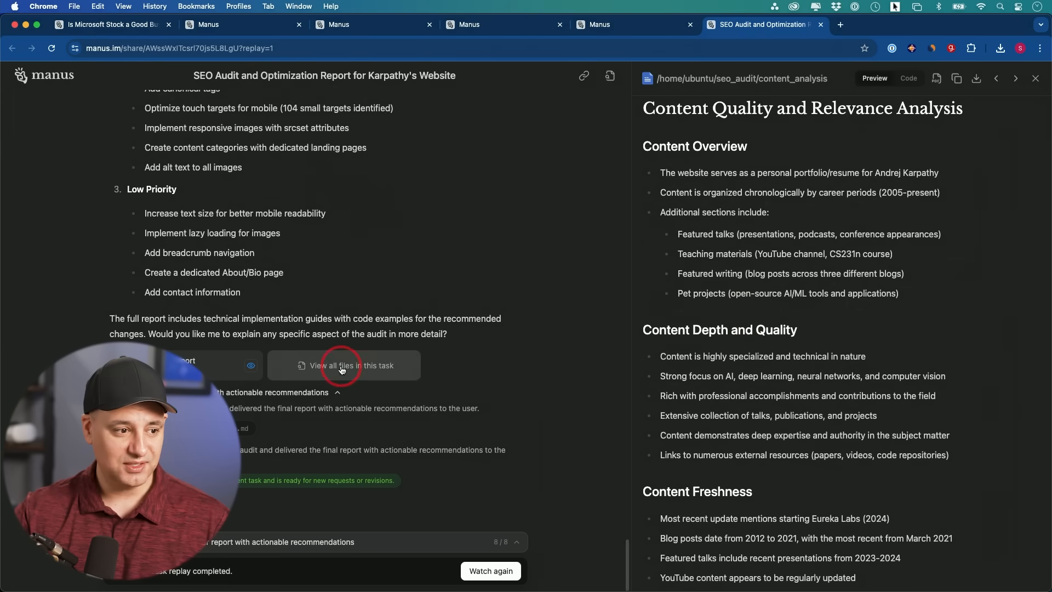
click(343, 365)
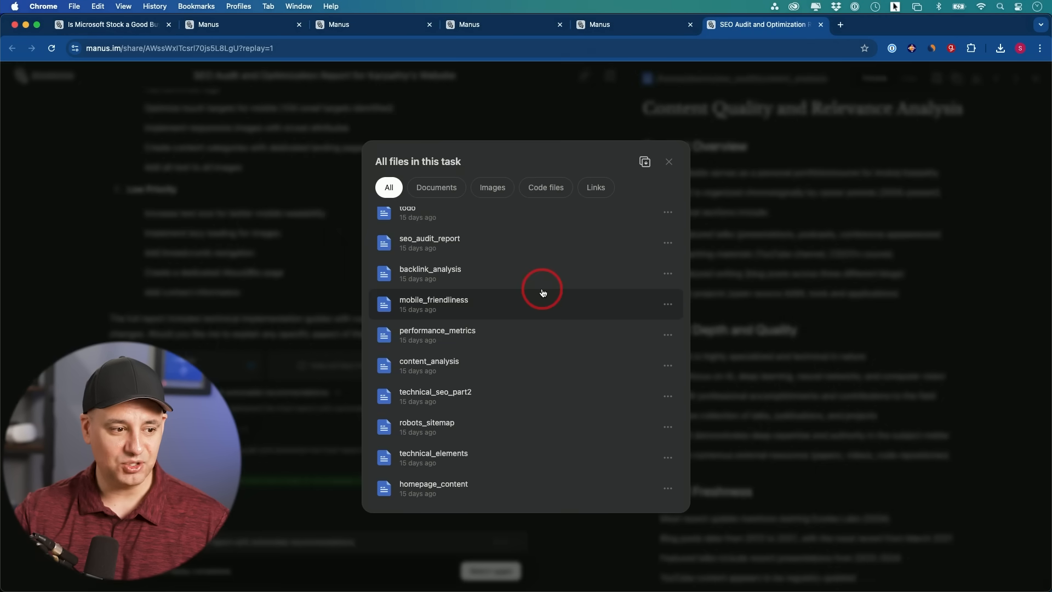
mouse_move(439, 487)
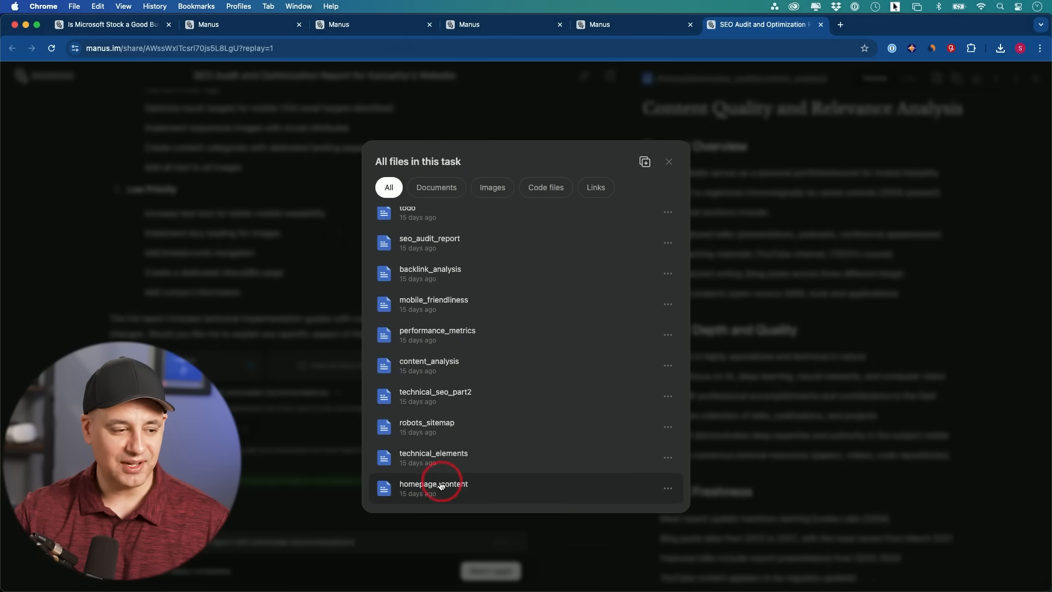
scroll(up, 3)
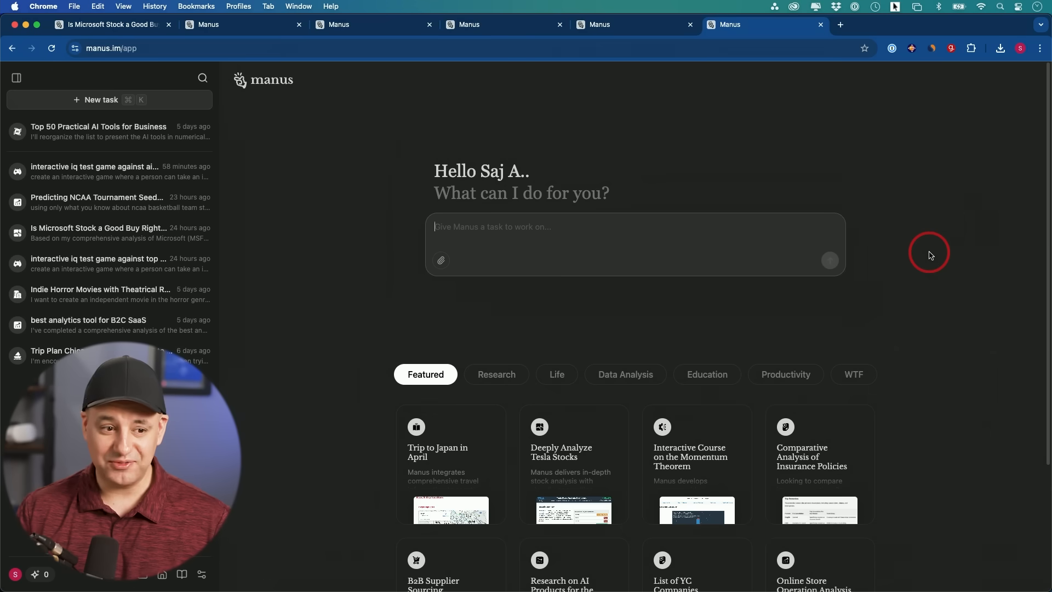
mouse_move(943, 393)
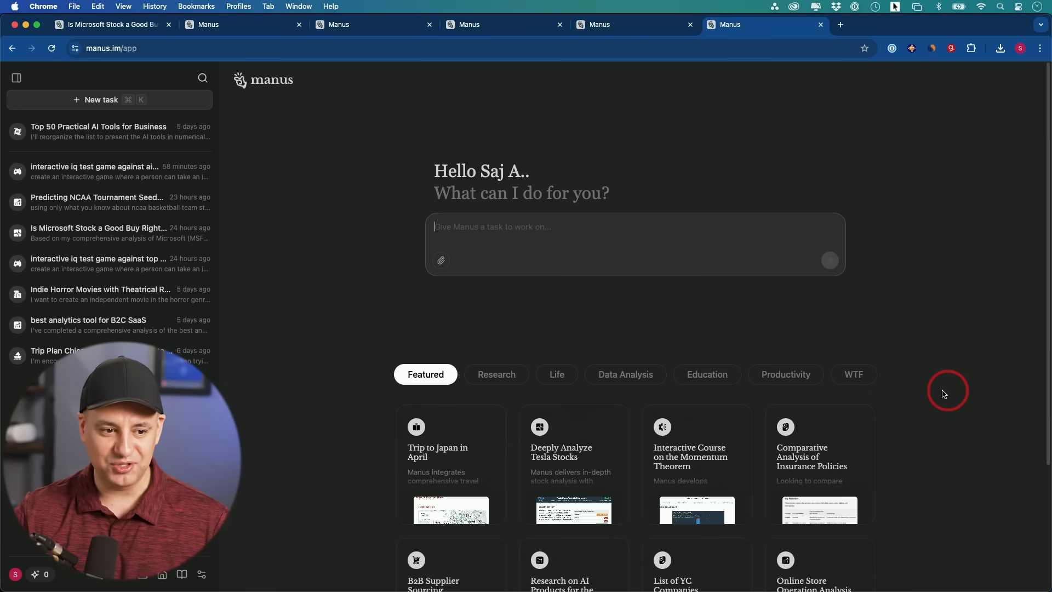
- Scroll down the Manus home page to see more featured use-case examples
scroll(down, 3)
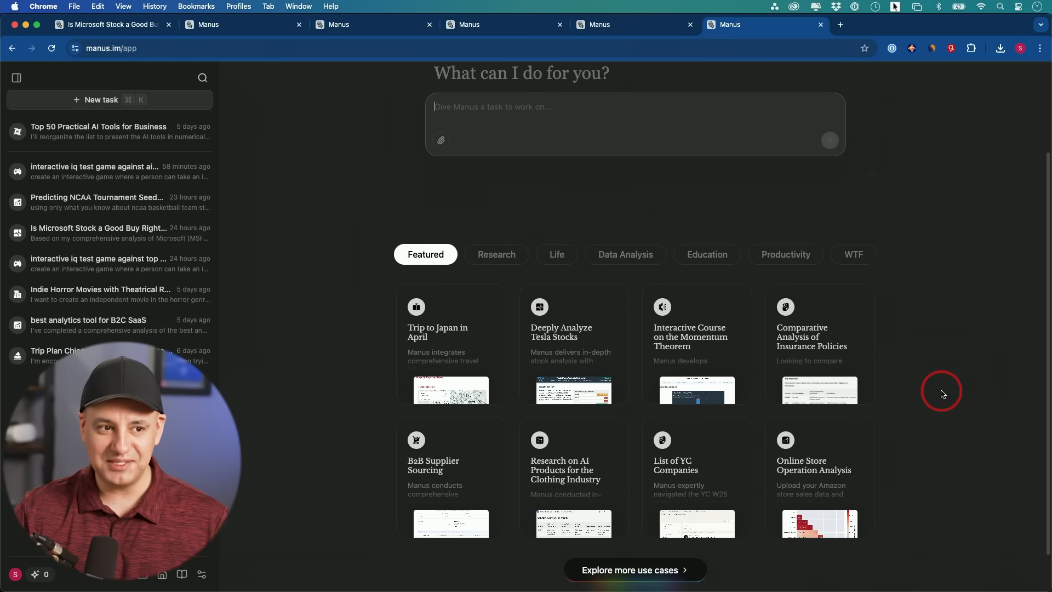
scroll(down, 3)
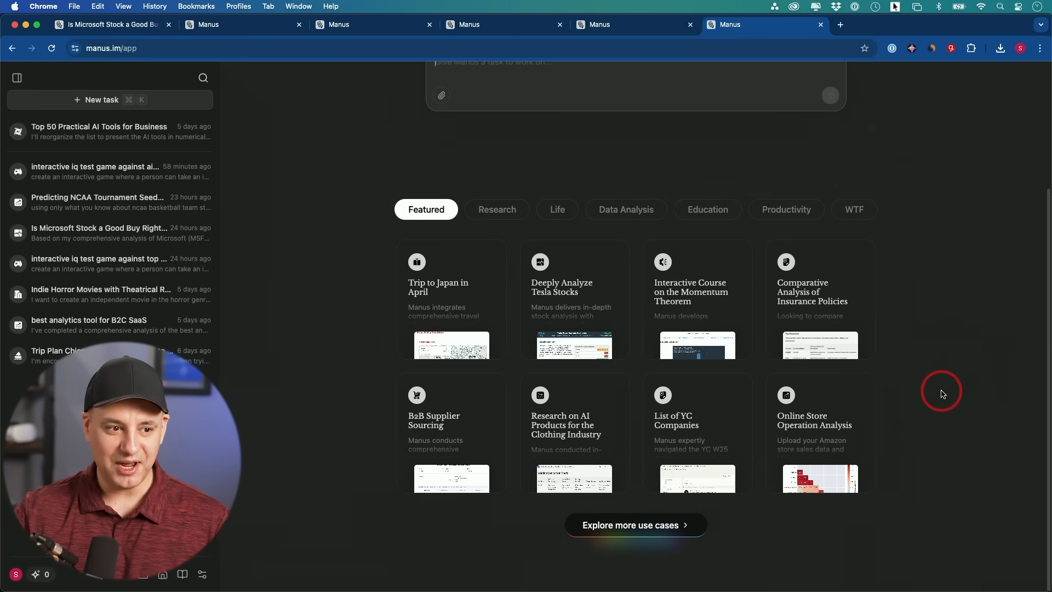
mouse_move(923, 291)
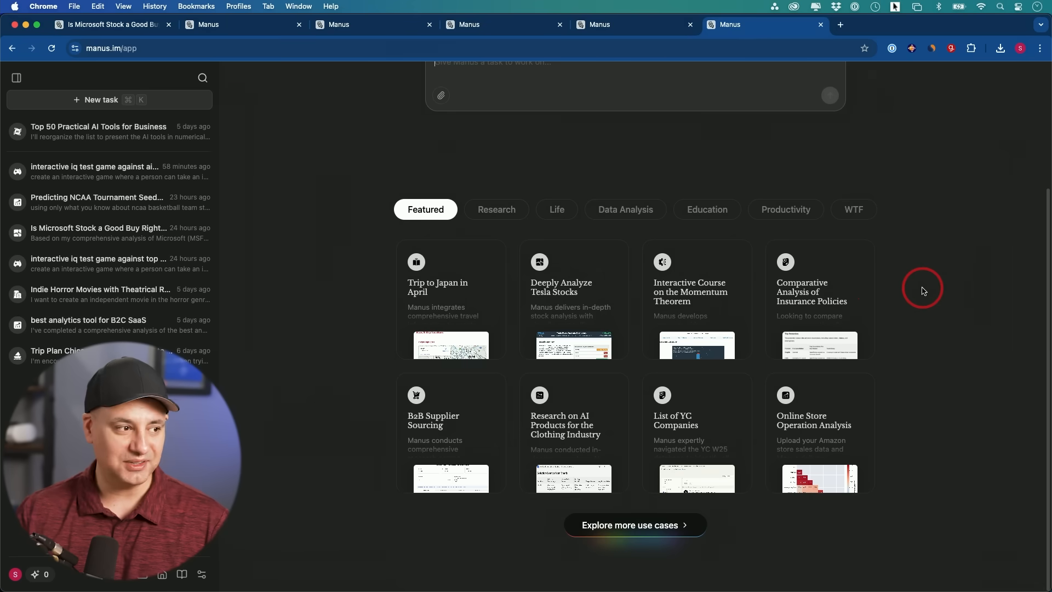
mouse_move(288, 257)
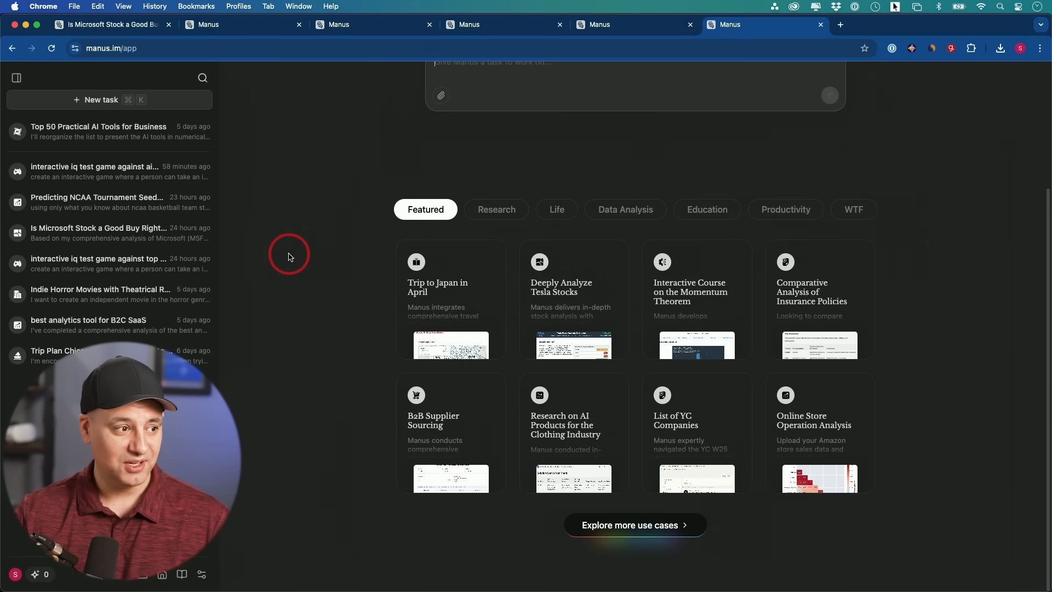
mouse_move(285, 253)
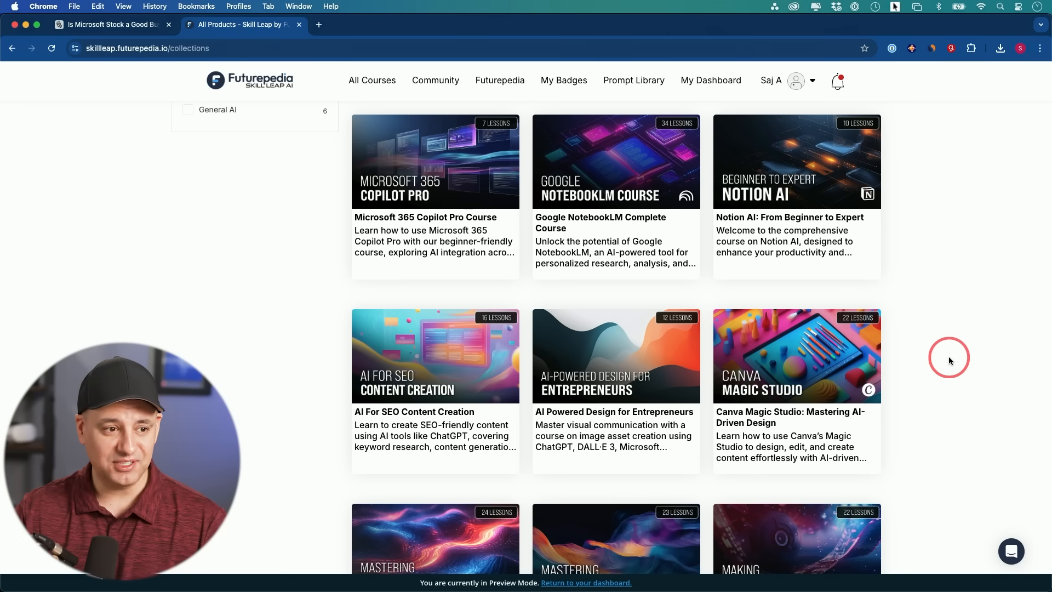
mouse_move(589, 249)
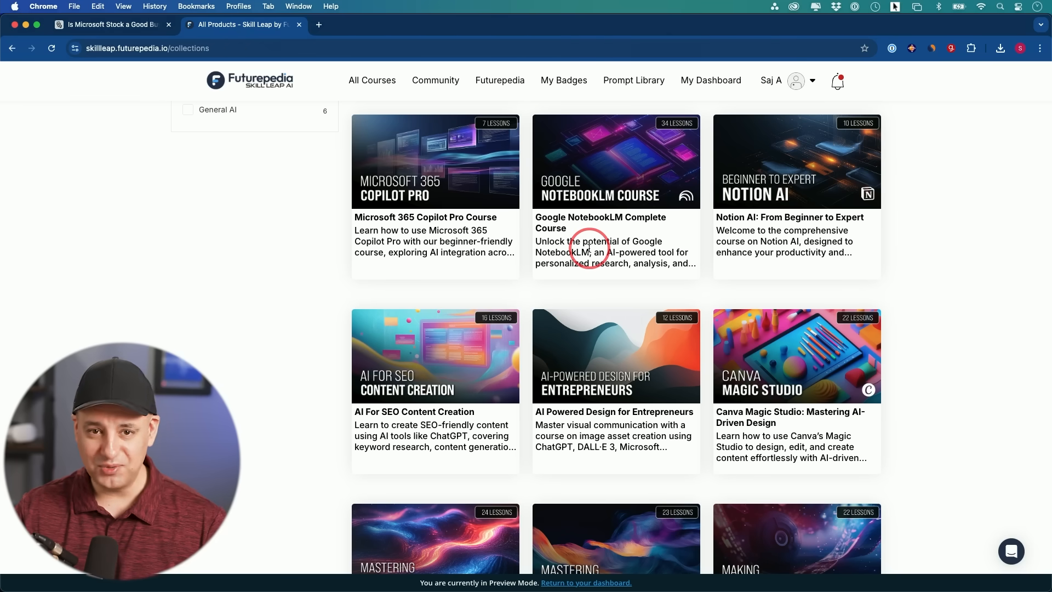
mouse_move(680, 177)
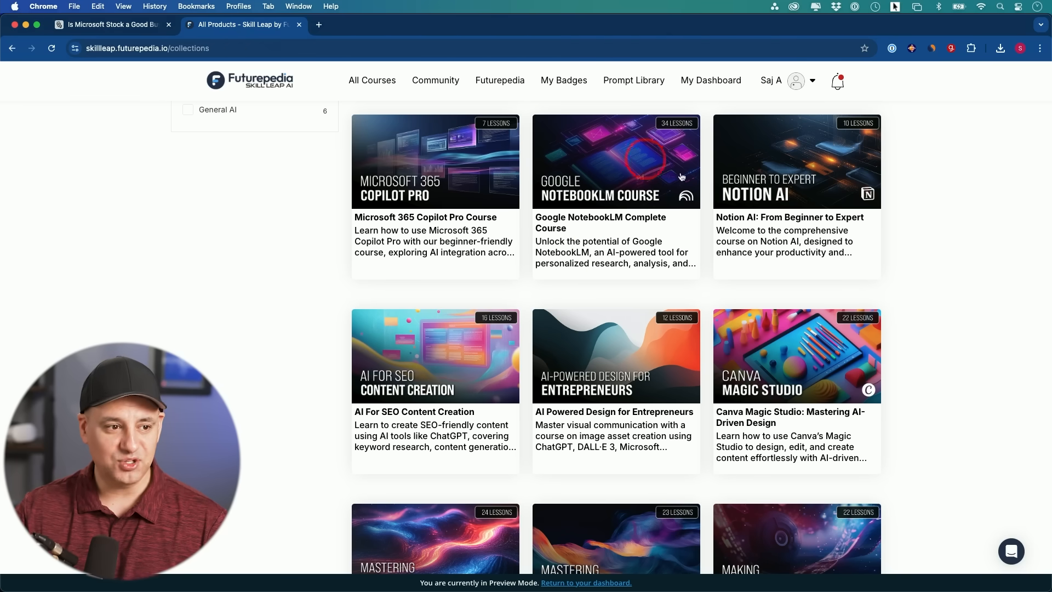
mouse_move(852, 405)
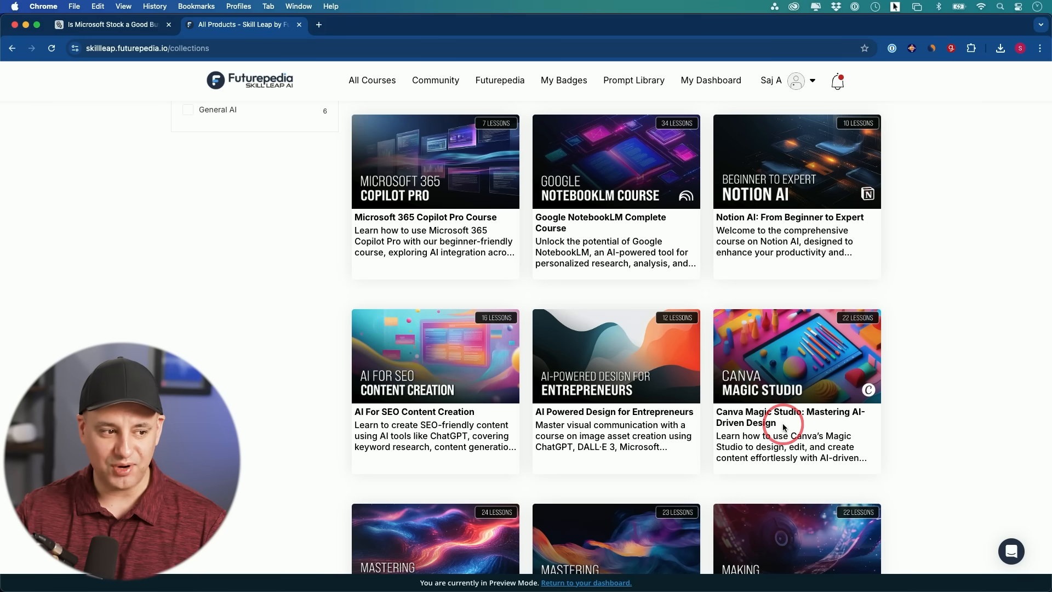
mouse_move(868, 412)
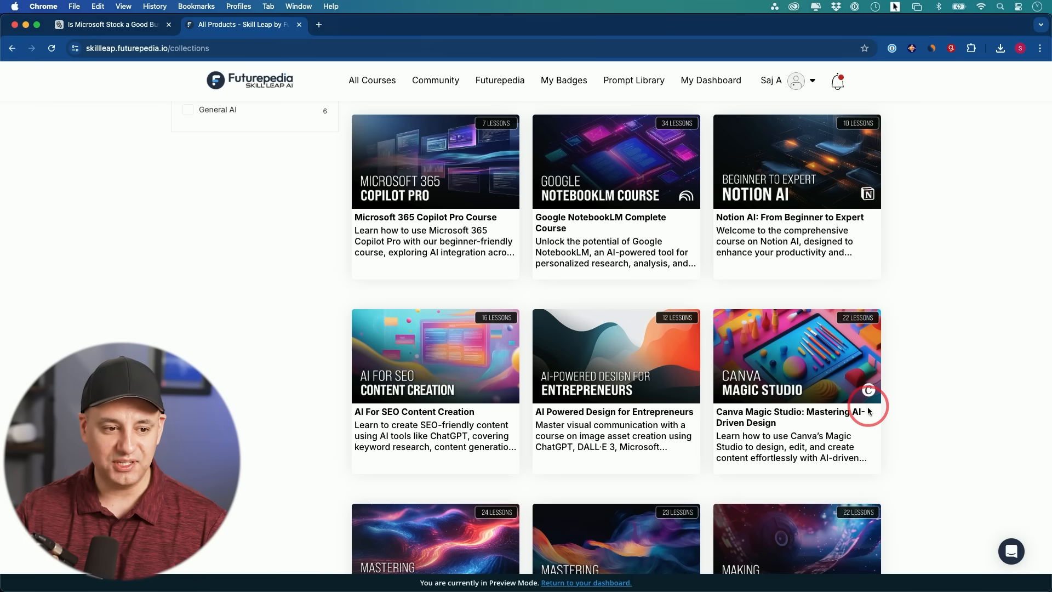
mouse_move(824, 405)
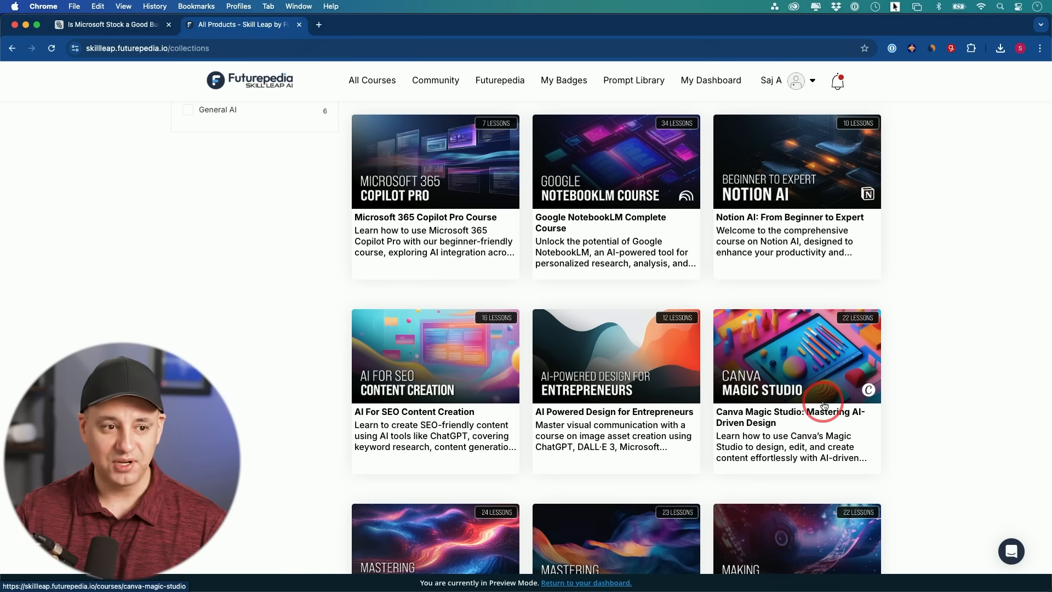
scroll(down, 3)
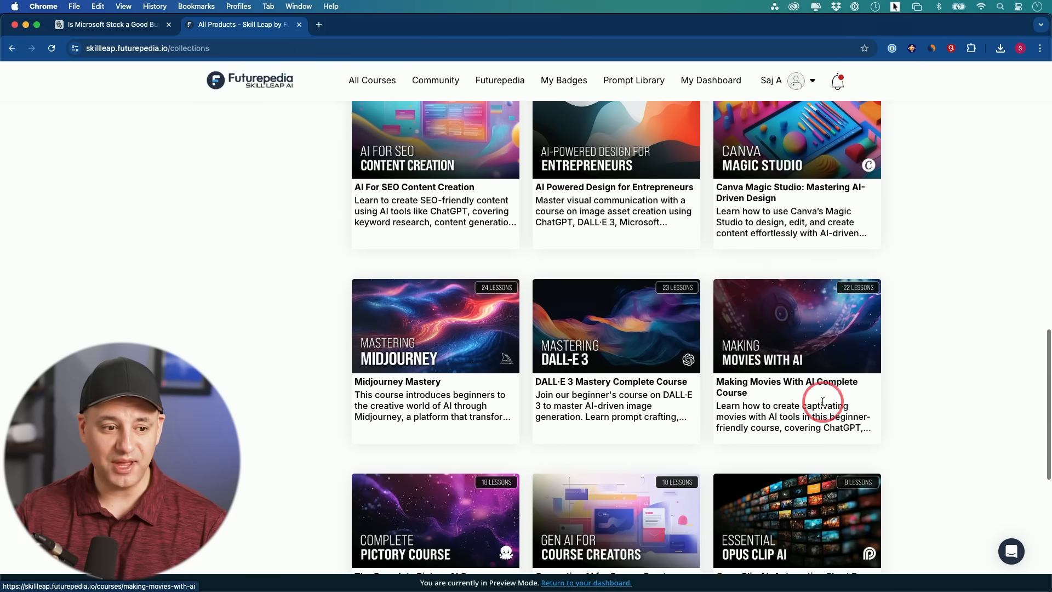
scroll(down, 3)
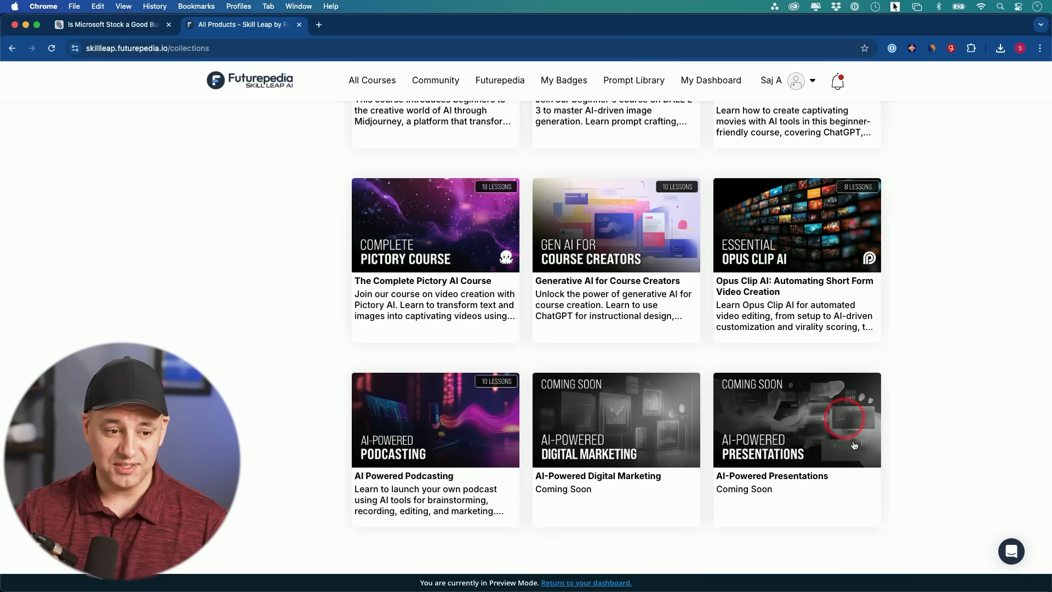
scroll(up, 3)
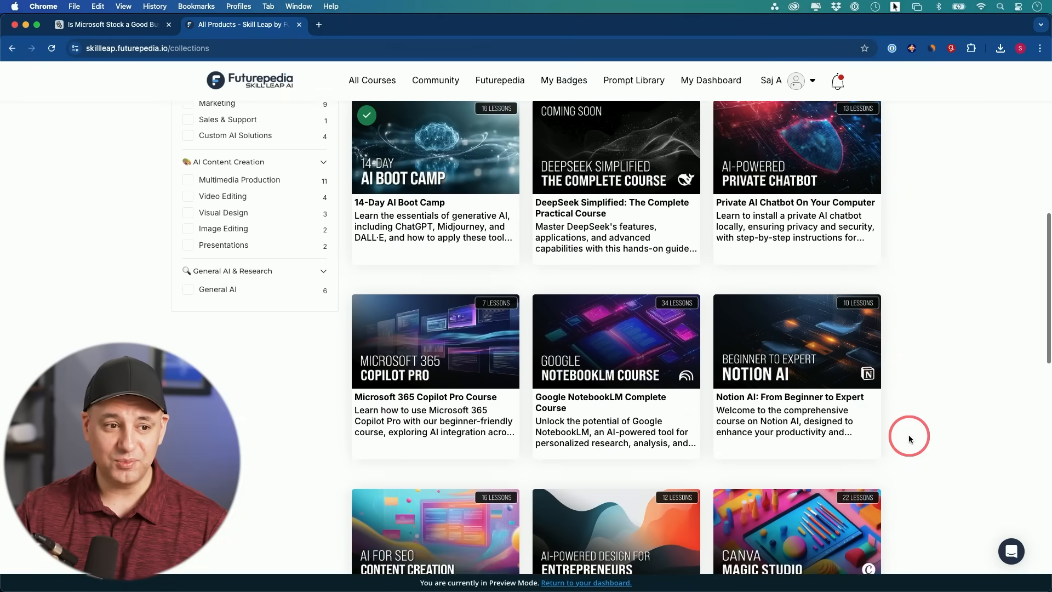
scroll(up, 3)
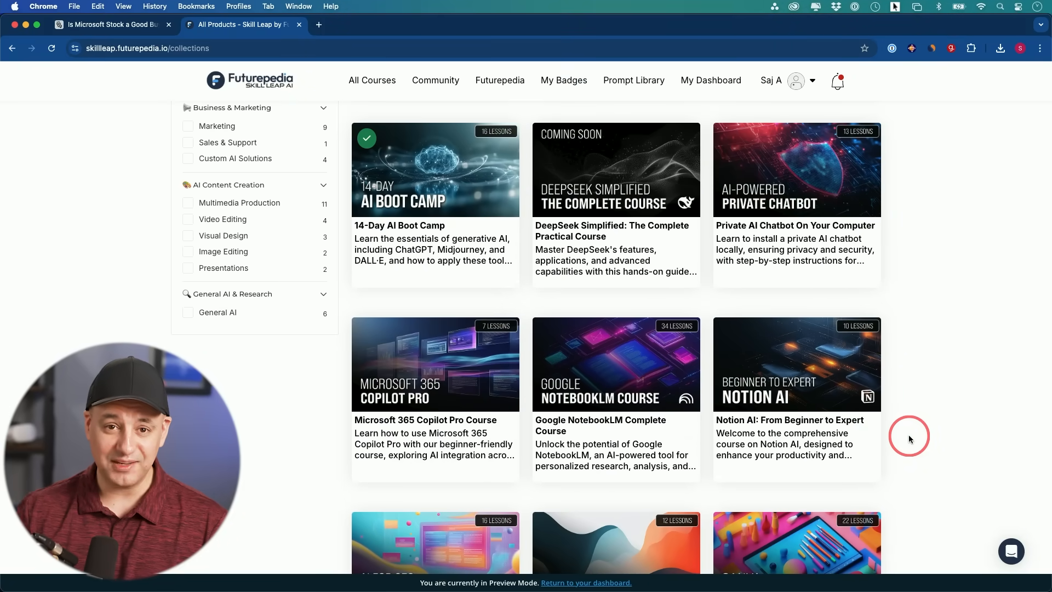